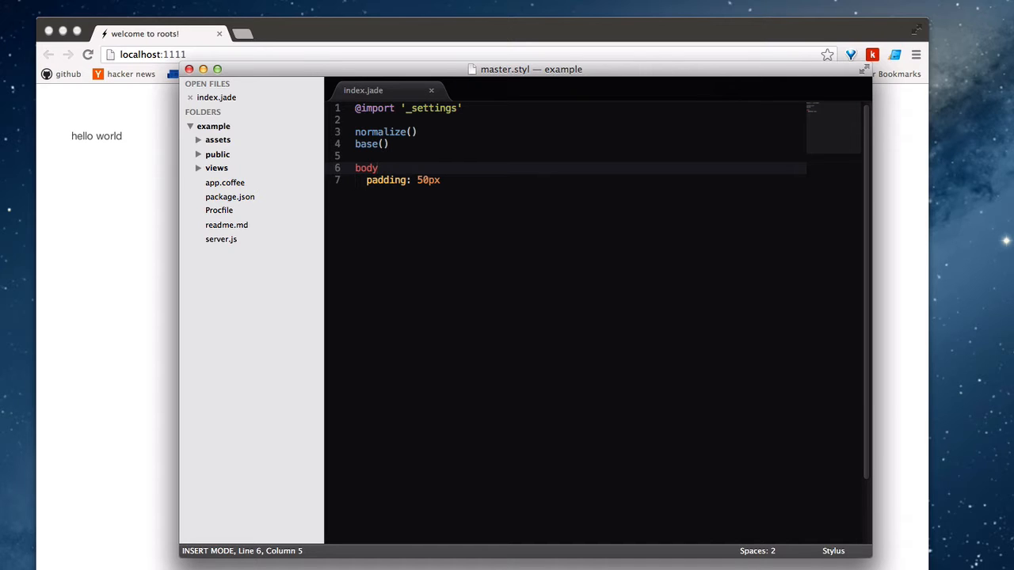
pyautogui.moveTo(321, 74)
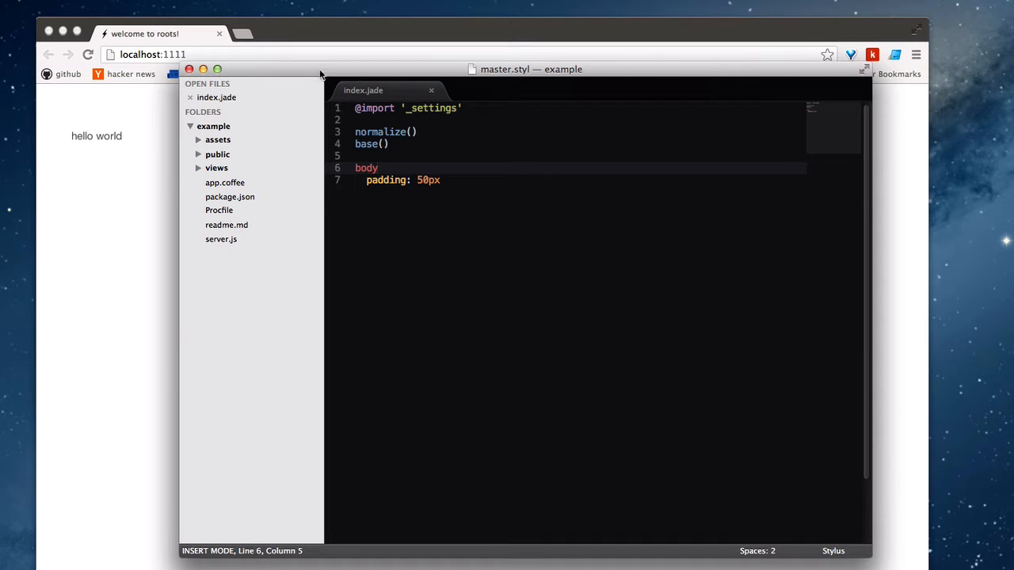
pyautogui.moveTo(309, 252)
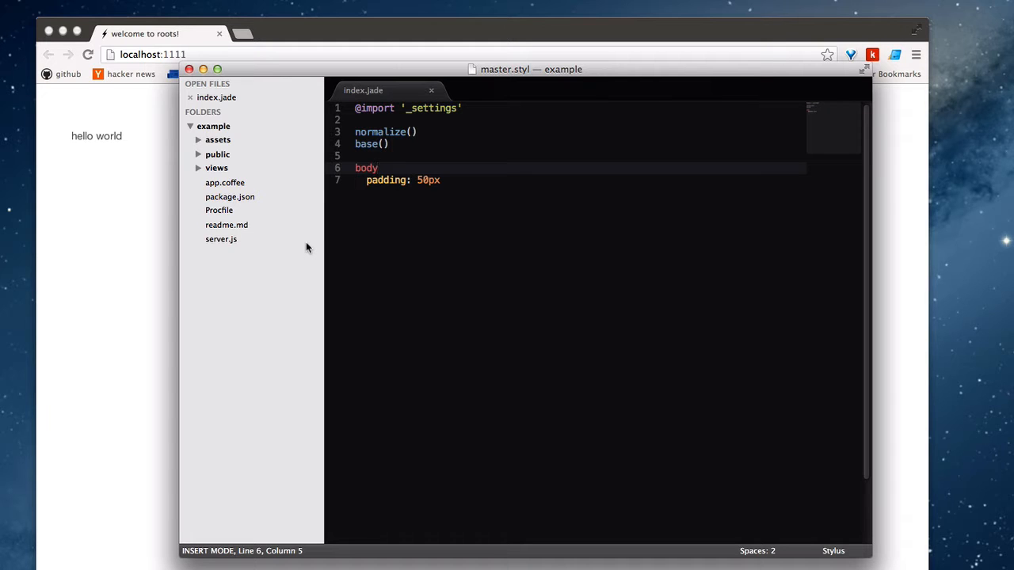
pyautogui.moveTo(295, 237)
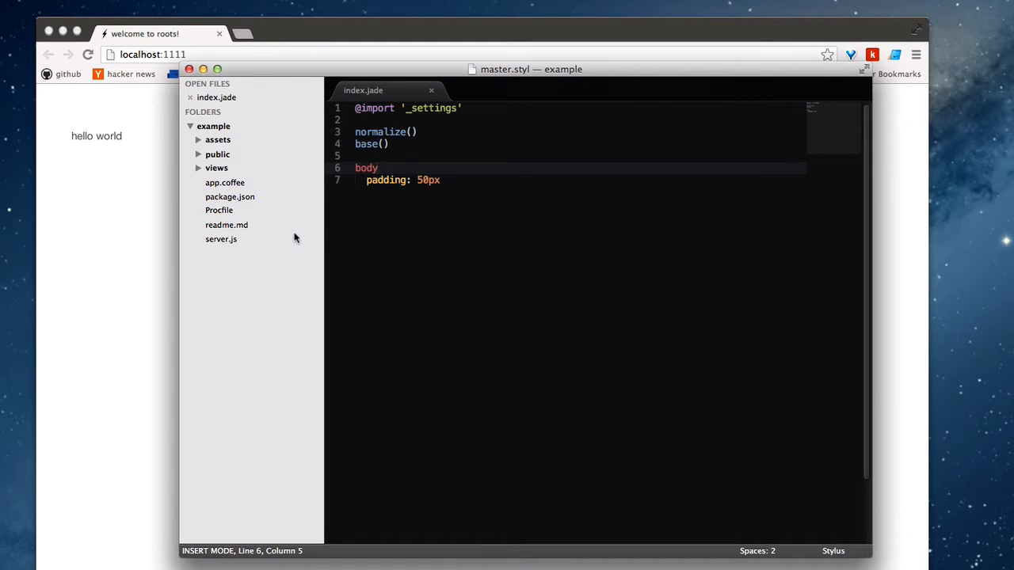
# Expand the views folder and open index.jade, showing its 'hello world' paragraph
pyautogui.click(221, 239)
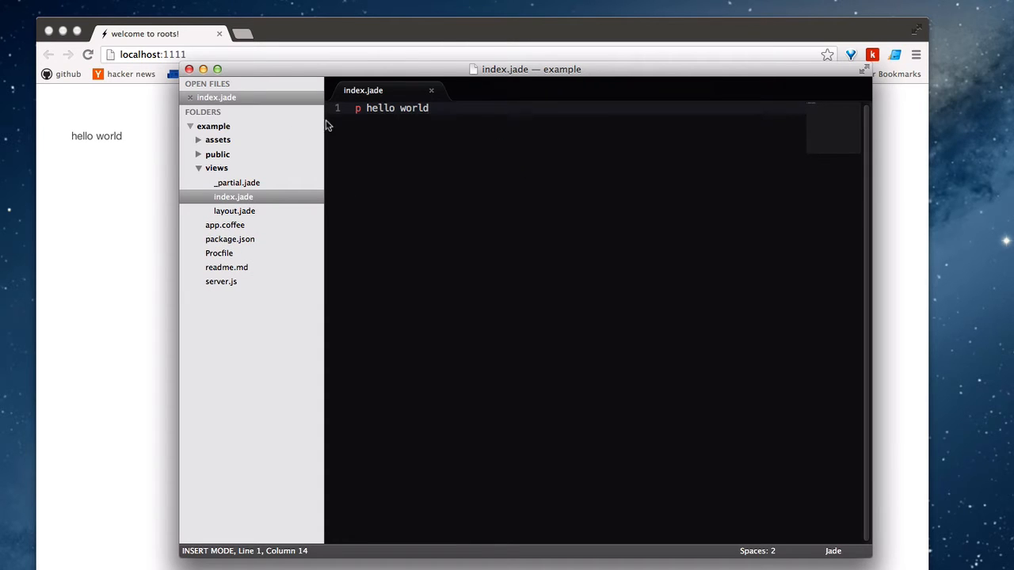
pyautogui.moveTo(236, 174)
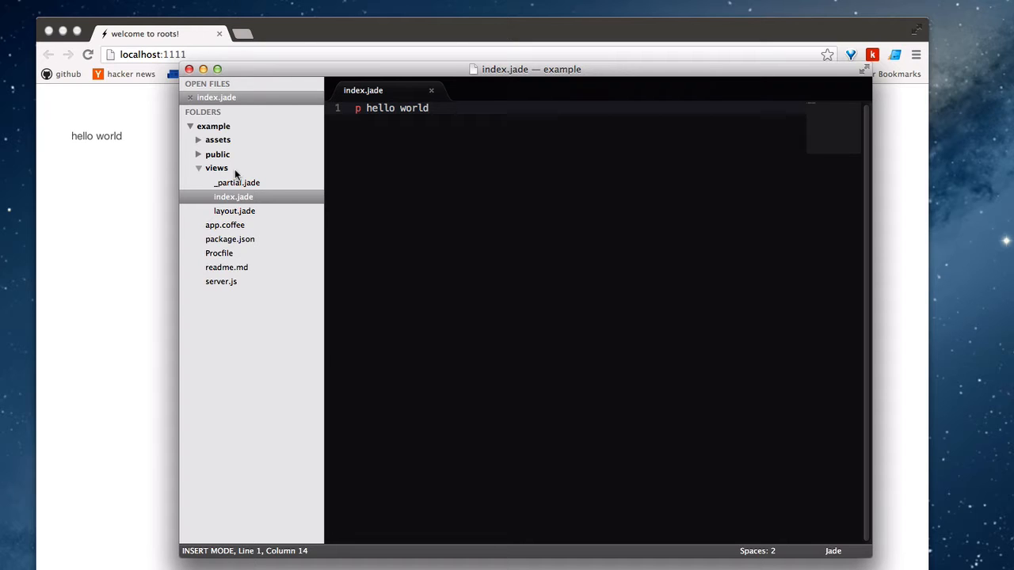
# Collapse the views folder and open server.js, clearing its text selection
pyautogui.click(216, 167)
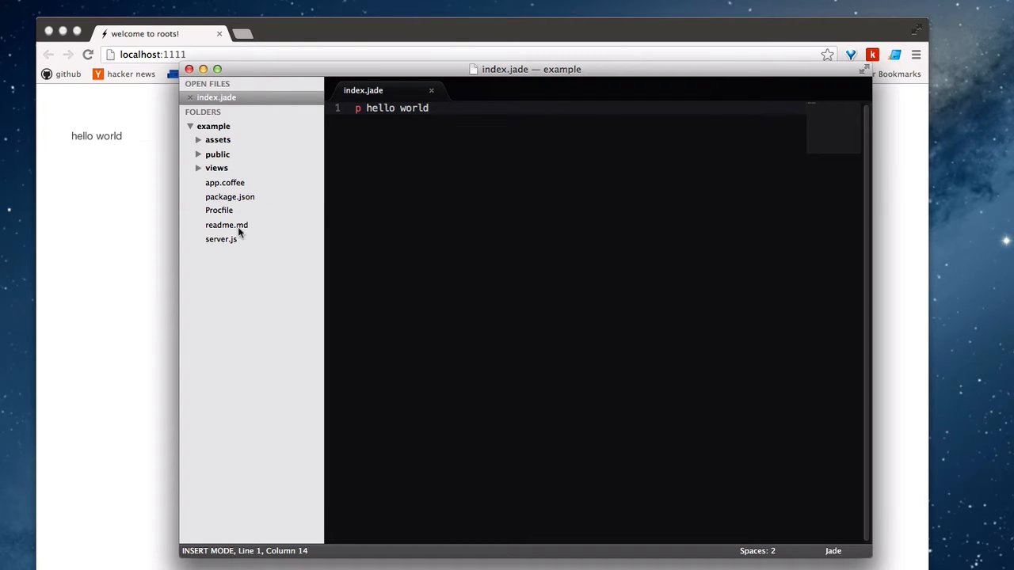
pyautogui.click(221, 238)
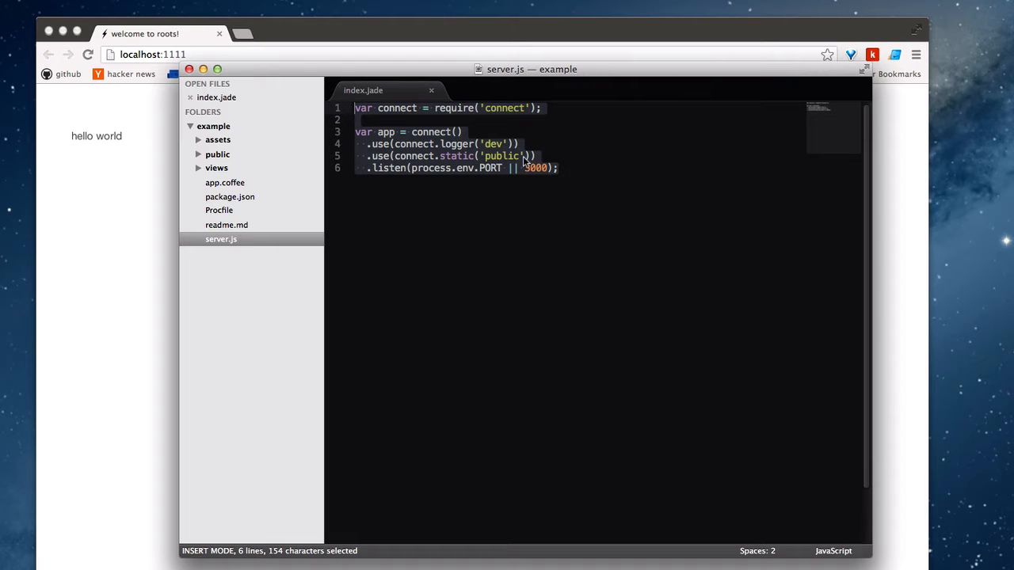
pyautogui.click(535, 155)
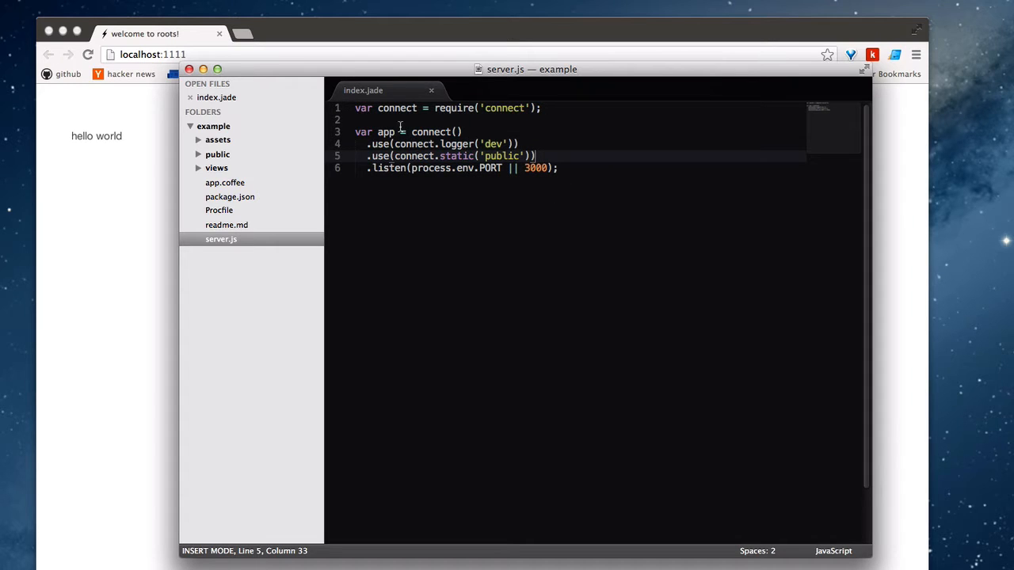
pyautogui.moveTo(290, 261)
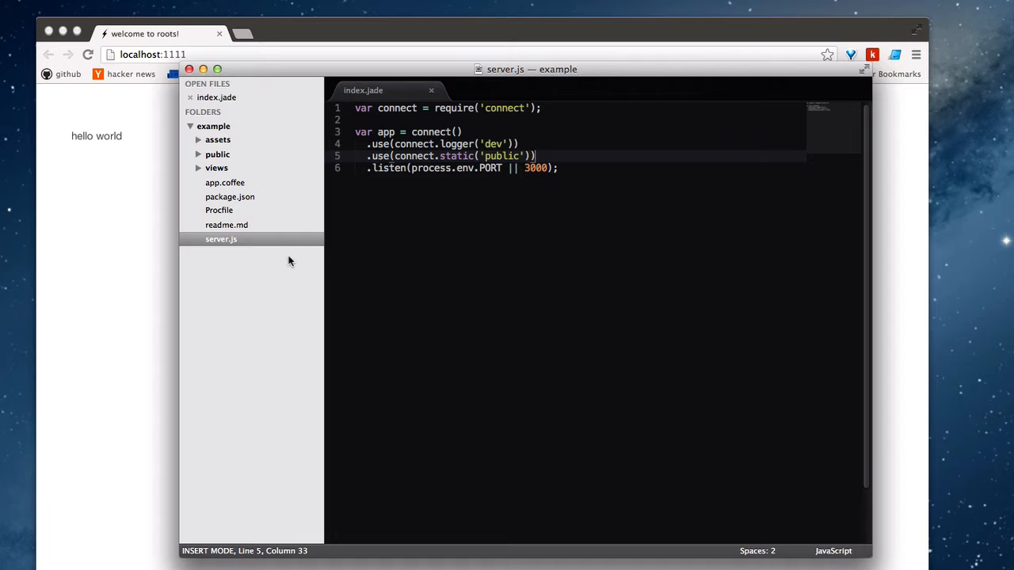
pyautogui.moveTo(277, 249)
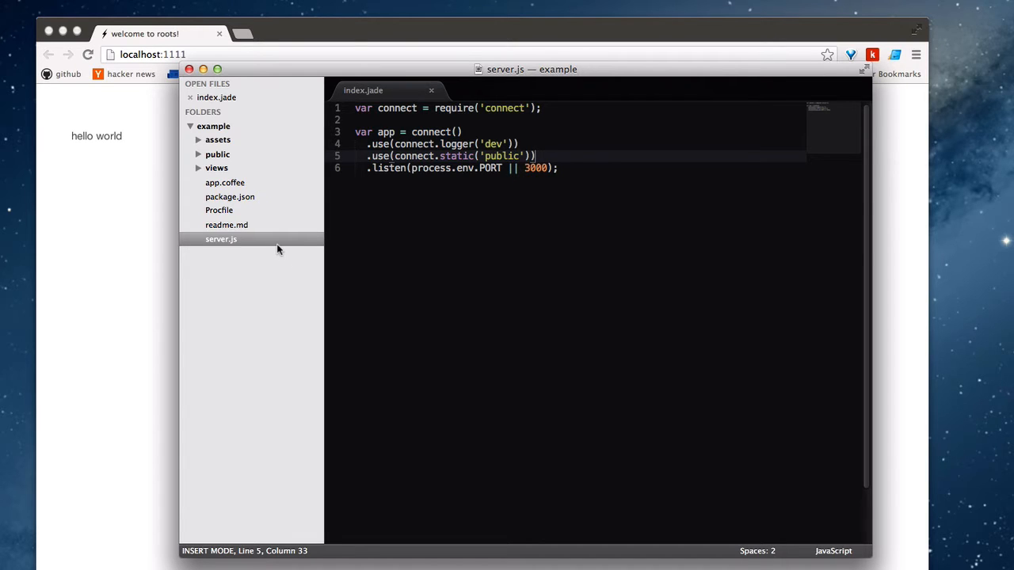
# Review the Procfile and package.json, then return to server.js's Connect static-server code
pyautogui.click(219, 210)
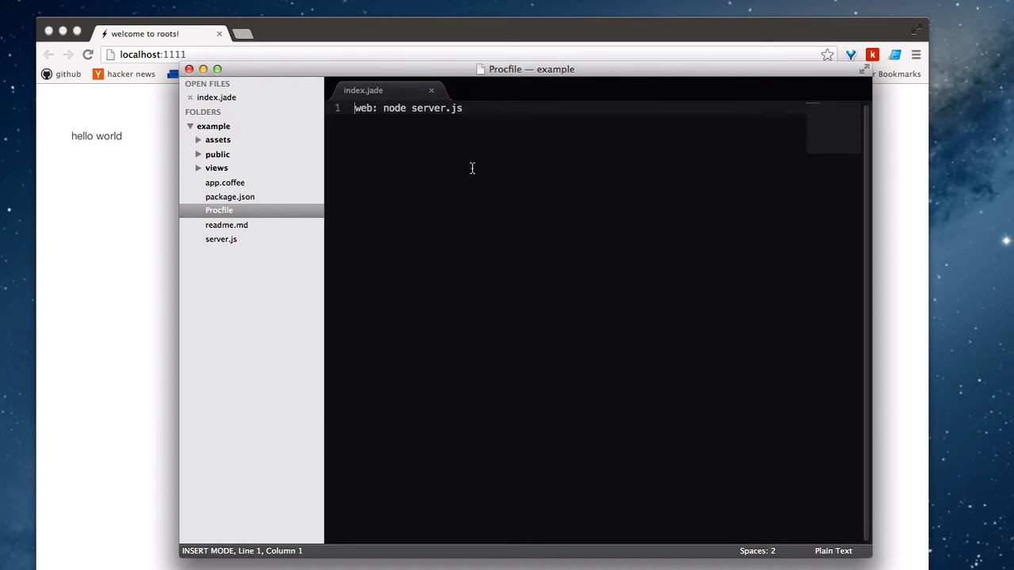
pyautogui.moveTo(409, 122)
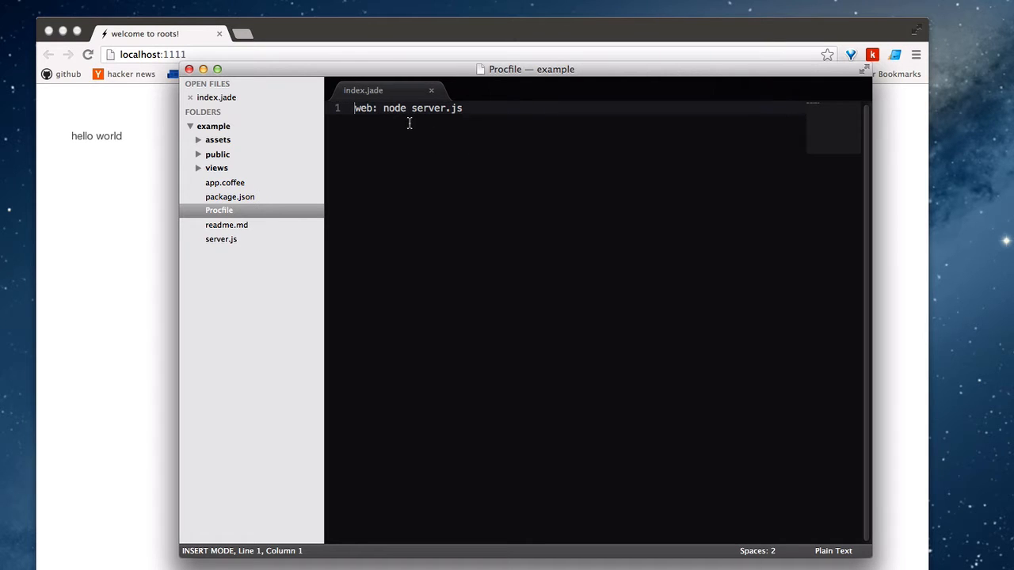
pyautogui.click(230, 196)
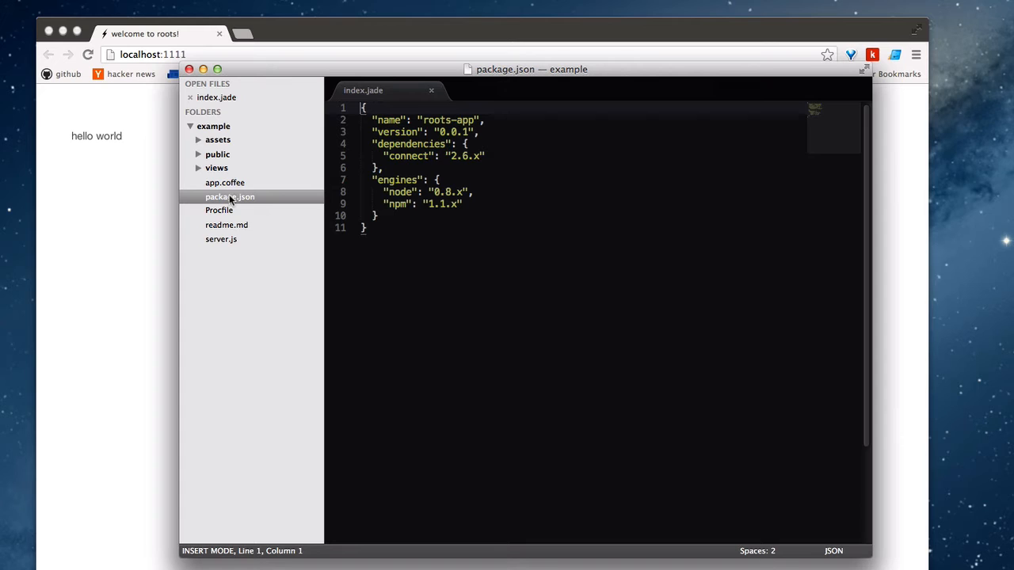
pyautogui.moveTo(484, 166)
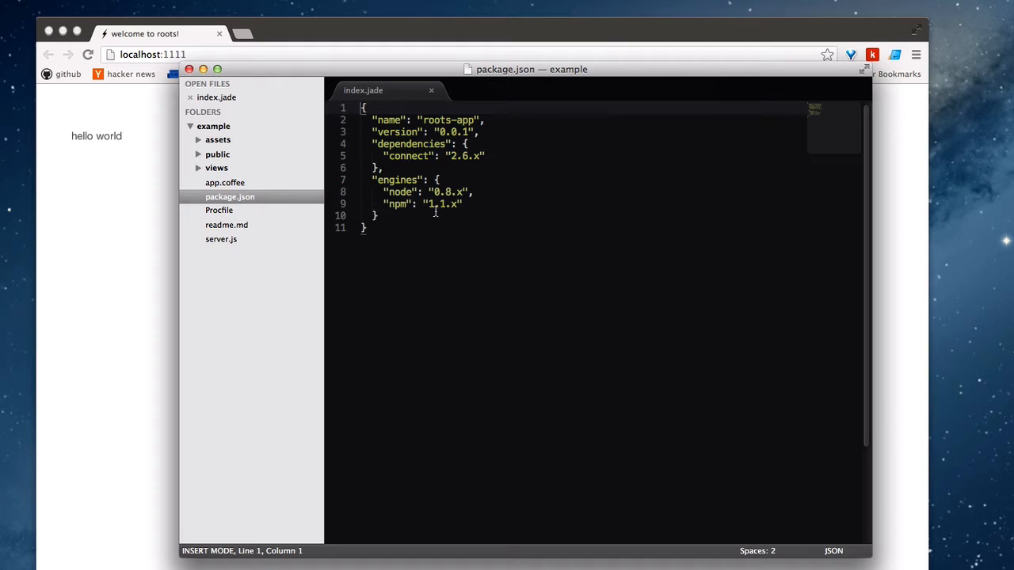
pyautogui.click(219, 210)
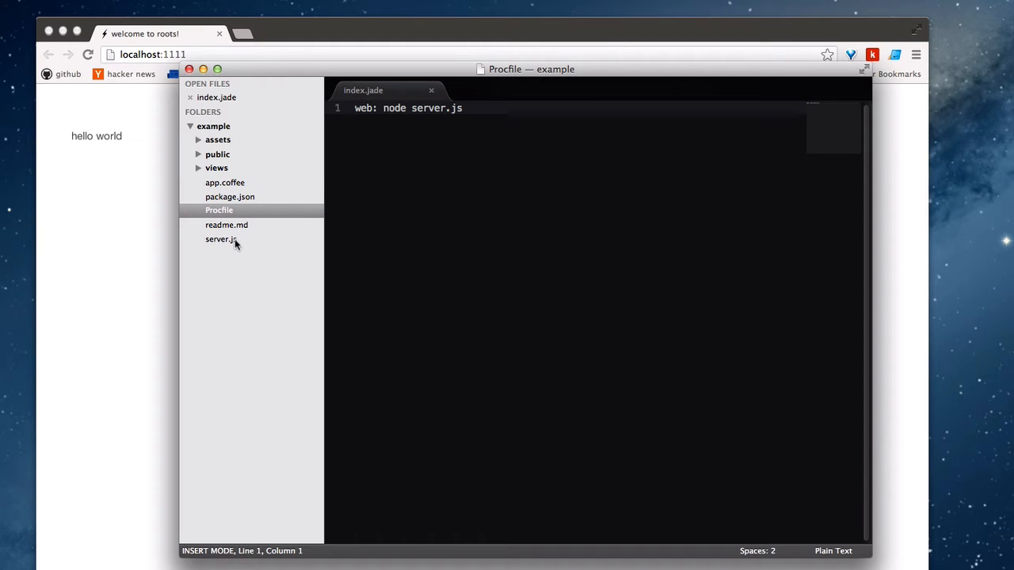
pyautogui.click(221, 239)
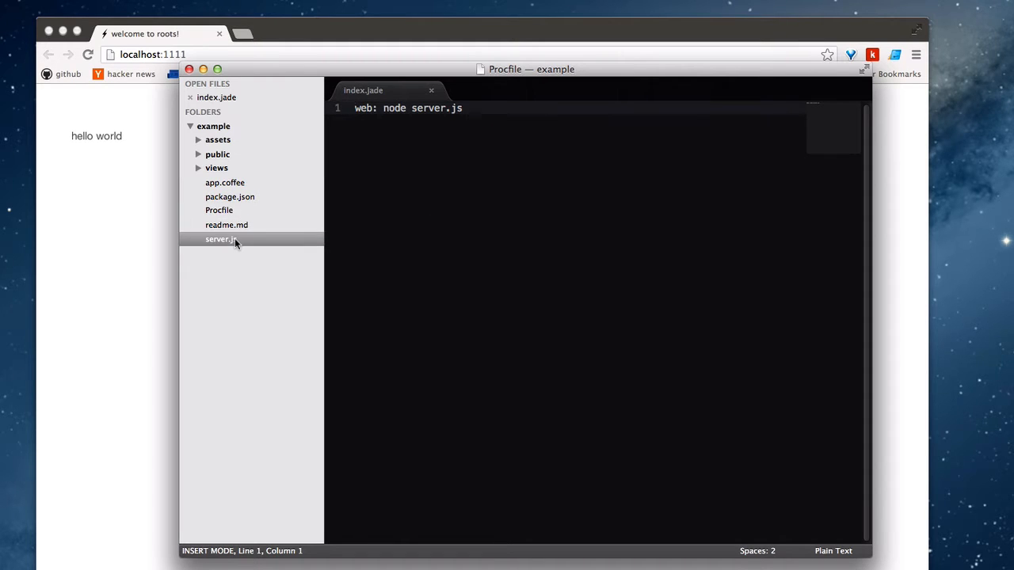
pyautogui.click(220, 239)
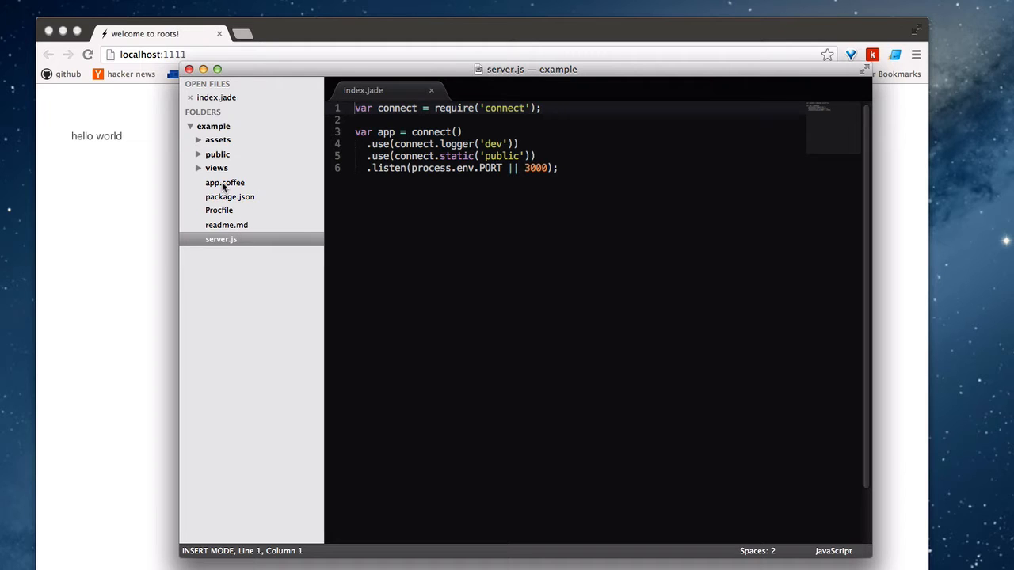
pyautogui.moveTo(224, 164)
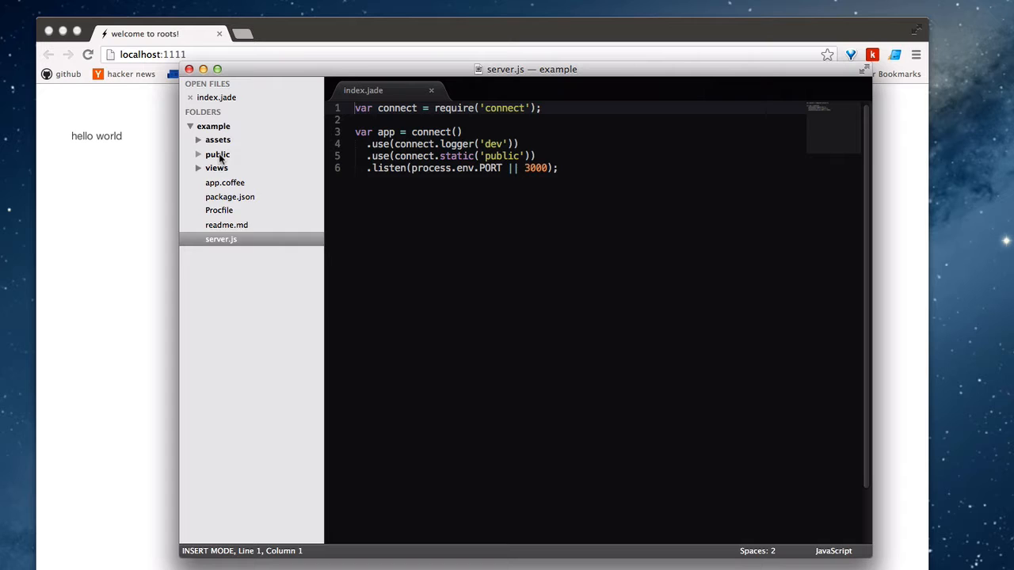
# Browse public and img, view the compiled index.html, collapse public, and reopen package.json
pyautogui.click(218, 154)
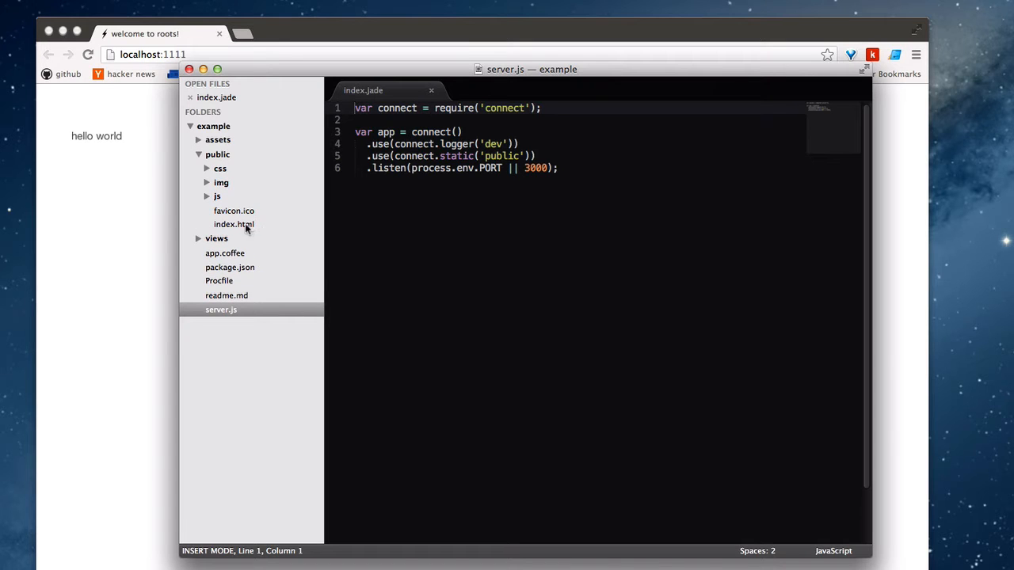
pyautogui.click(221, 182)
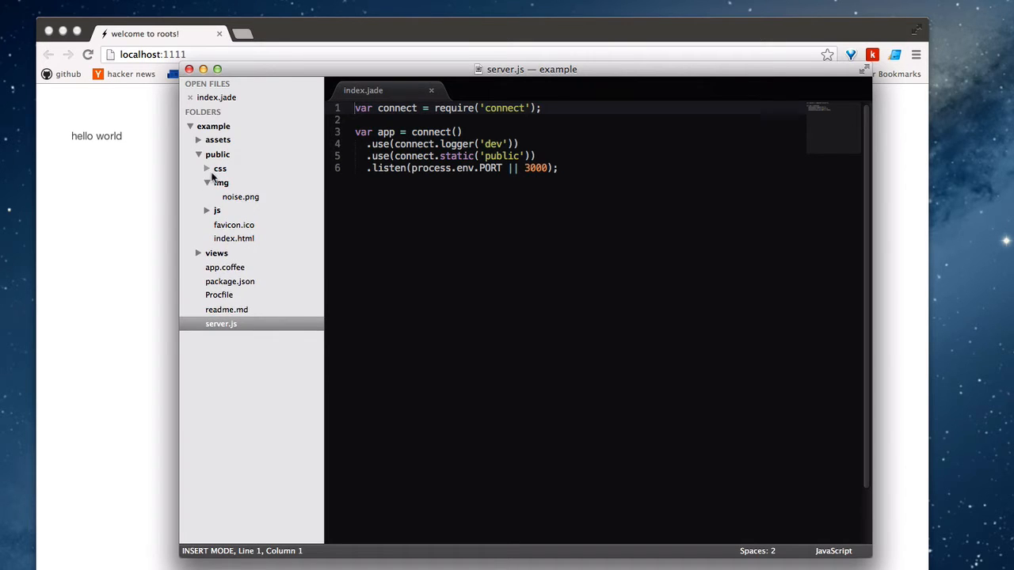
pyautogui.click(207, 182)
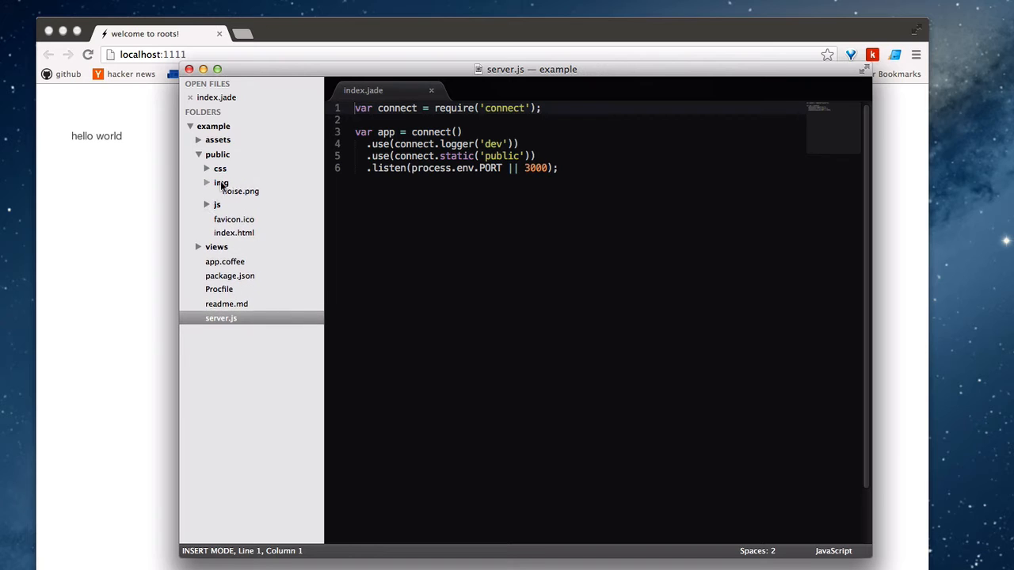
pyautogui.click(221, 182)
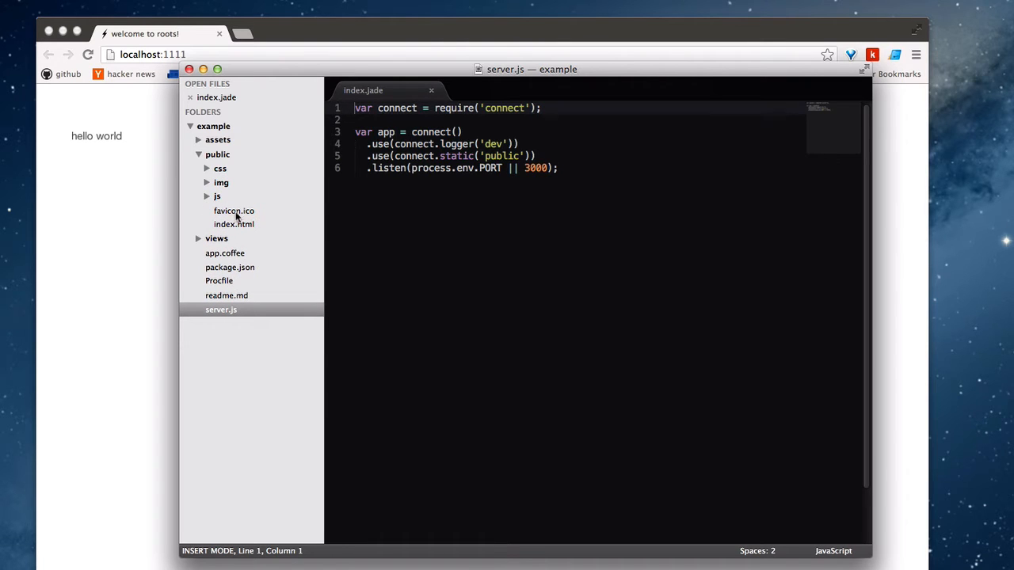
pyautogui.click(233, 224)
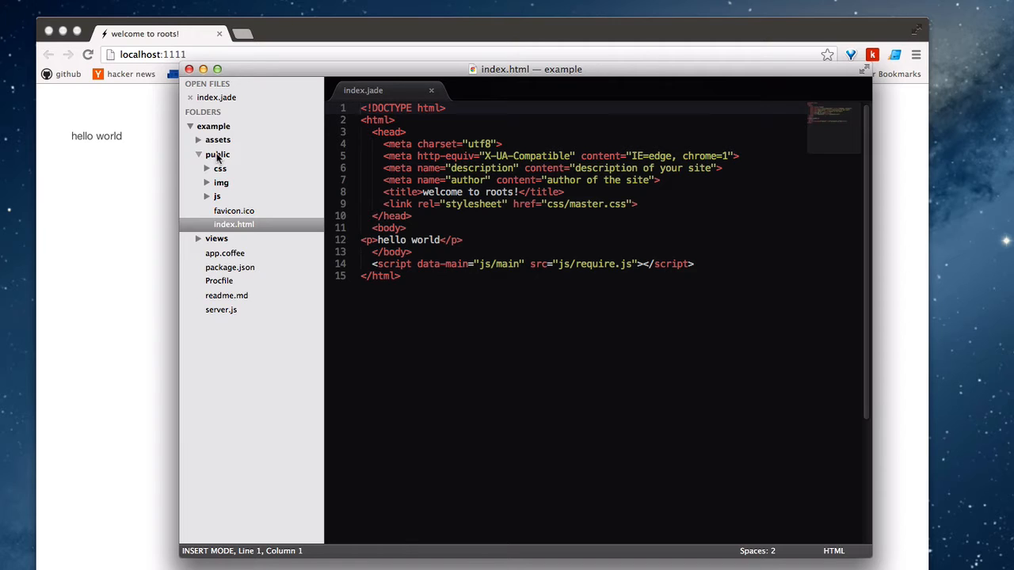
pyautogui.click(218, 154)
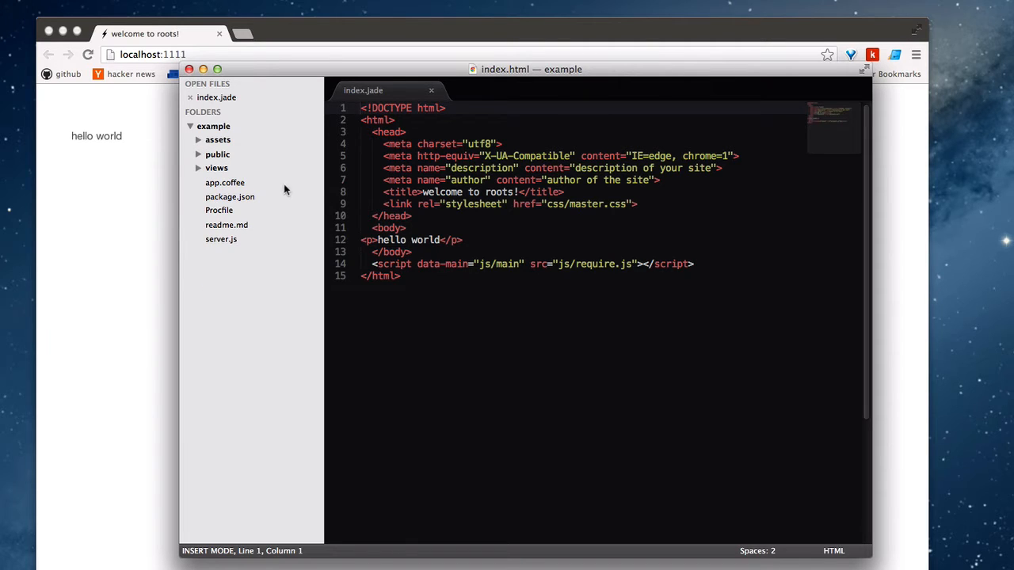
pyautogui.moveTo(233, 235)
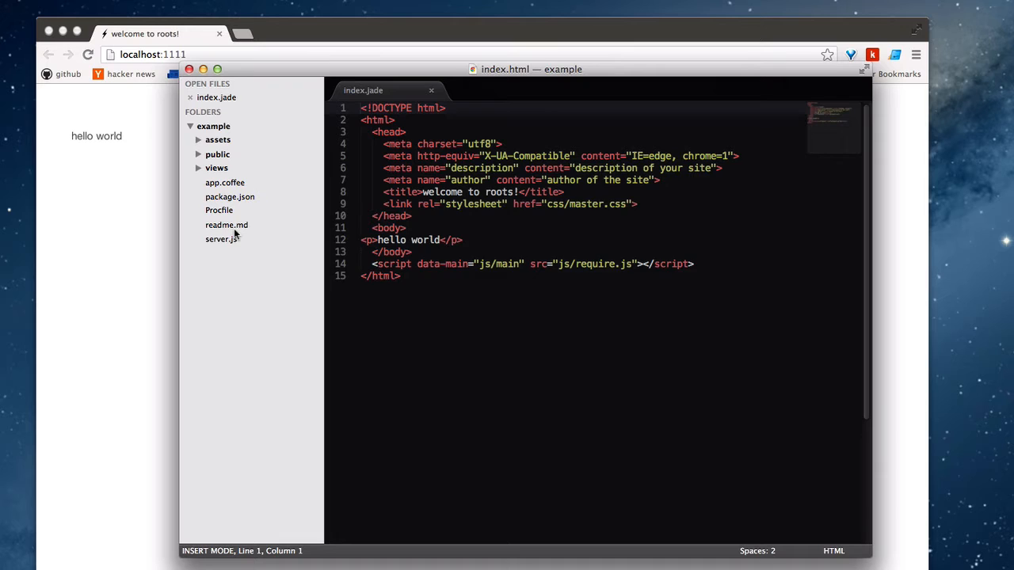
pyautogui.click(230, 196)
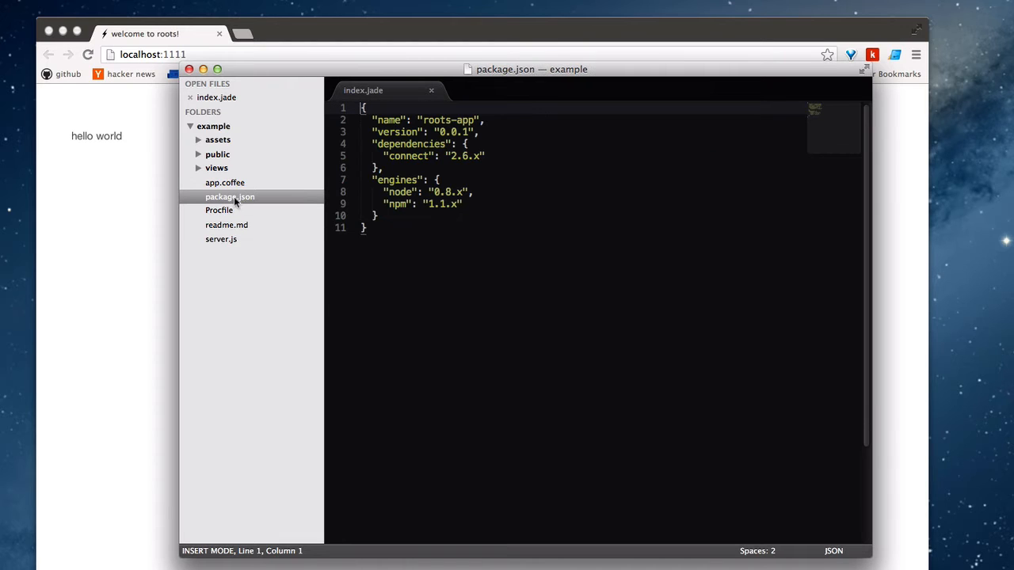
# Open app.coffee and place the caret at the end of the ignore_files list
pyautogui.click(225, 182)
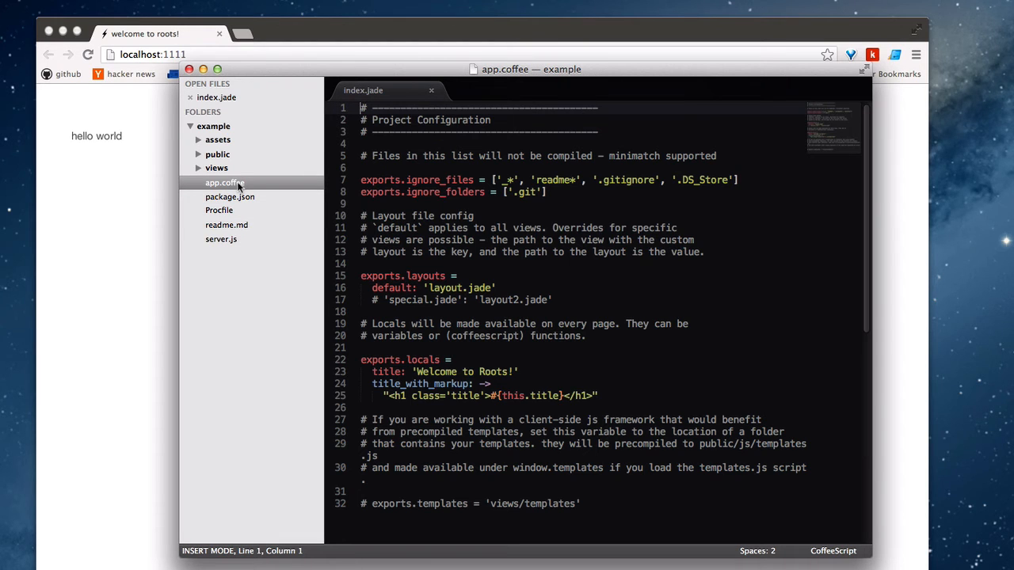
pyautogui.click(612, 195)
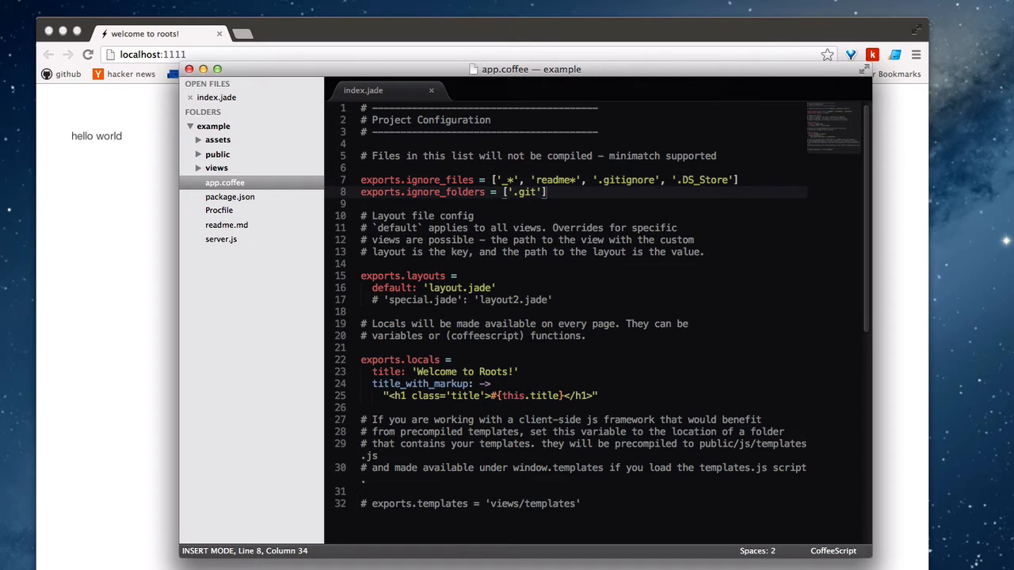
pyautogui.press('up')
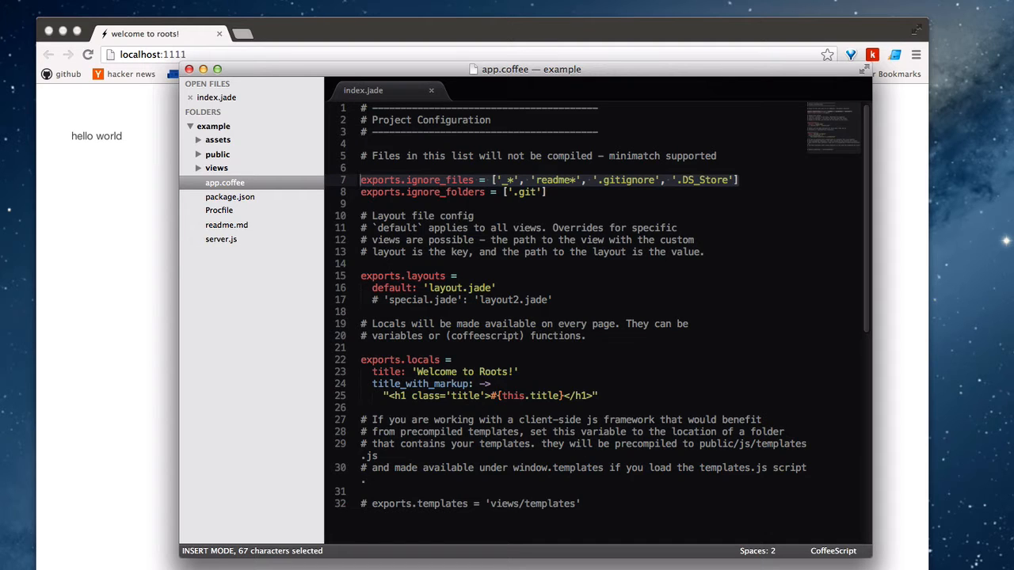
pyautogui.click(545, 192)
pyautogui.write(', ')
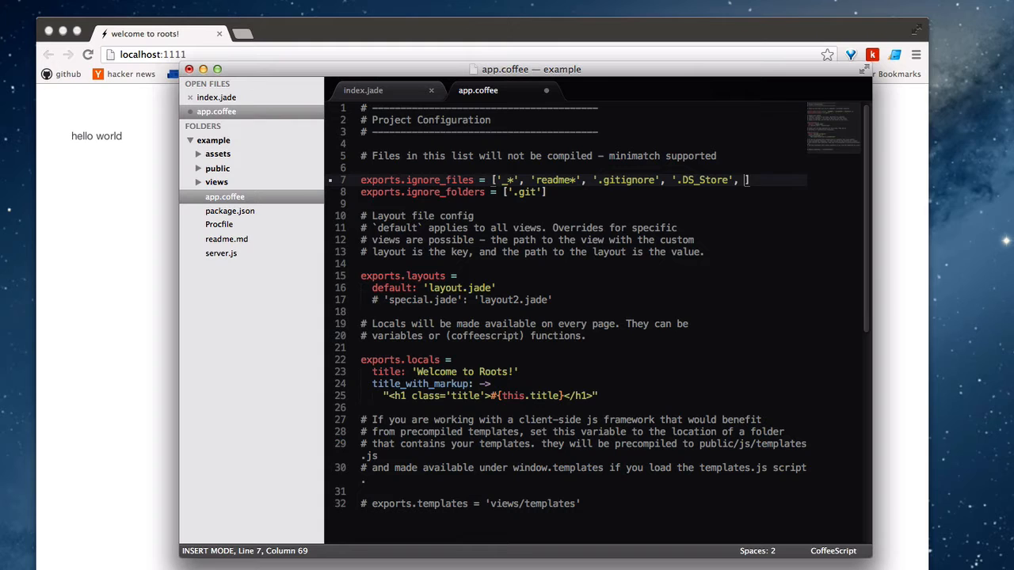
# Add 'Procfile', 'package.json' and 'server.js' to app.coffee's ignore_files list
pyautogui.write("'Procfile', 'package")
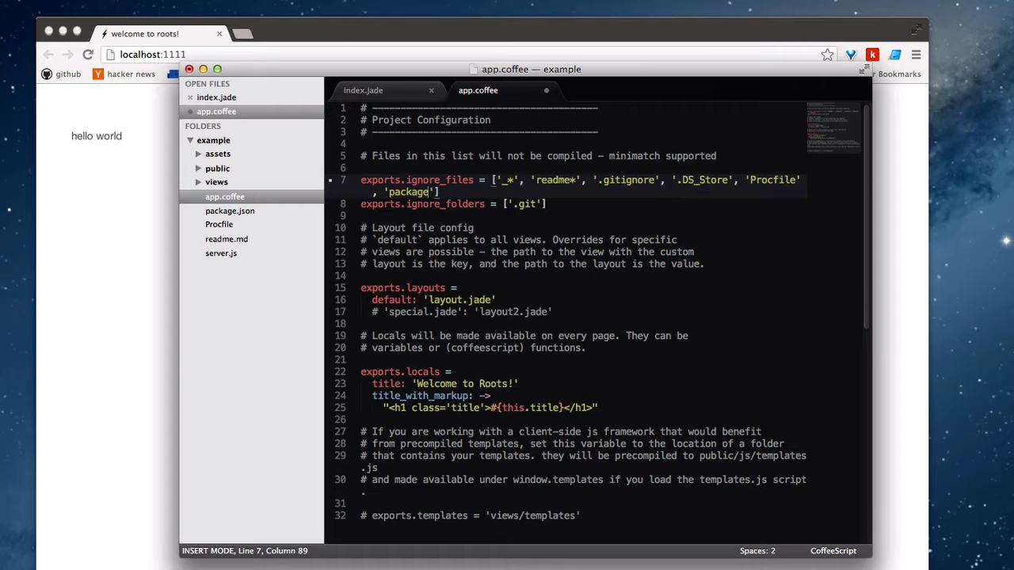
pyautogui.write('.json')
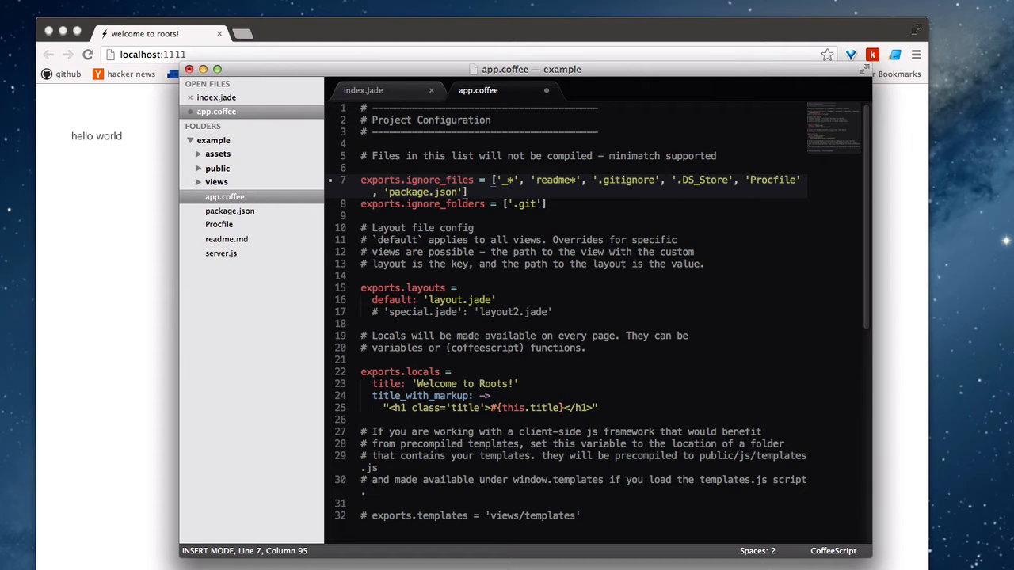
pyautogui.write("s'")
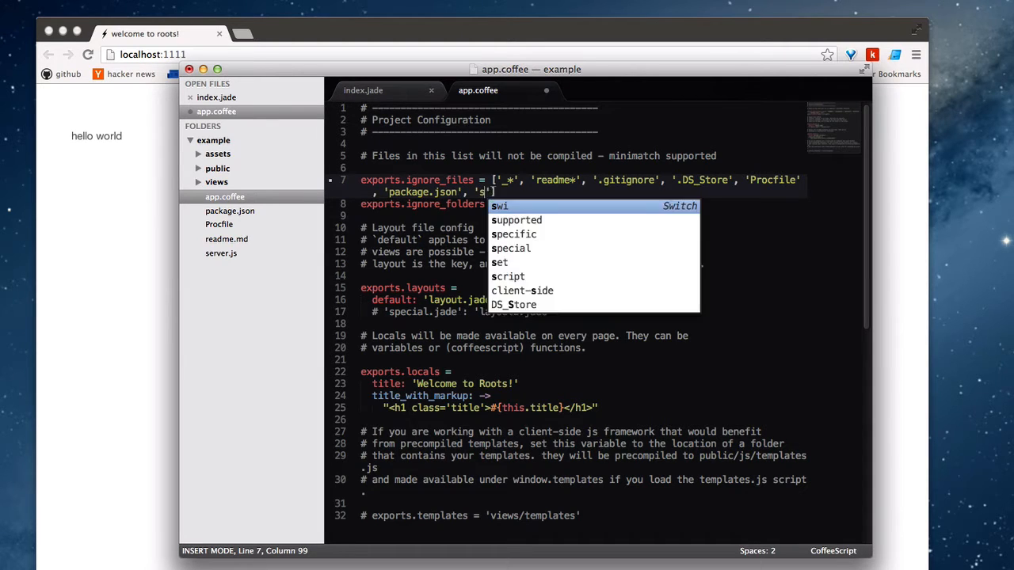
pyautogui.write('erver.js')
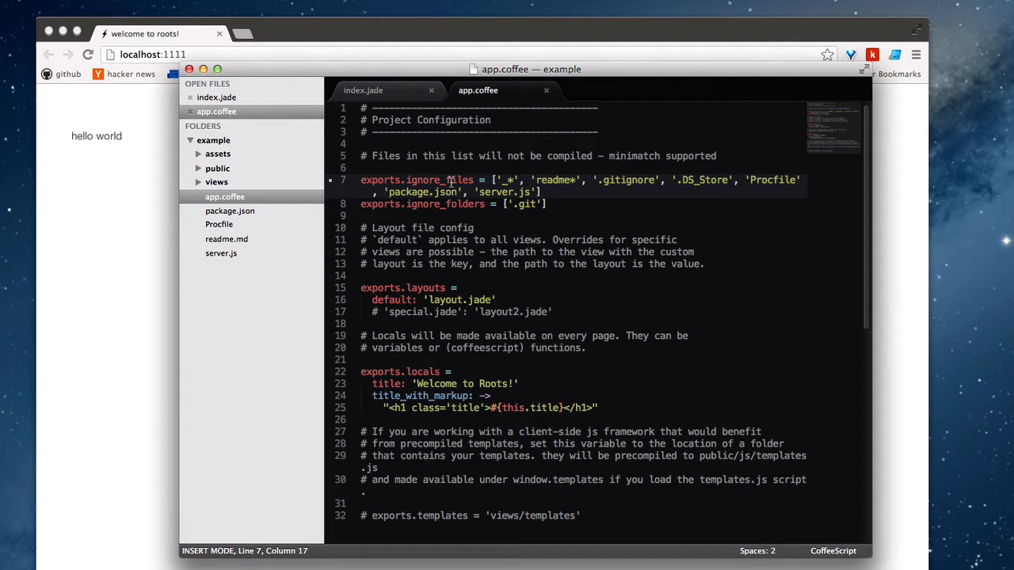
pyautogui.moveTo(511, 238)
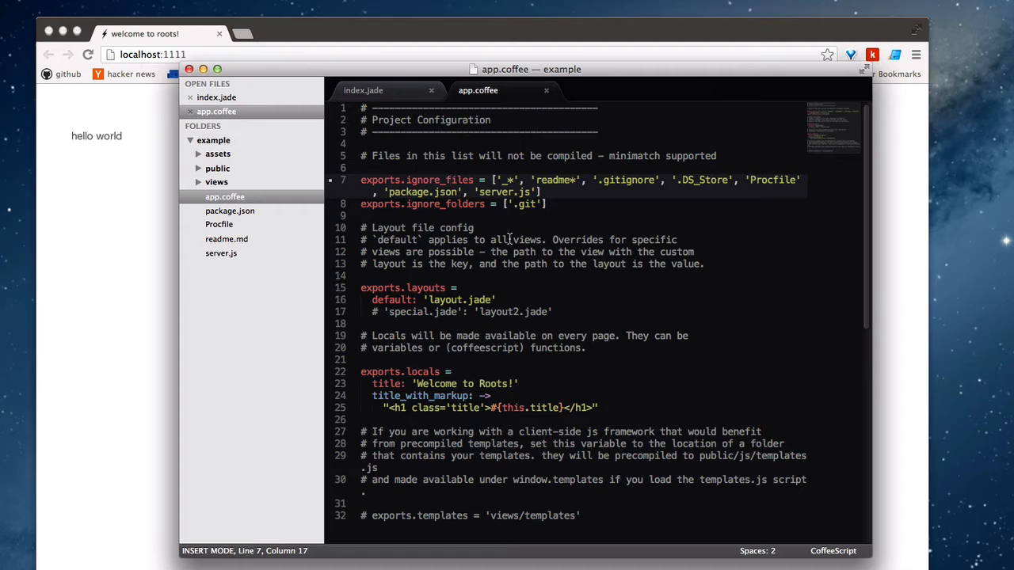
pyautogui.moveTo(503, 234)
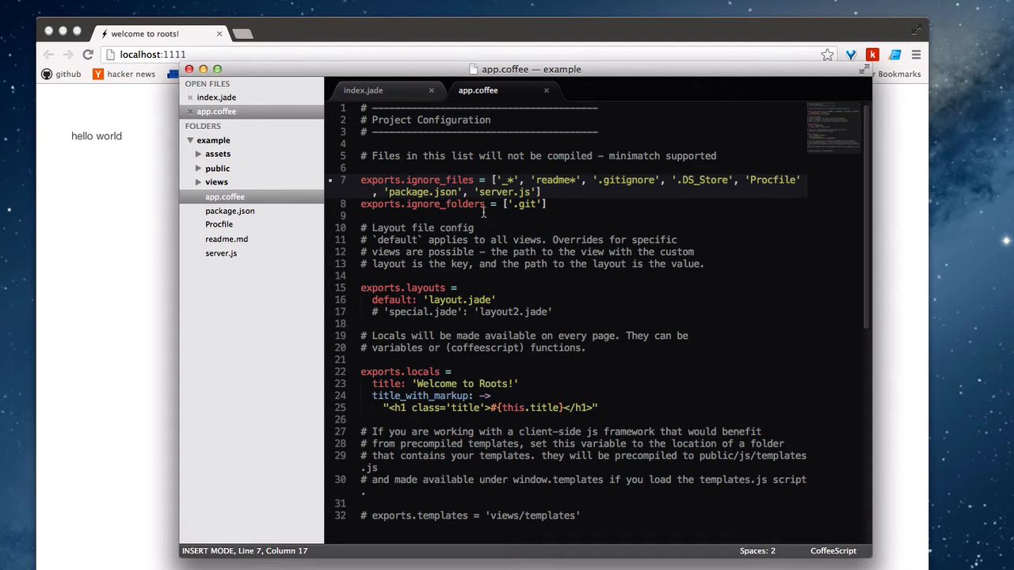
pyautogui.moveTo(560, 205)
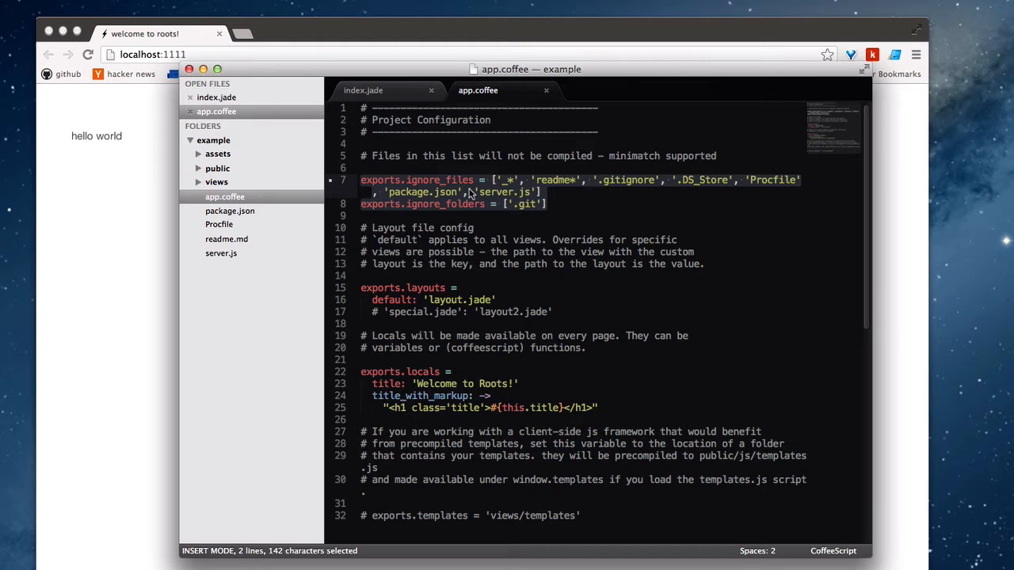
pyautogui.moveTo(246, 225)
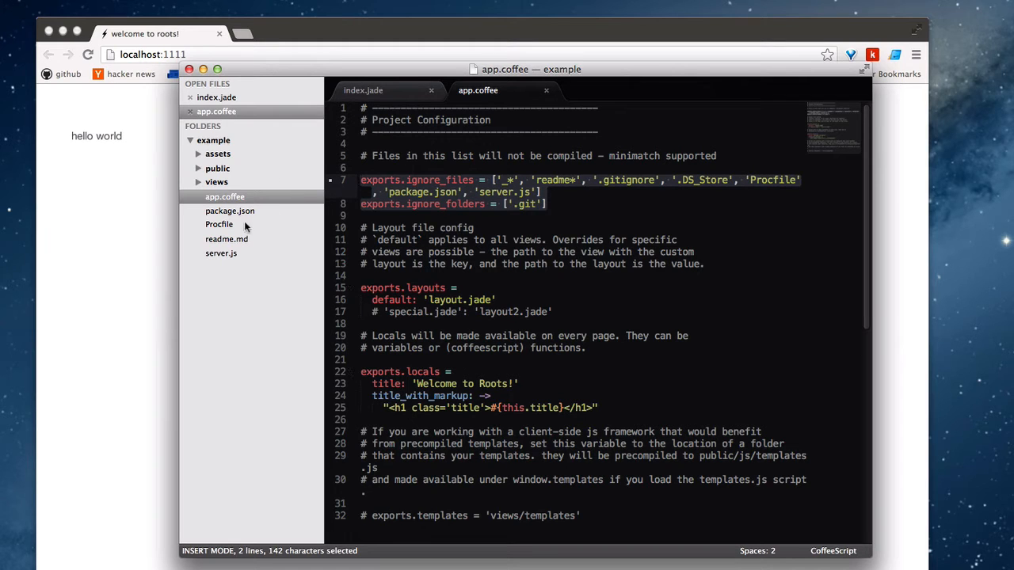
pyautogui.moveTo(238, 173)
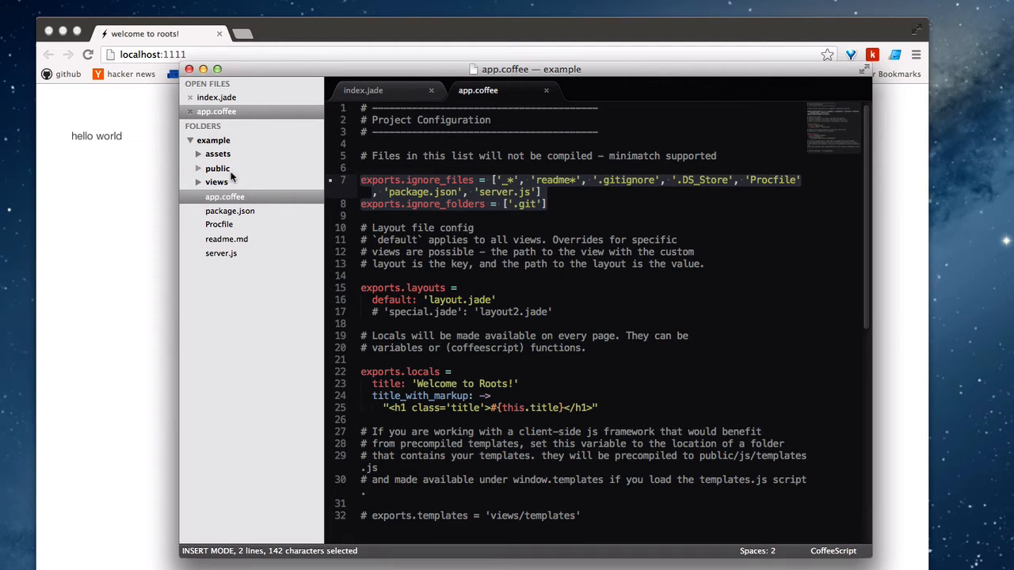
# Toggle the public folder, scroll app.coffee, and expand views to list _partial.jade, index.jade, layout.jade
pyautogui.click(218, 168)
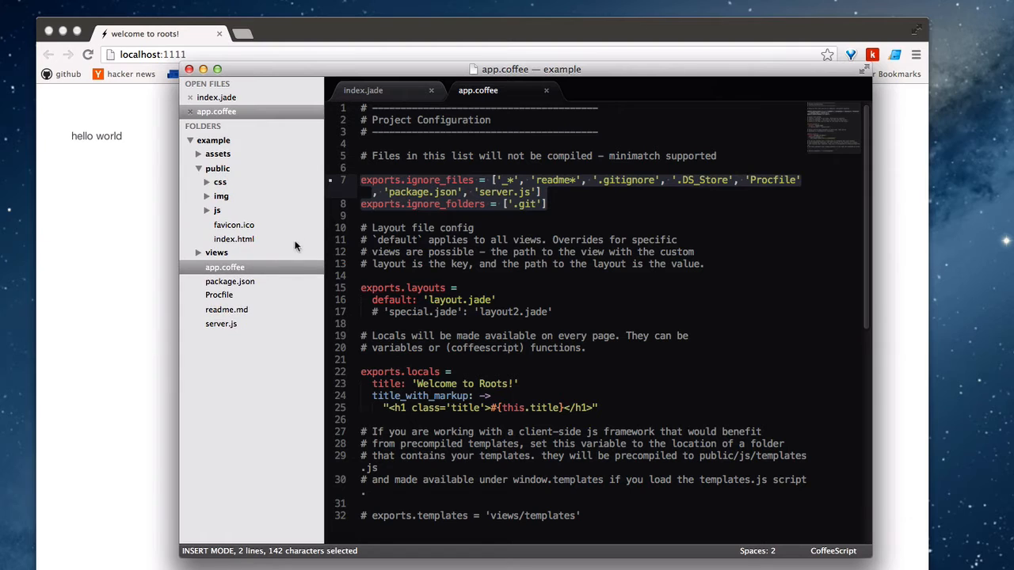
pyautogui.click(511, 229)
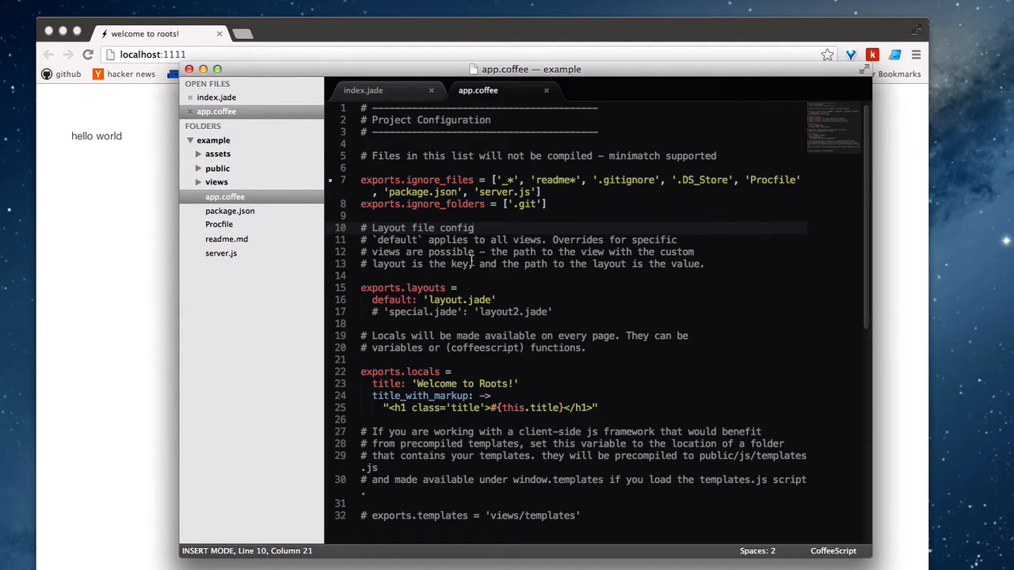
pyautogui.scroll(3)
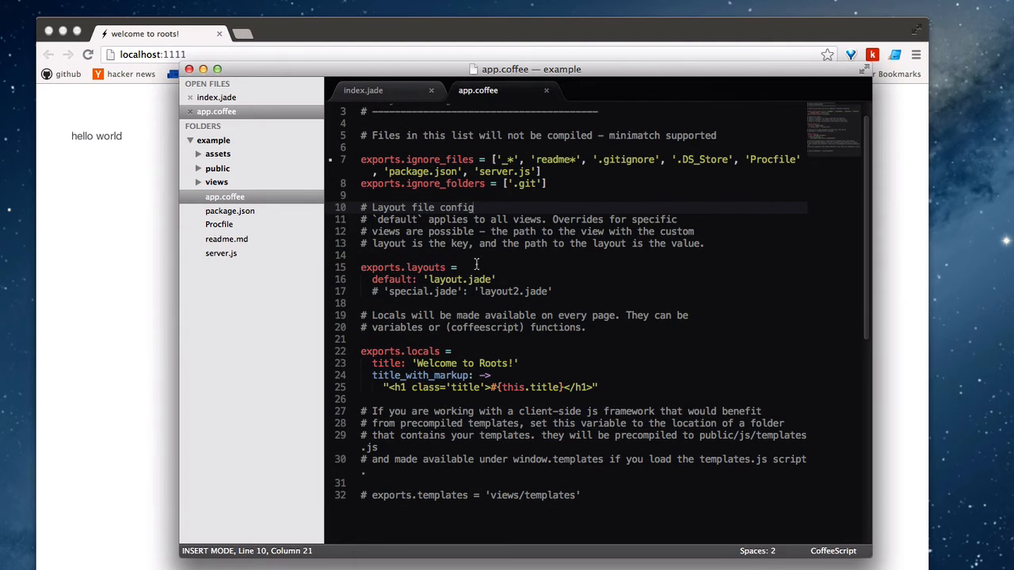
pyautogui.moveTo(455, 231)
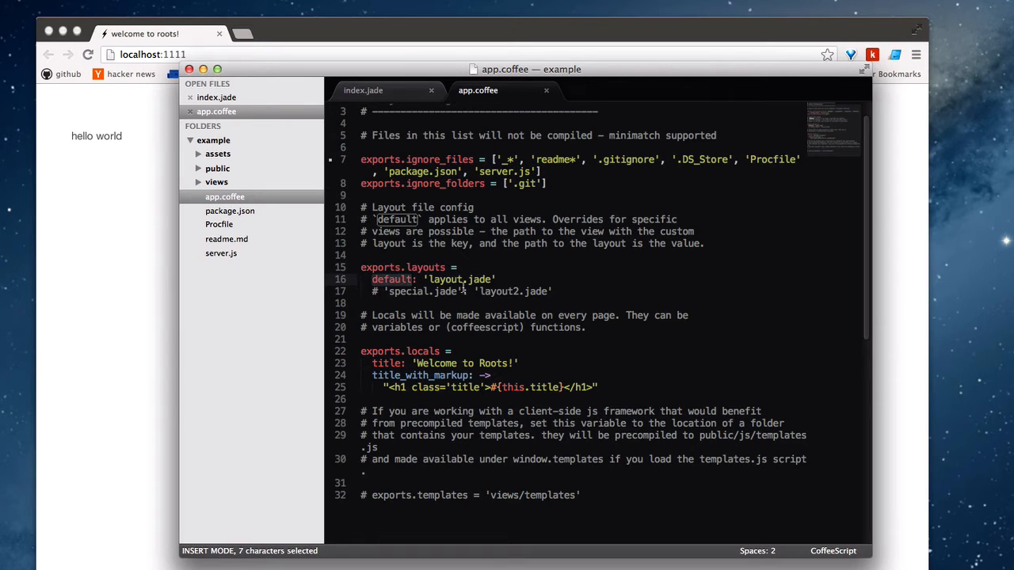
pyautogui.click(217, 182)
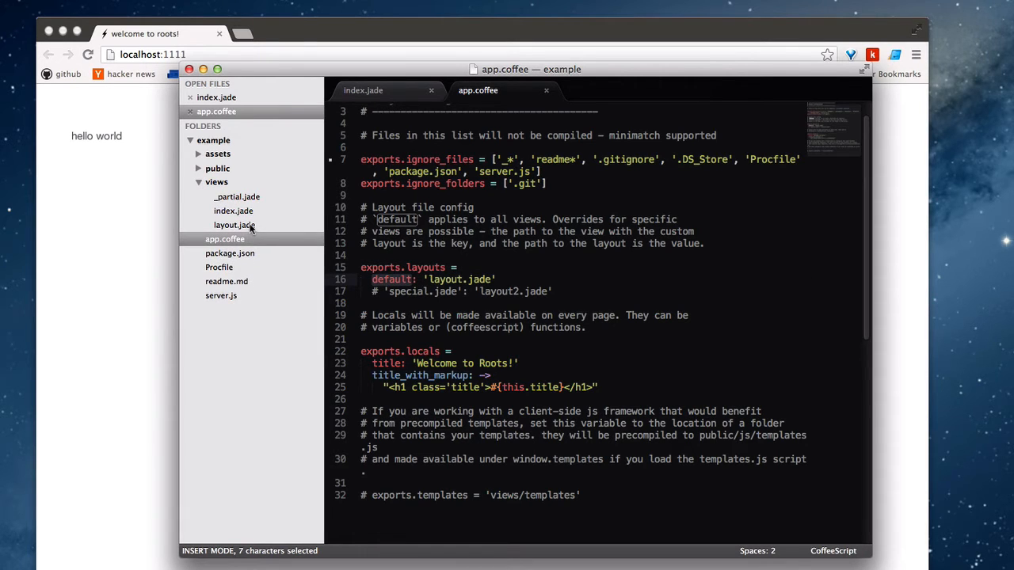
pyautogui.moveTo(305, 221)
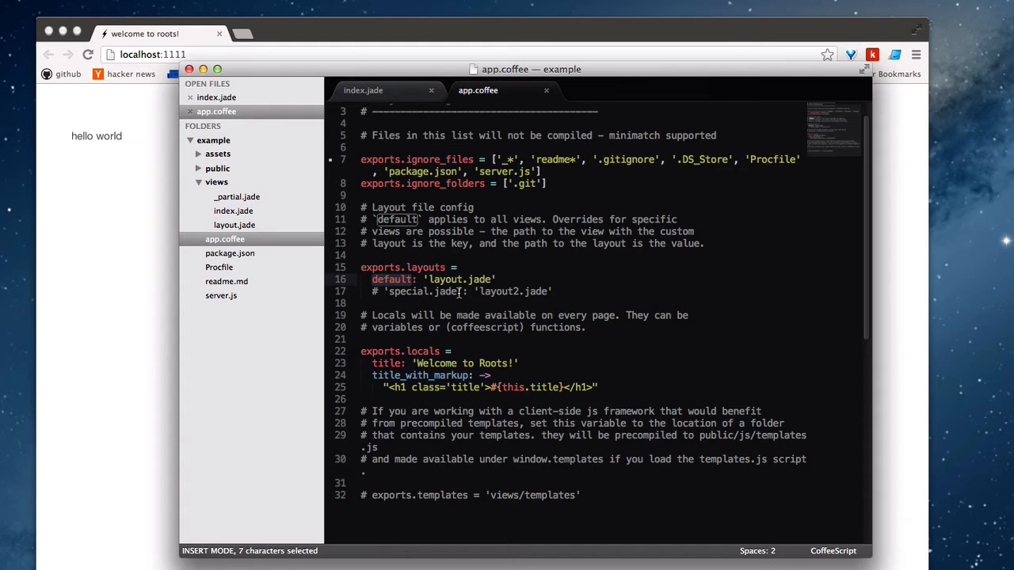
pyautogui.moveTo(467, 297)
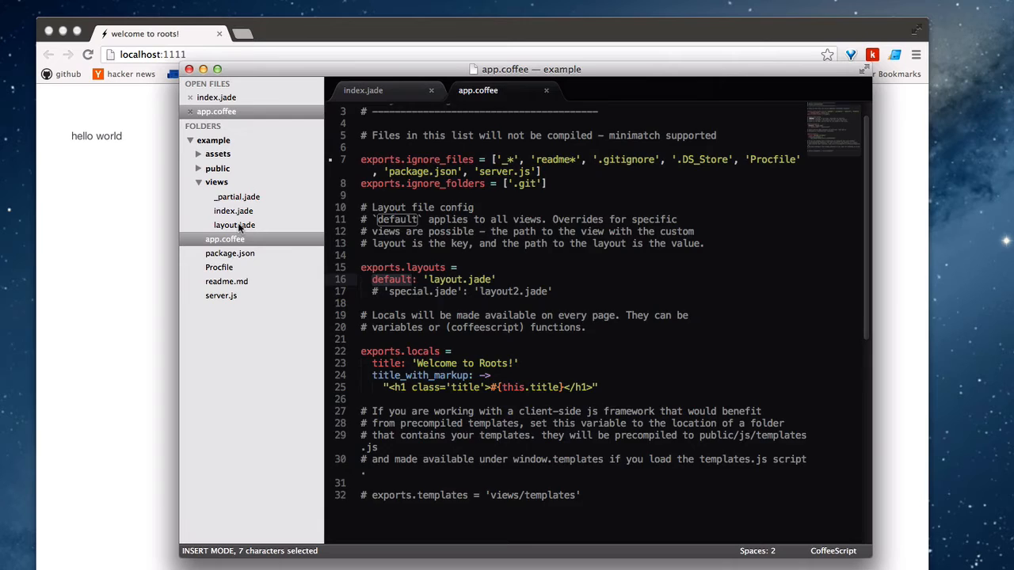
# Open layout.jade and inspect the != yield line inside body
pyautogui.click(234, 225)
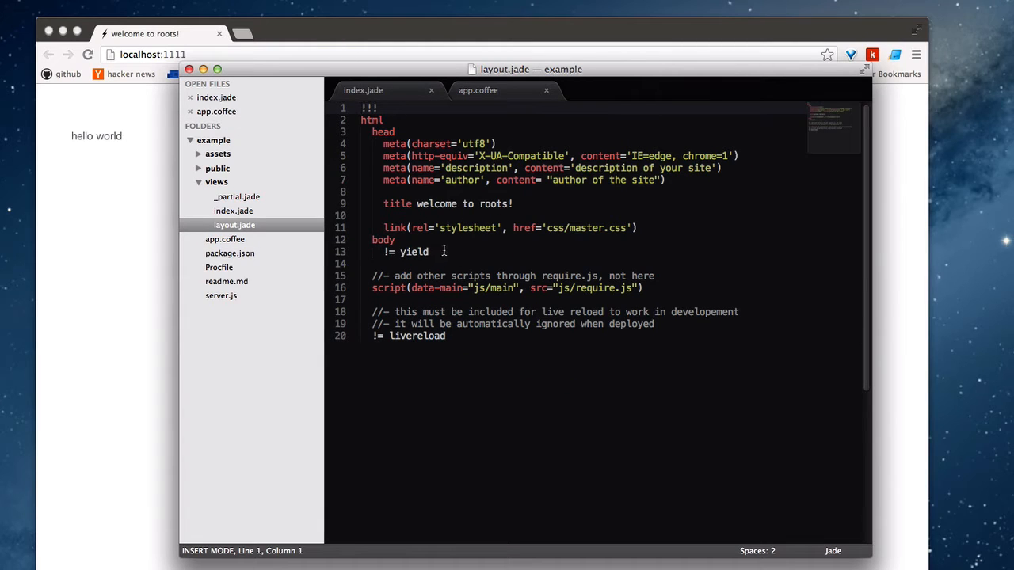
pyautogui.moveTo(457, 155)
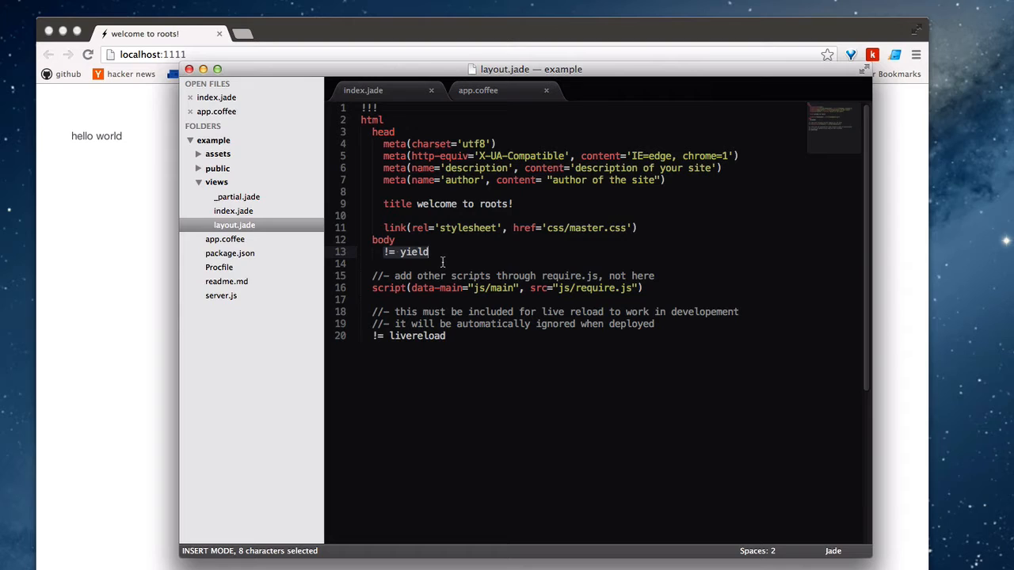
pyautogui.moveTo(437, 252)
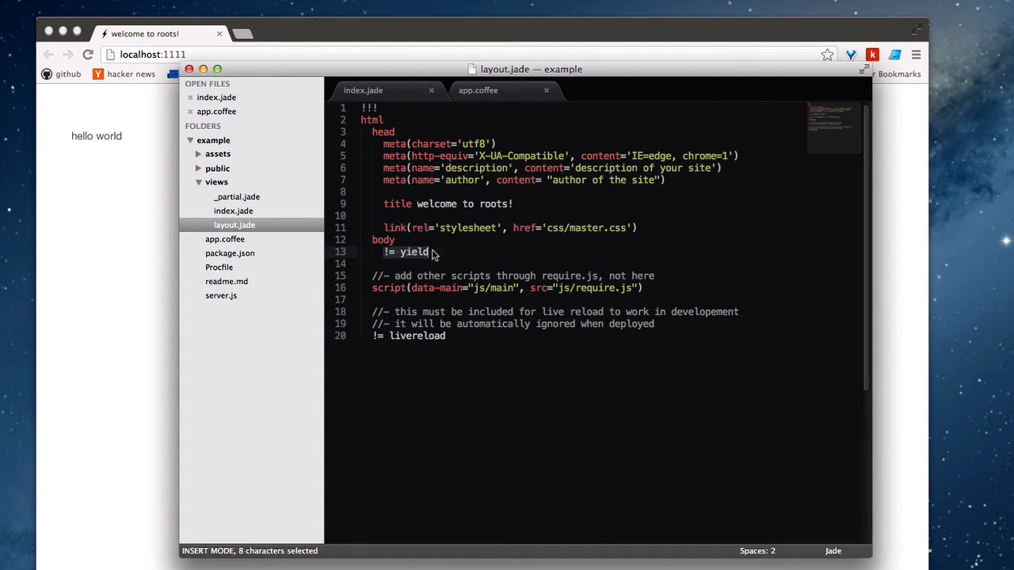
pyautogui.moveTo(468, 252)
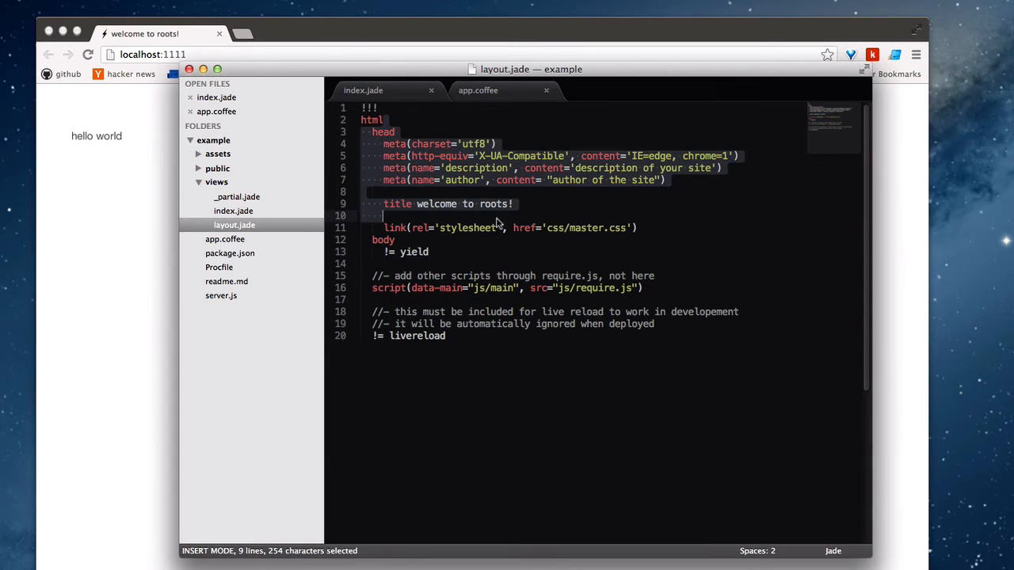
pyautogui.click(384, 239)
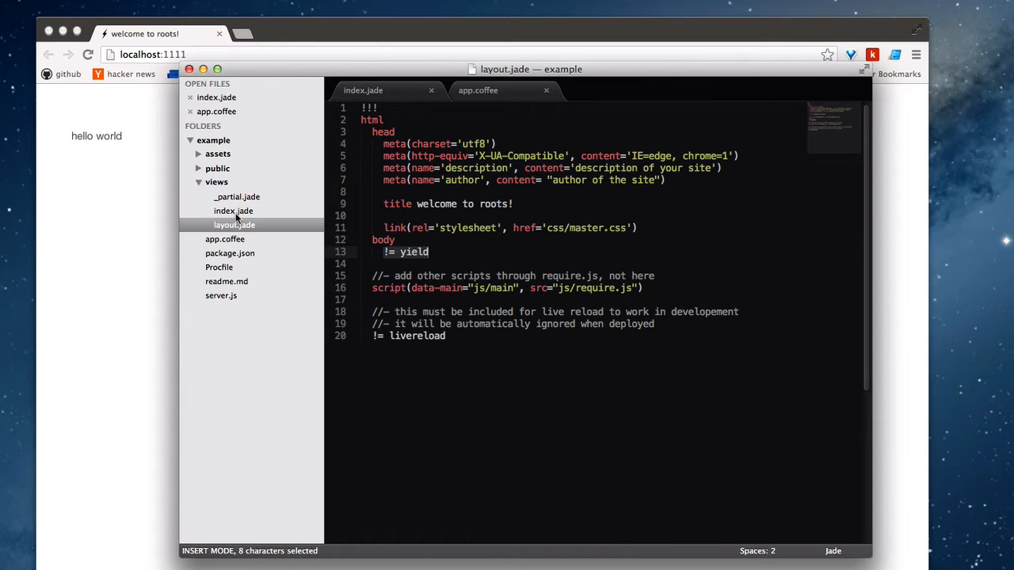
# Expand public, re-review app.coffee's ignore_files comment, and reopen index.jade
pyautogui.click(217, 168)
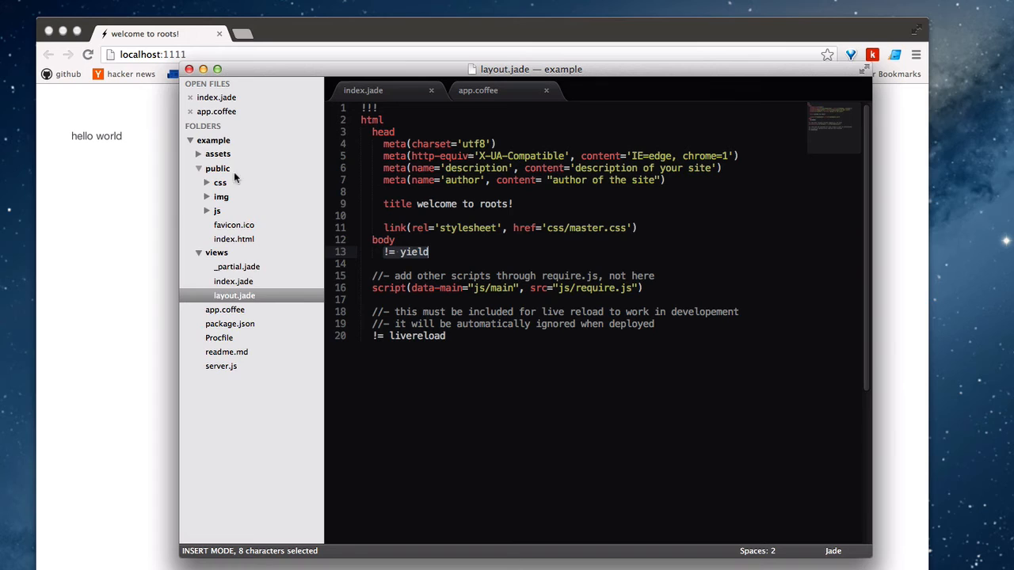
pyautogui.moveTo(245, 241)
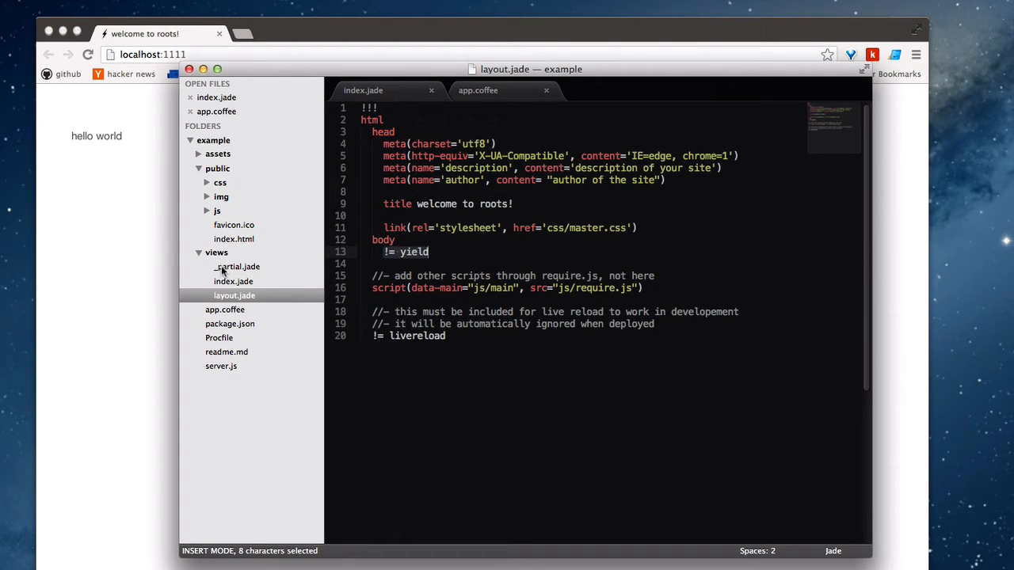
pyautogui.moveTo(232, 278)
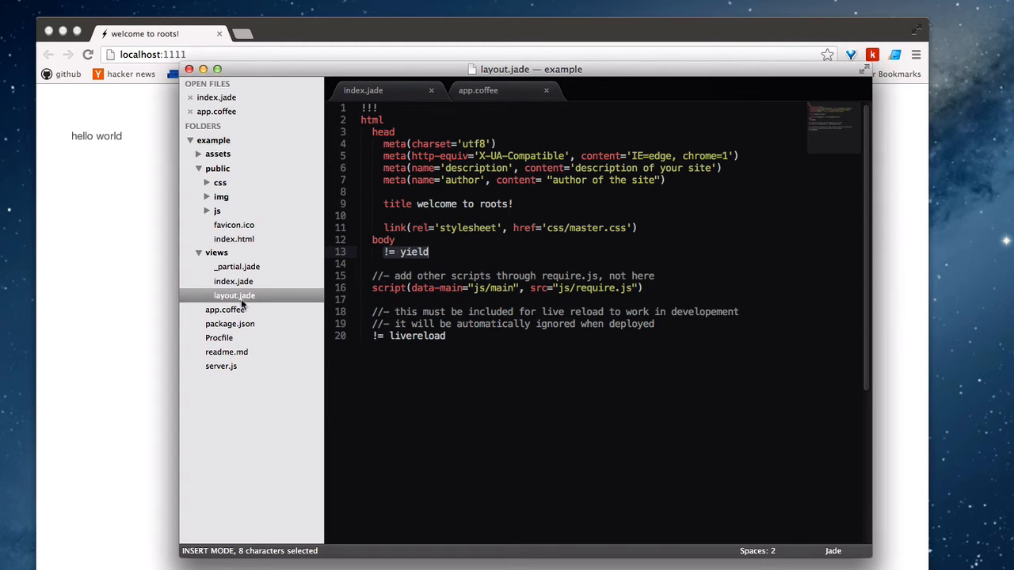
pyautogui.click(477, 90)
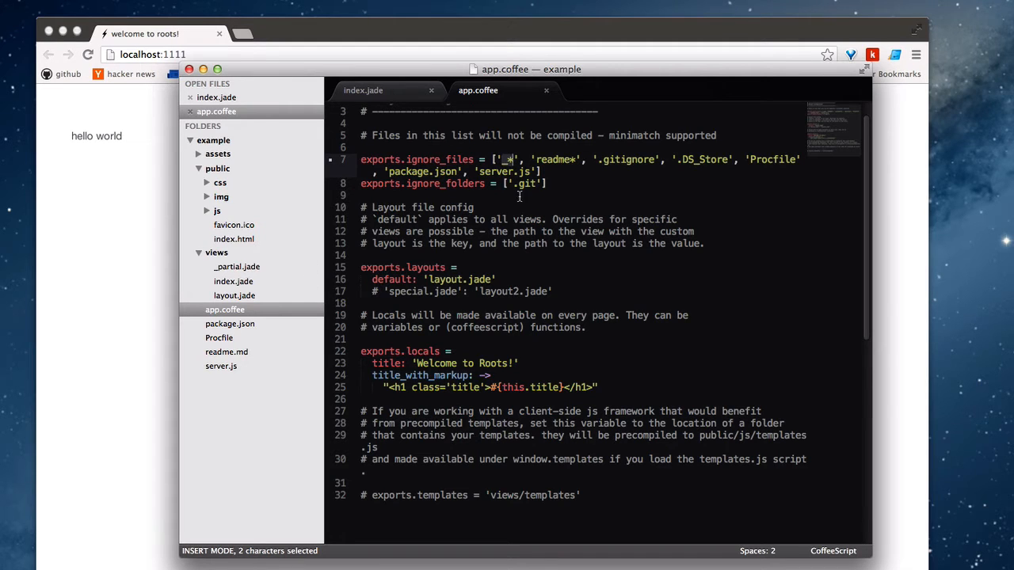
pyautogui.doubleClick(634, 135)
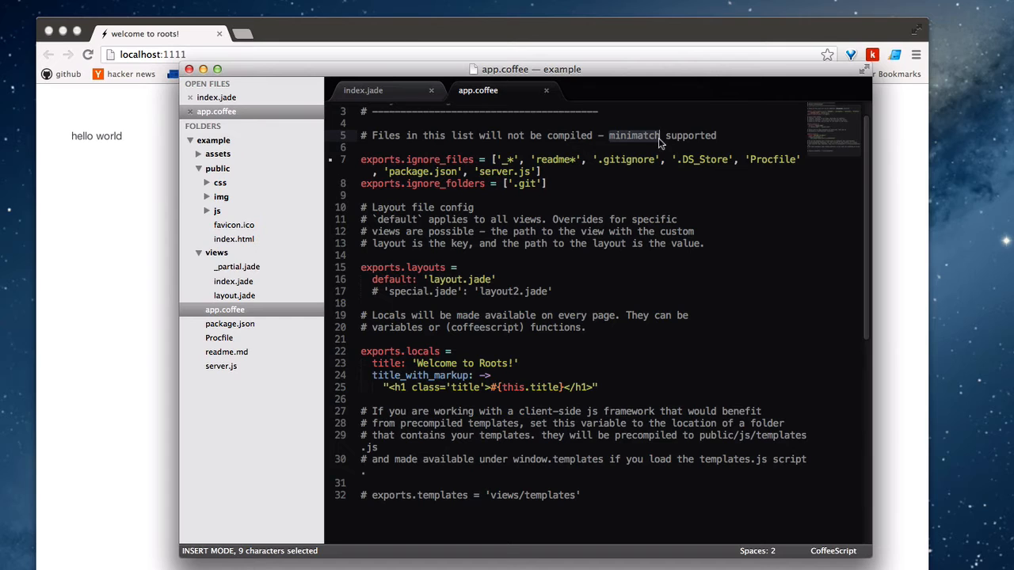
pyautogui.click(507, 159)
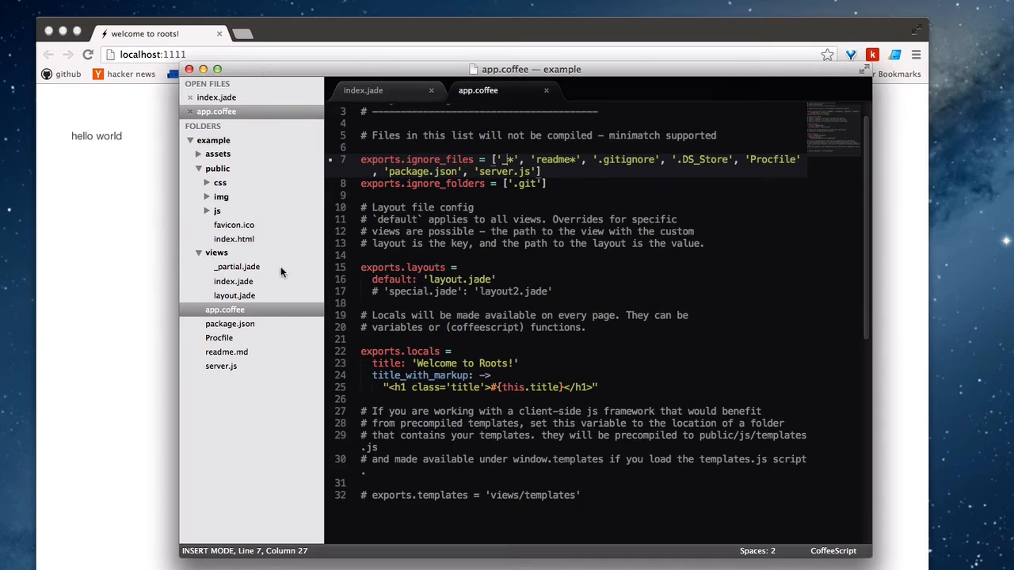
pyautogui.click(232, 281)
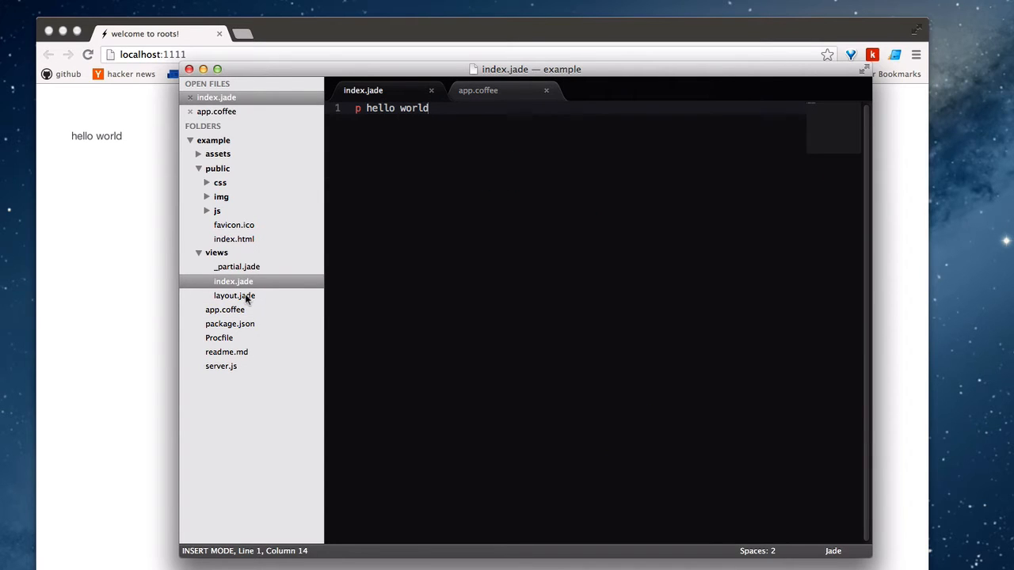
pyautogui.moveTo(240, 267)
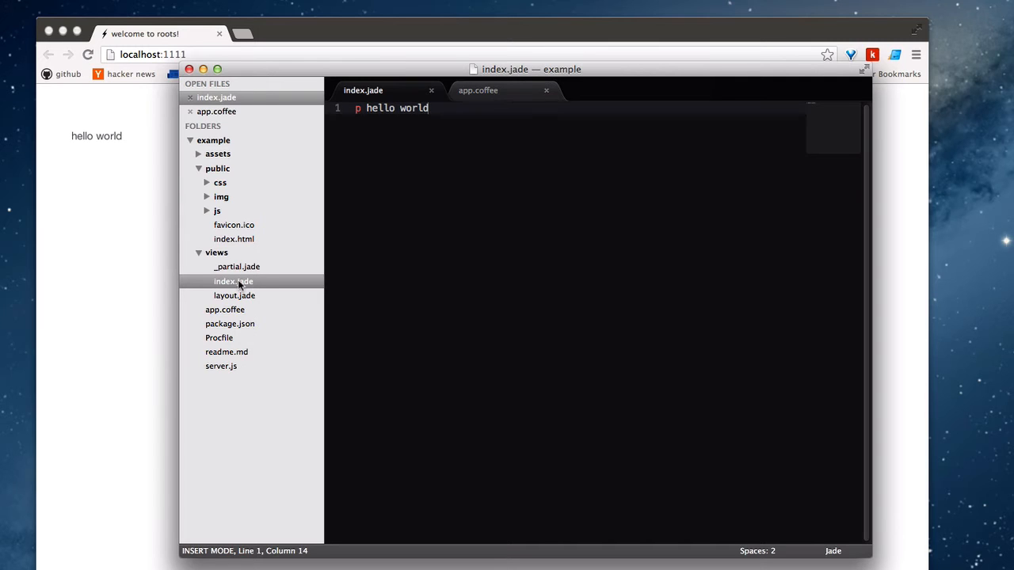
pyautogui.moveTo(255, 310)
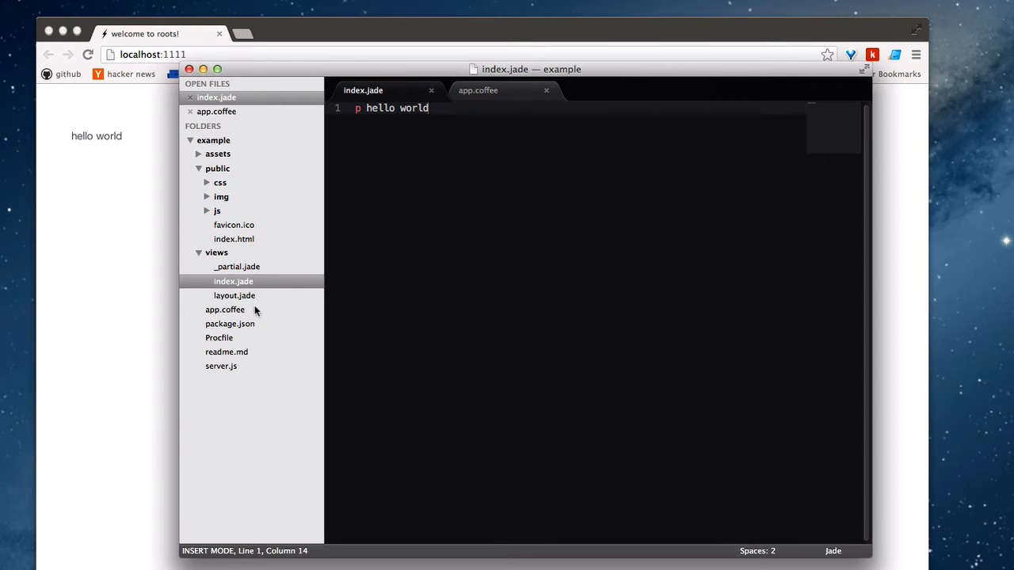
# Reopen layout.jade from the views folder to see its != yield line
pyautogui.click(234, 295)
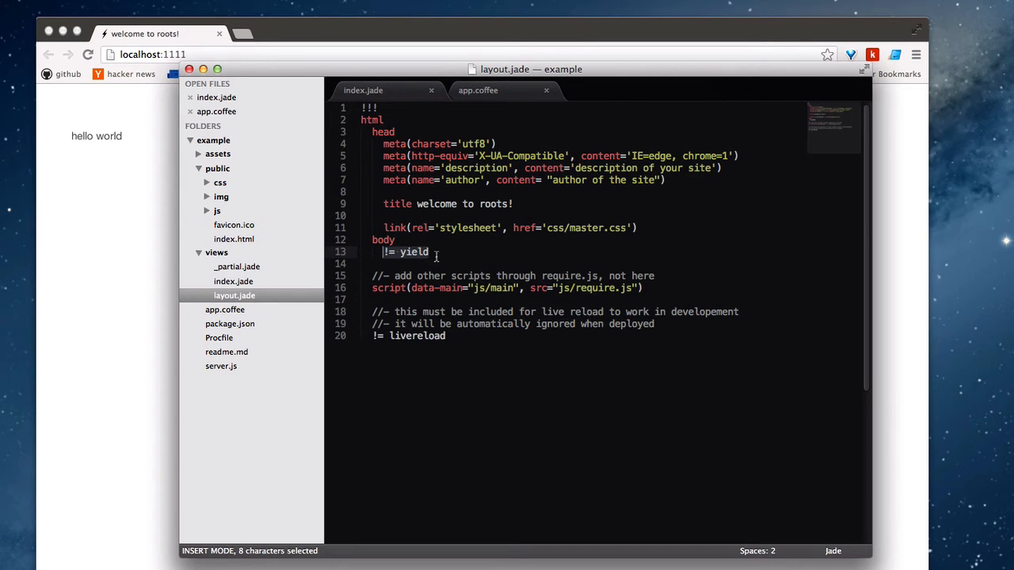
pyautogui.moveTo(447, 283)
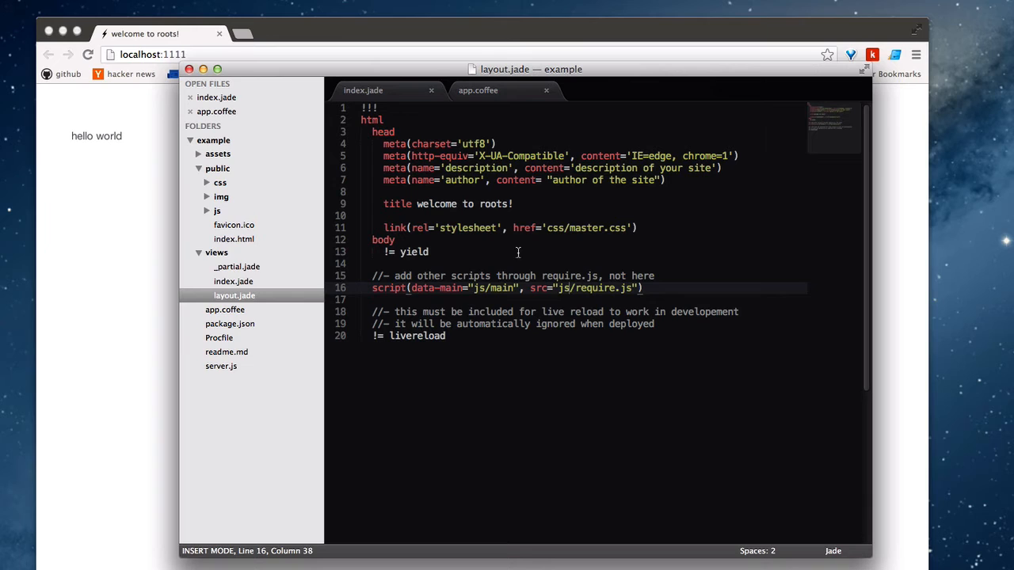
pyautogui.moveTo(521, 255)
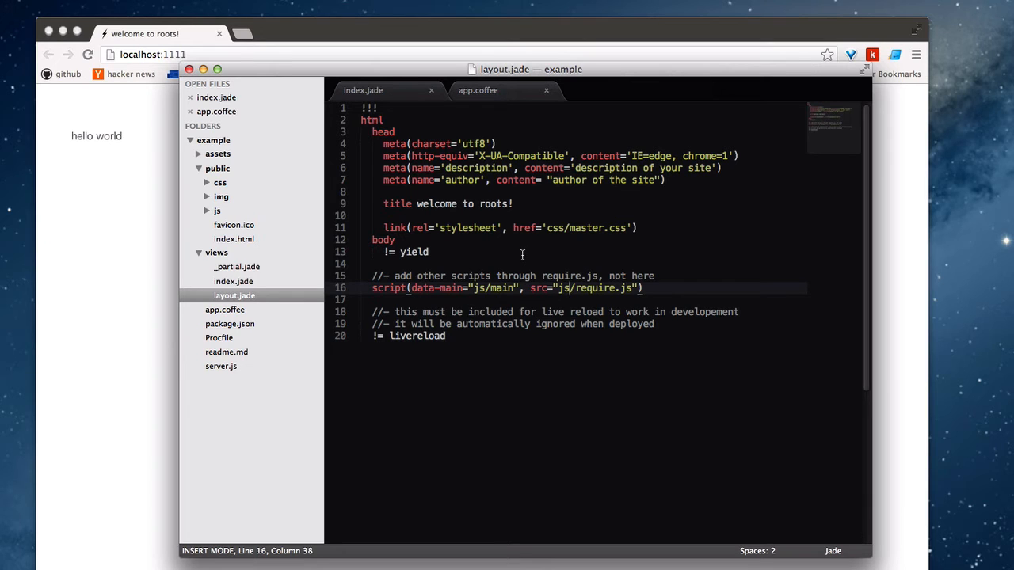
pyautogui.moveTo(555, 305)
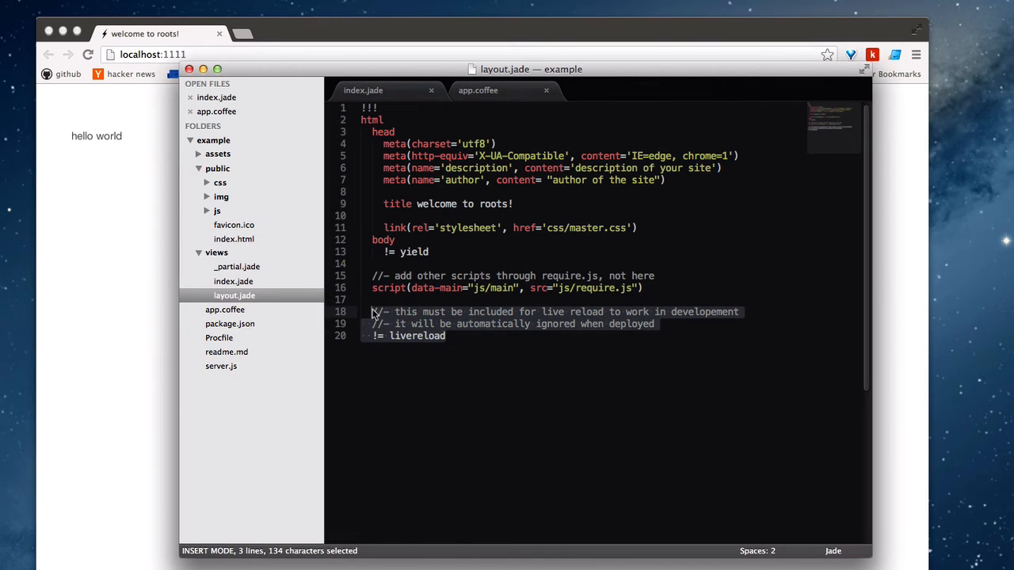
pyautogui.moveTo(456, 327)
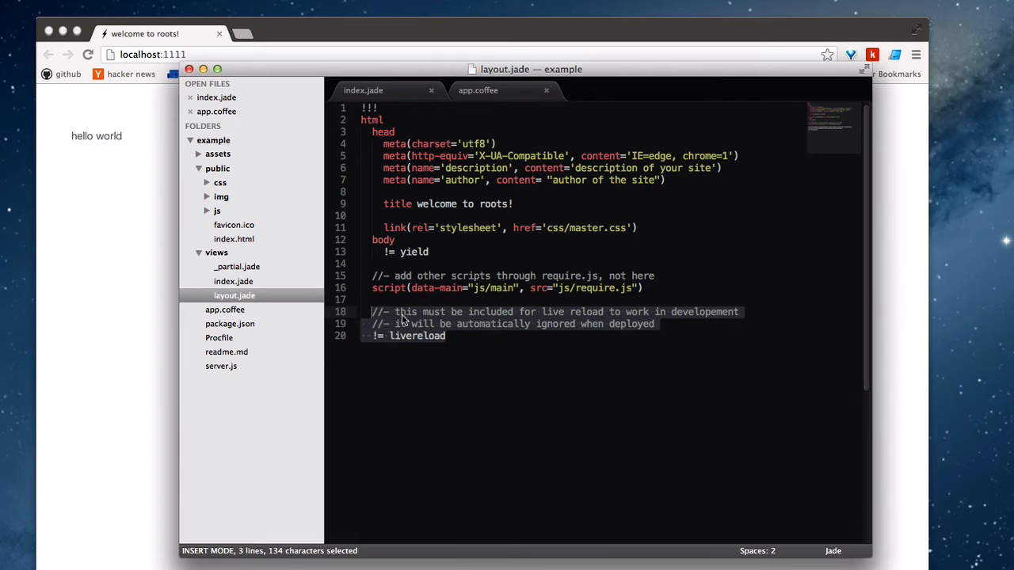
pyautogui.moveTo(448, 336)
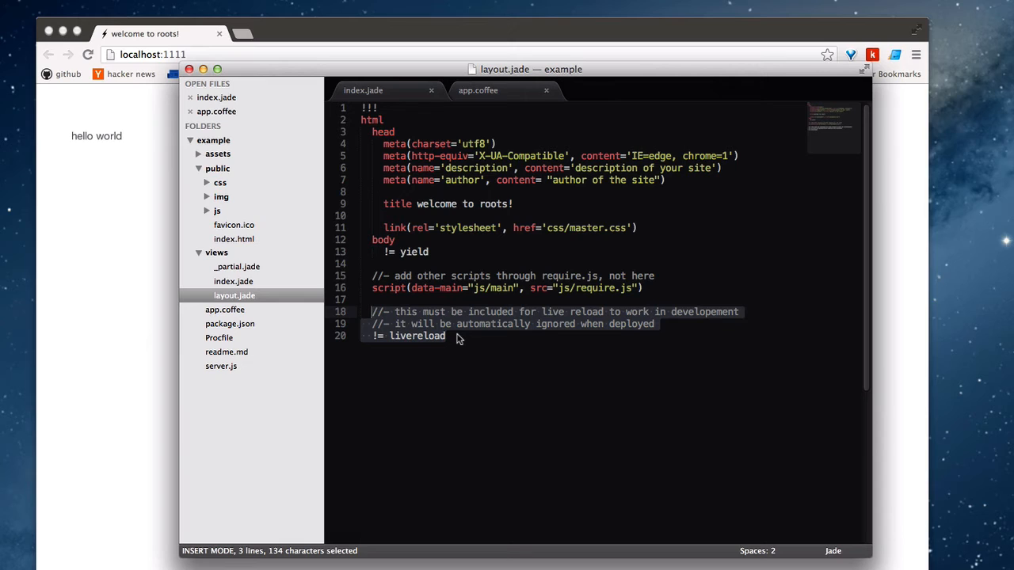
# Deselect layout.jade's livereload block after reviewing the != livereload lines
pyautogui.click(449, 335)
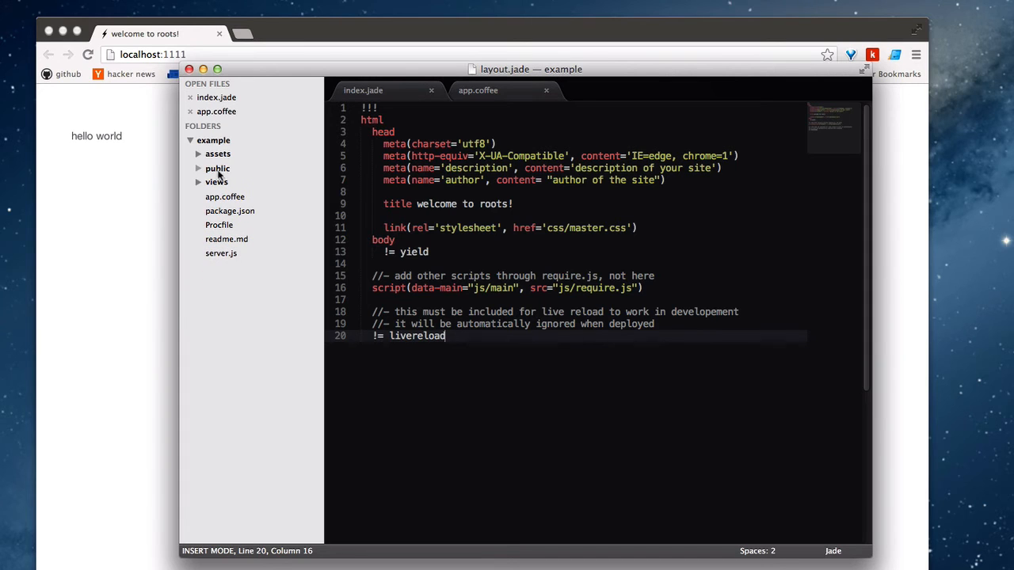
pyautogui.moveTo(228, 163)
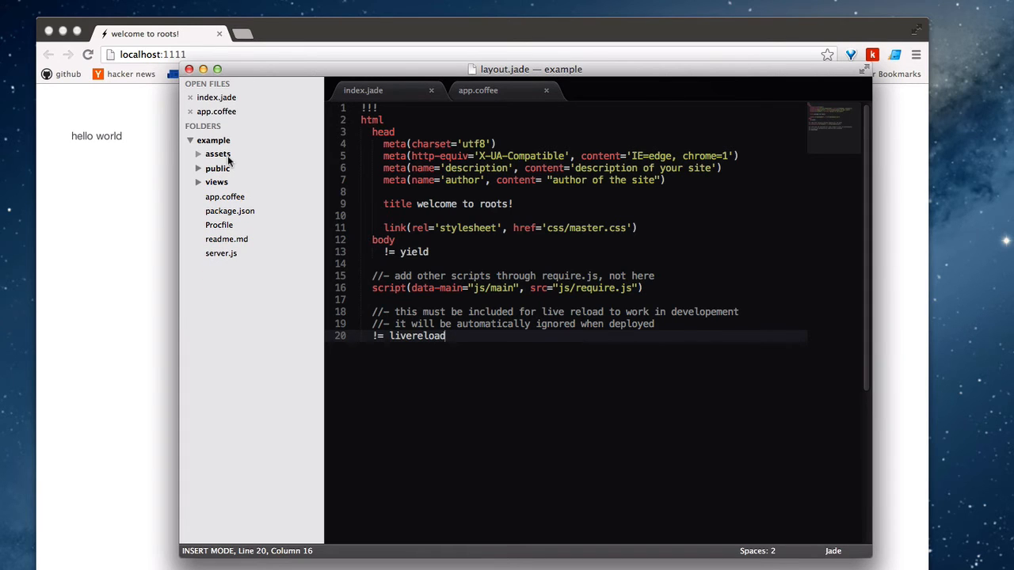
# Expand the assets, public and assets/js folders in the project sidebar
pyautogui.click(218, 154)
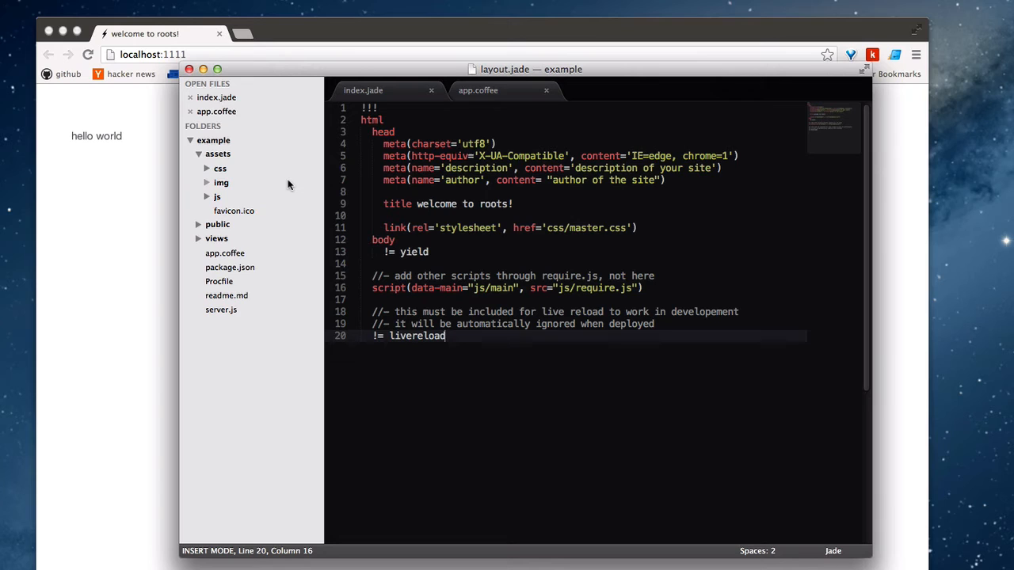
pyautogui.moveTo(248, 216)
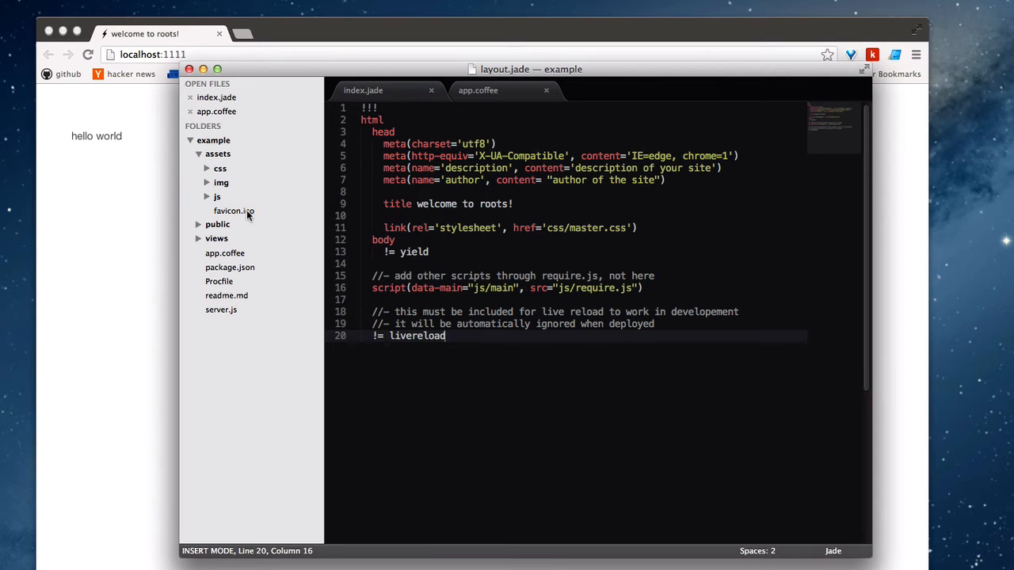
pyautogui.moveTo(233, 224)
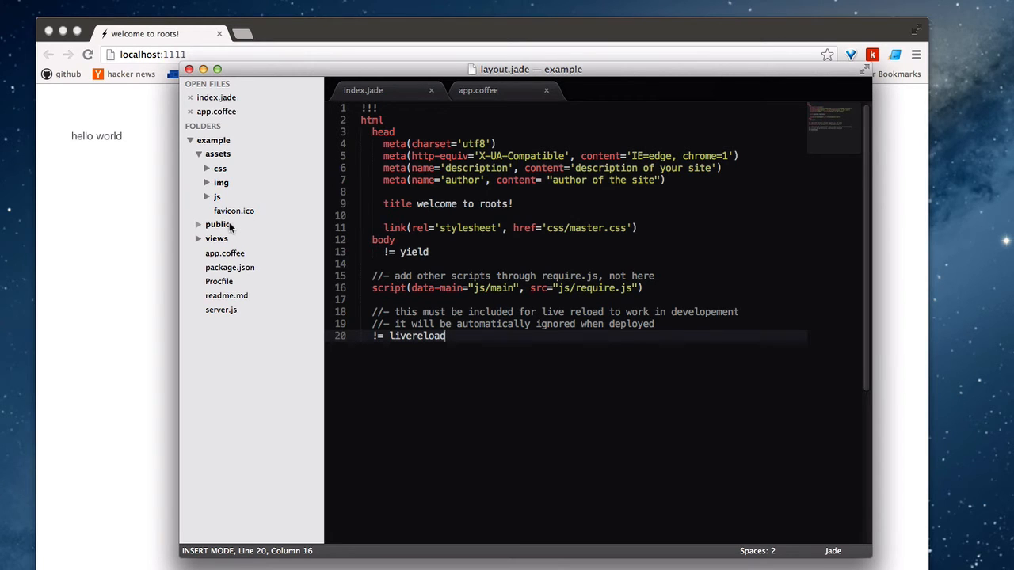
pyautogui.click(218, 224)
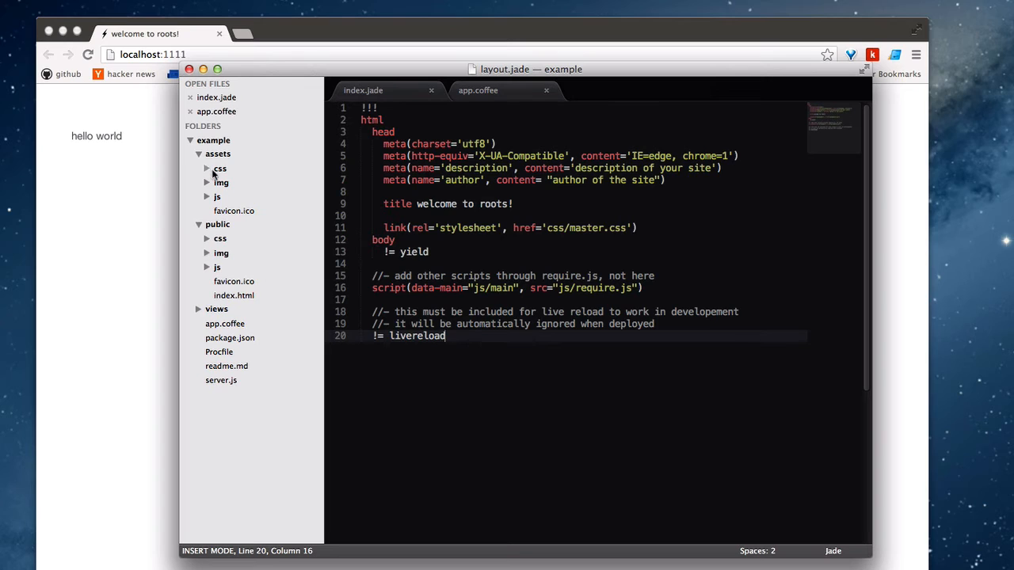
pyautogui.moveTo(214, 247)
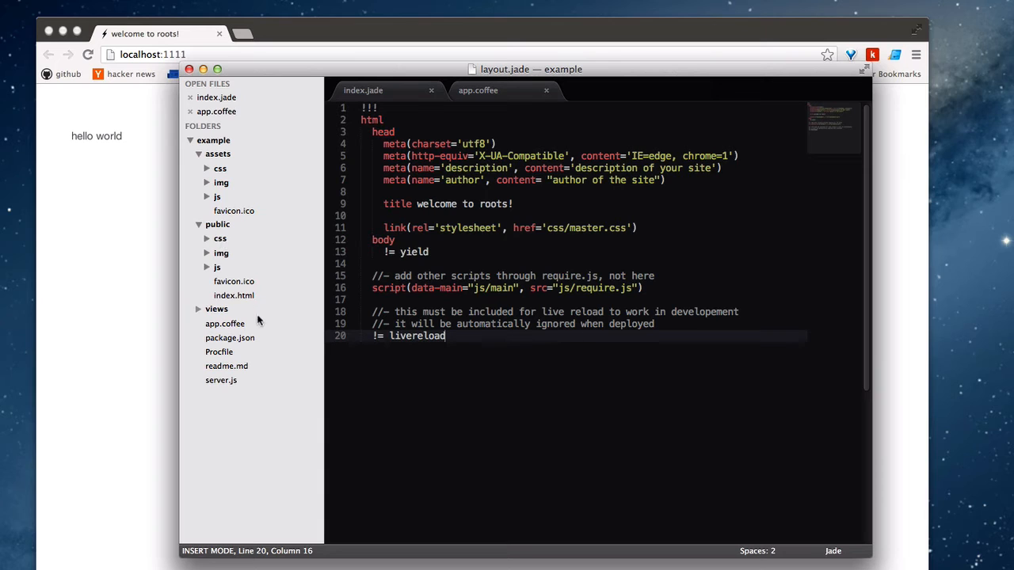
pyautogui.moveTo(246, 229)
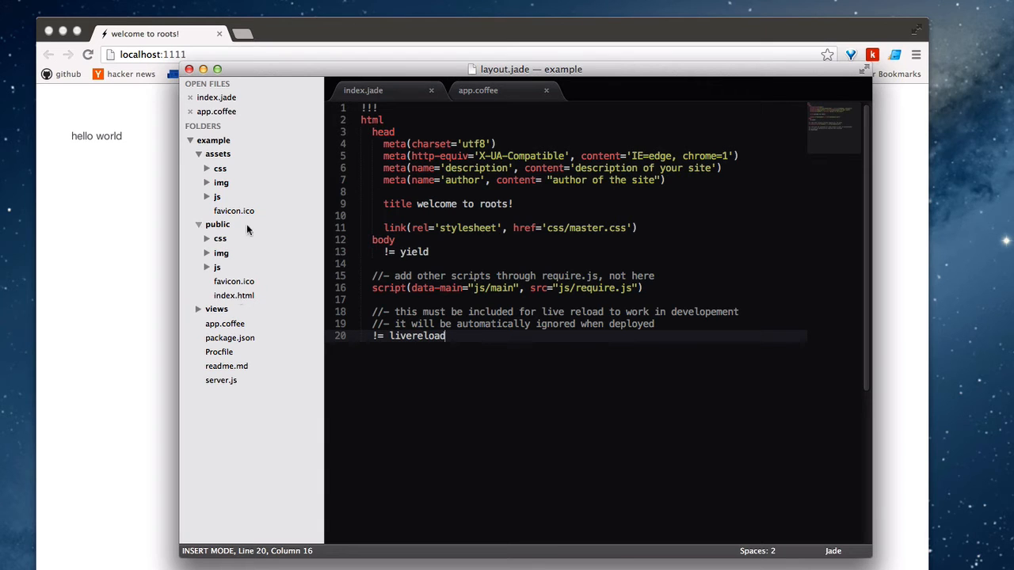
pyautogui.moveTo(228, 299)
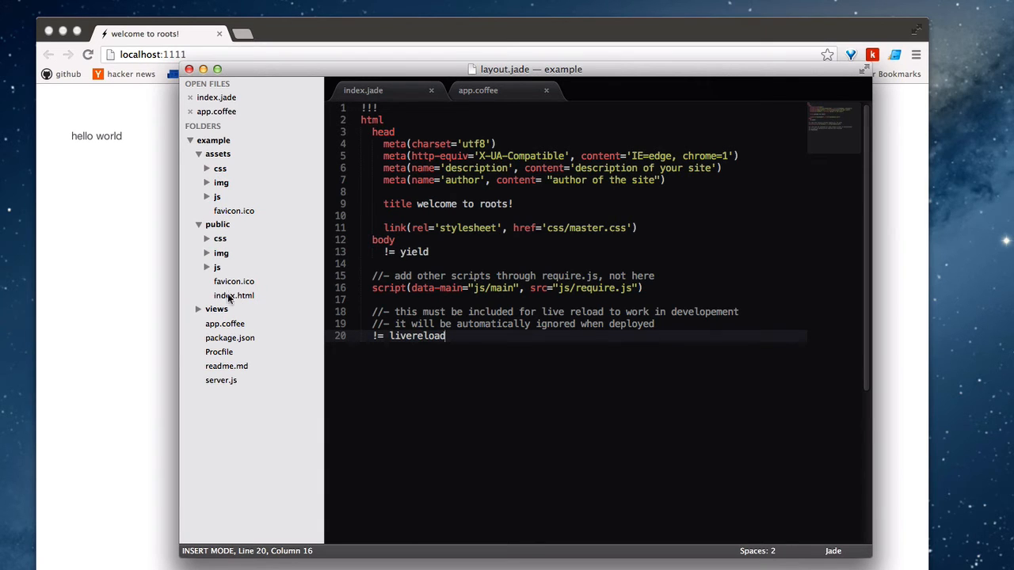
pyautogui.moveTo(213, 224)
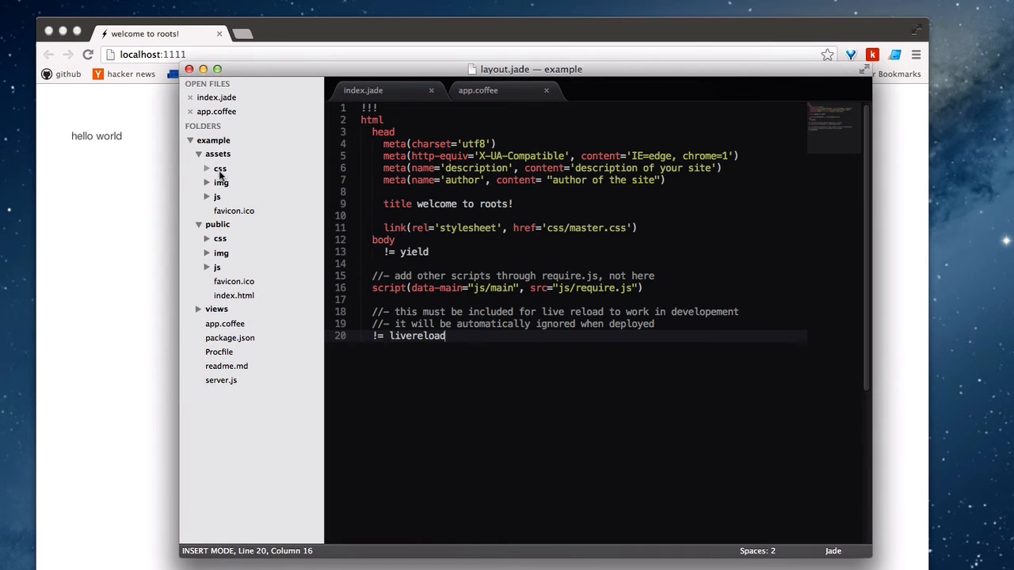
pyautogui.moveTo(267, 216)
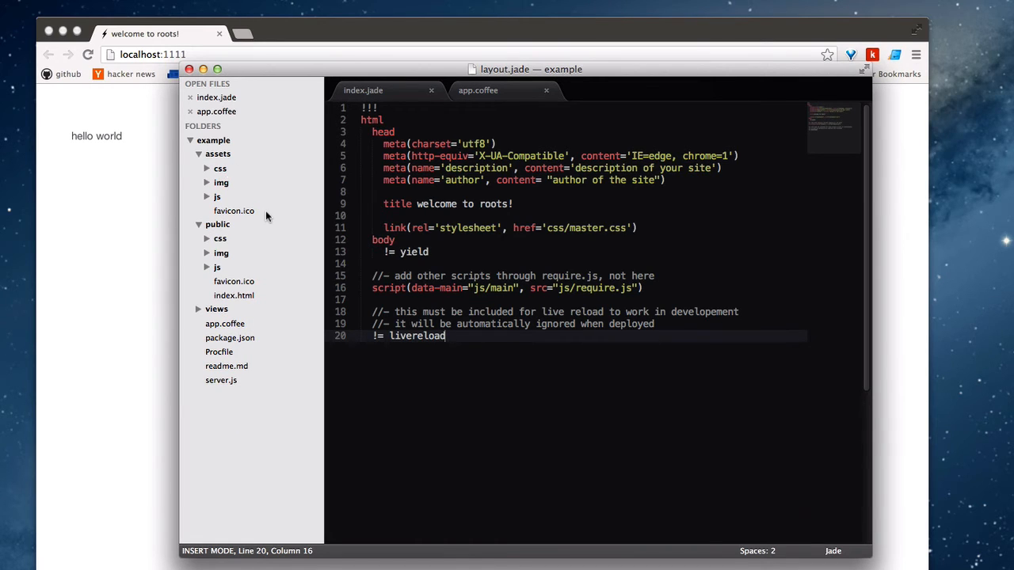
pyautogui.click(217, 196)
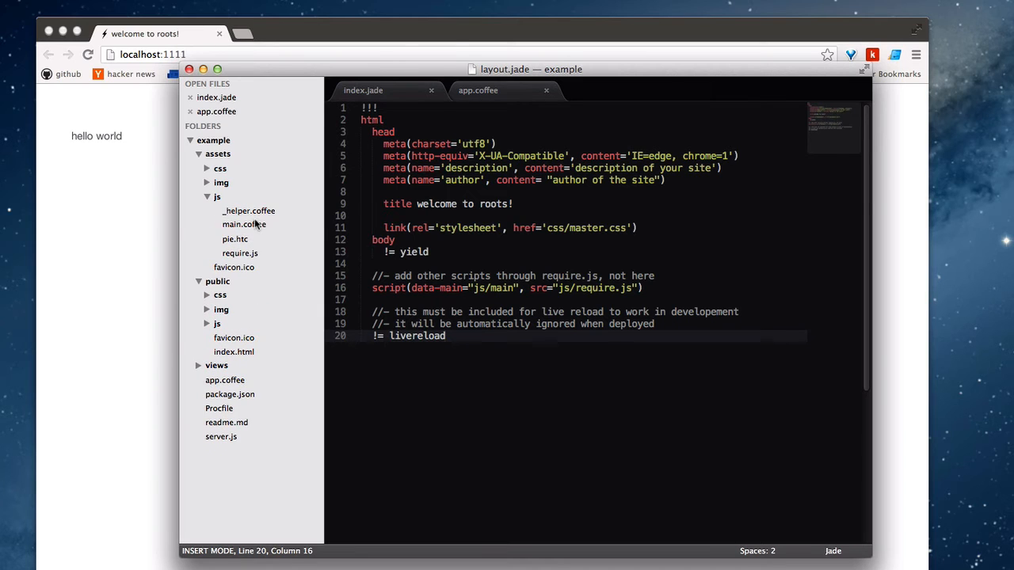
# Review main.coffee's require "_helper" line, then open _helper.coffee
pyautogui.click(244, 224)
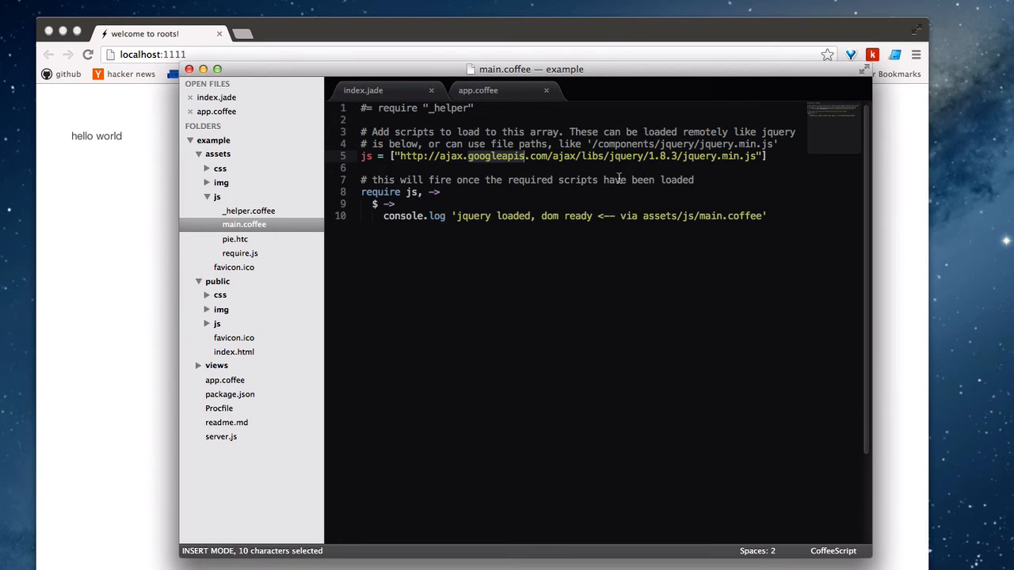
pyautogui.moveTo(584, 156)
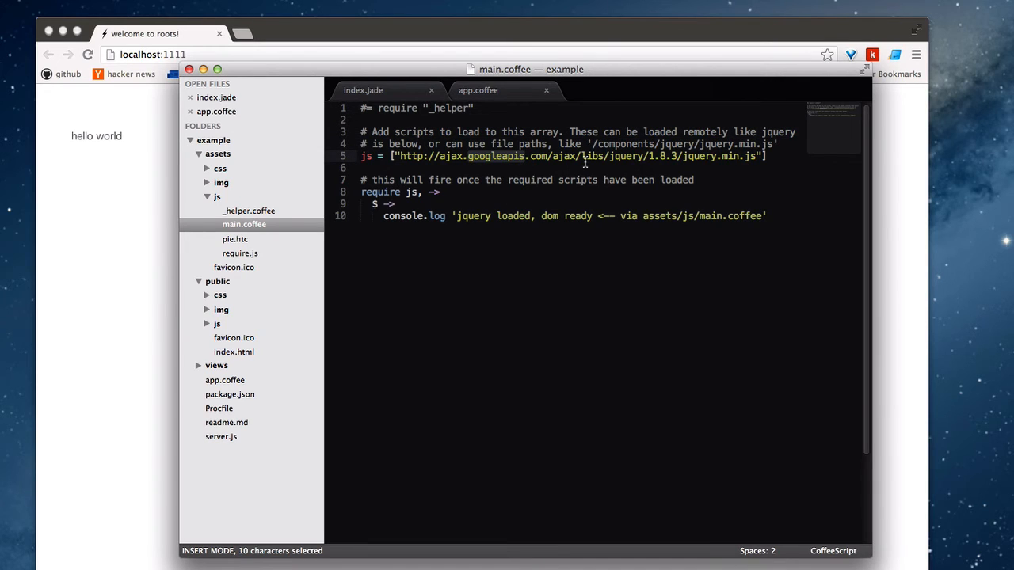
pyautogui.moveTo(535, 141)
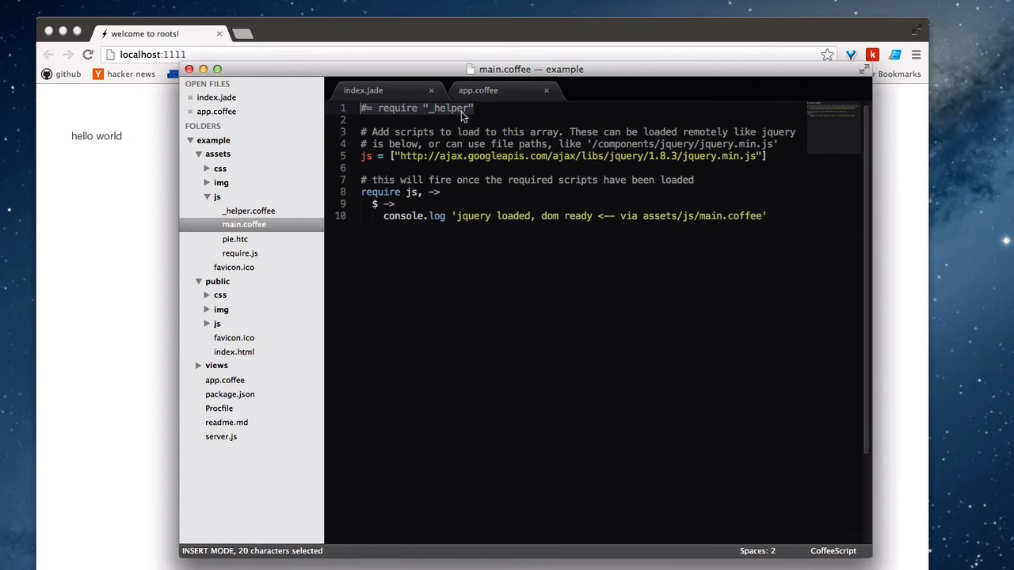
pyautogui.moveTo(426, 115)
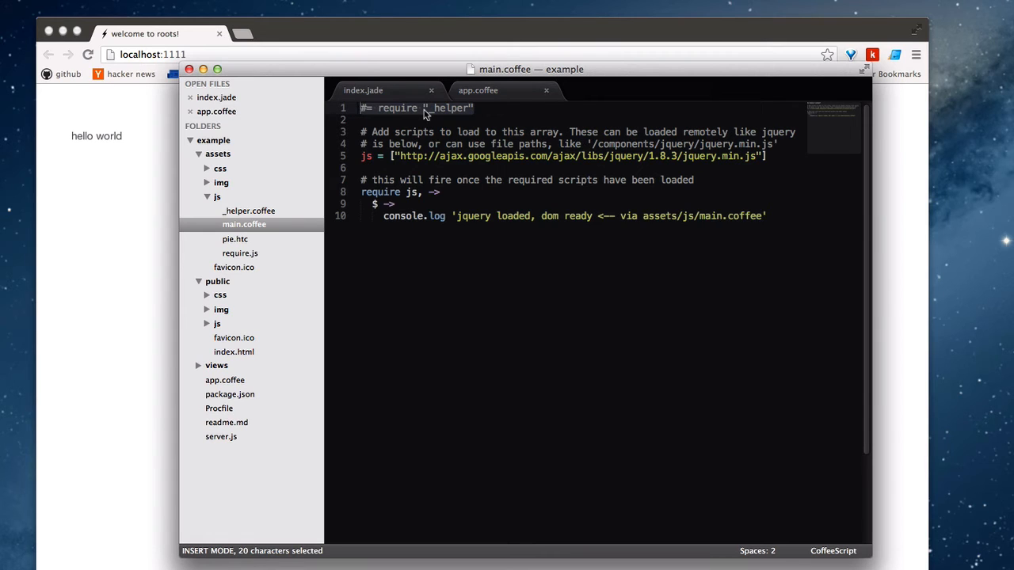
pyautogui.click(474, 108)
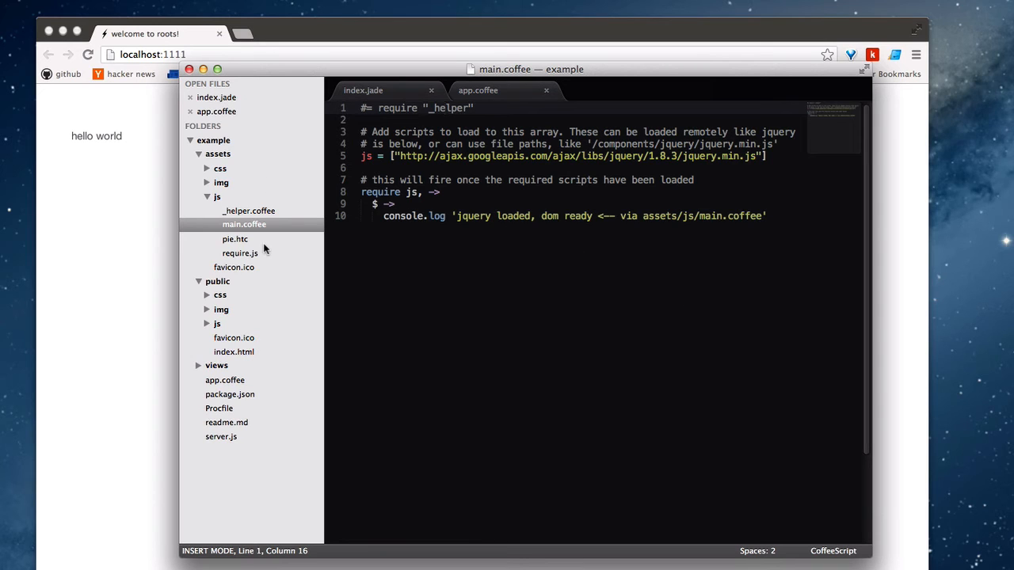
pyautogui.moveTo(284, 253)
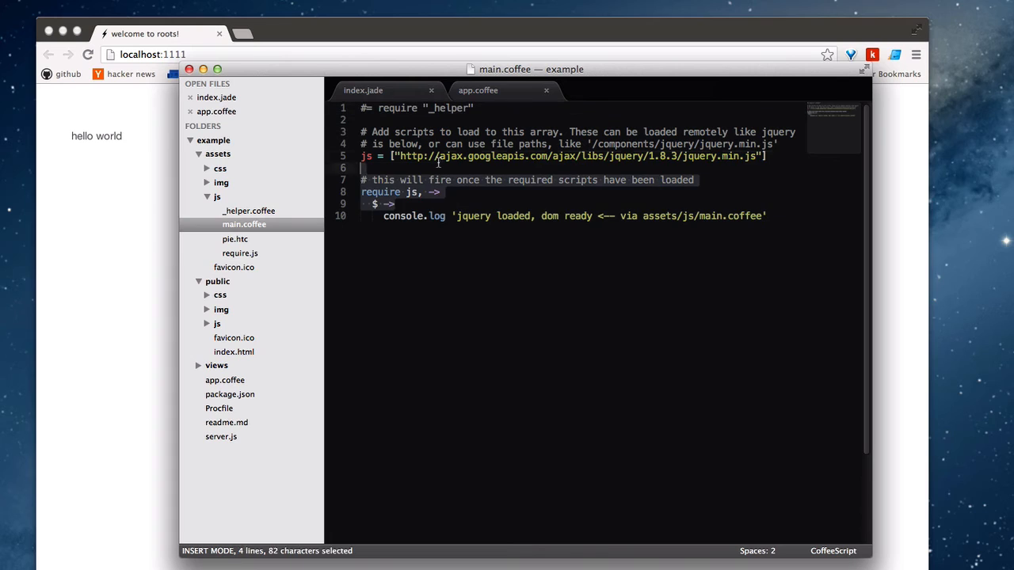
pyautogui.click(248, 210)
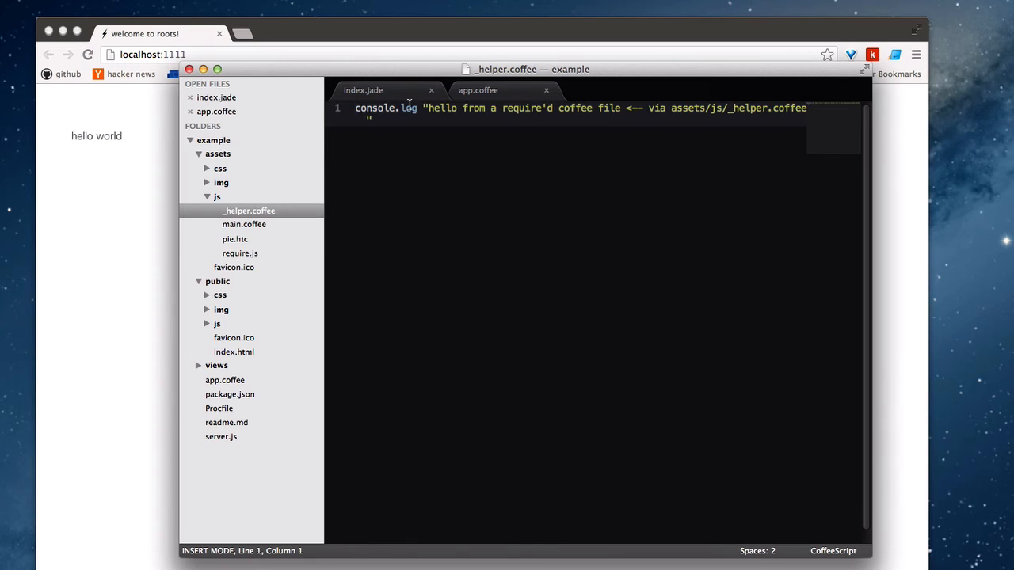
pyautogui.moveTo(434, 142)
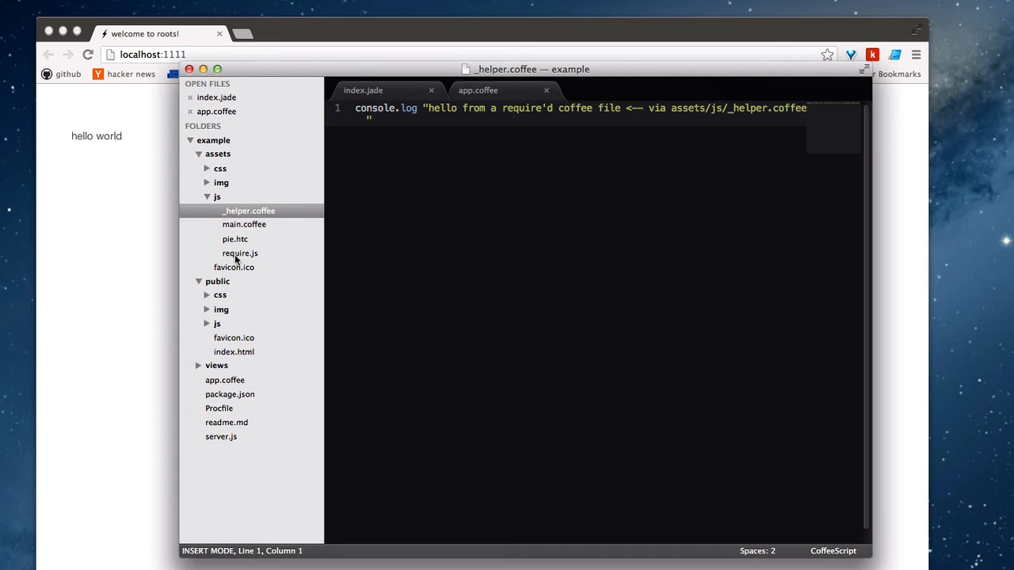
pyautogui.moveTo(249, 247)
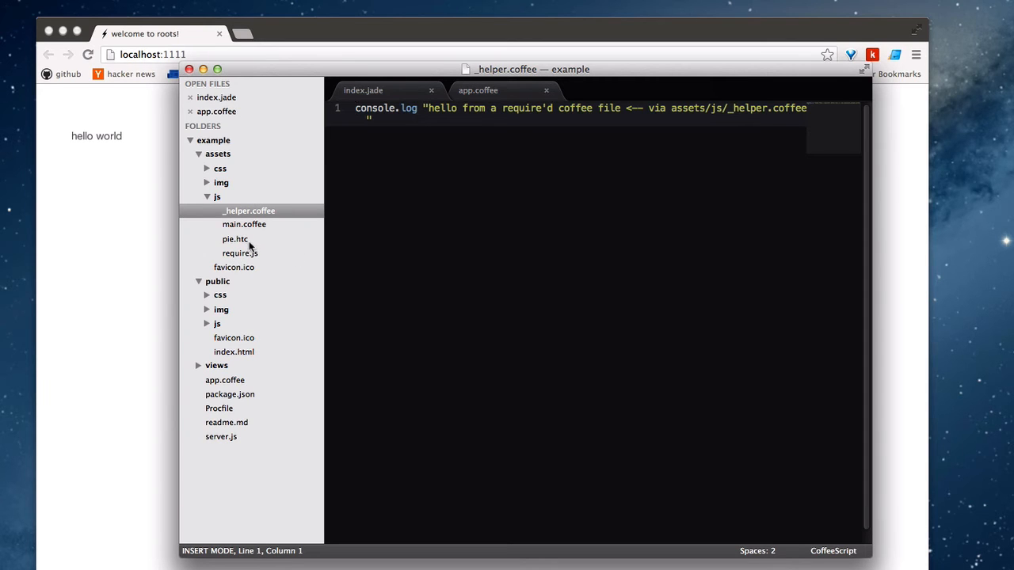
# View pie.htc's CSS3-for-IE script, then reopen main.coffee
pyautogui.click(235, 239)
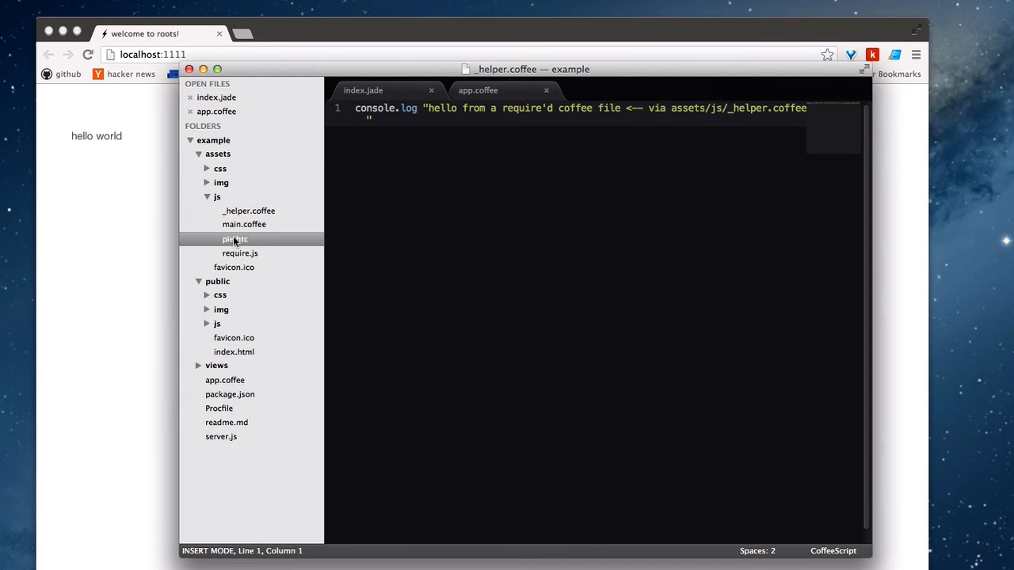
pyautogui.click(235, 238)
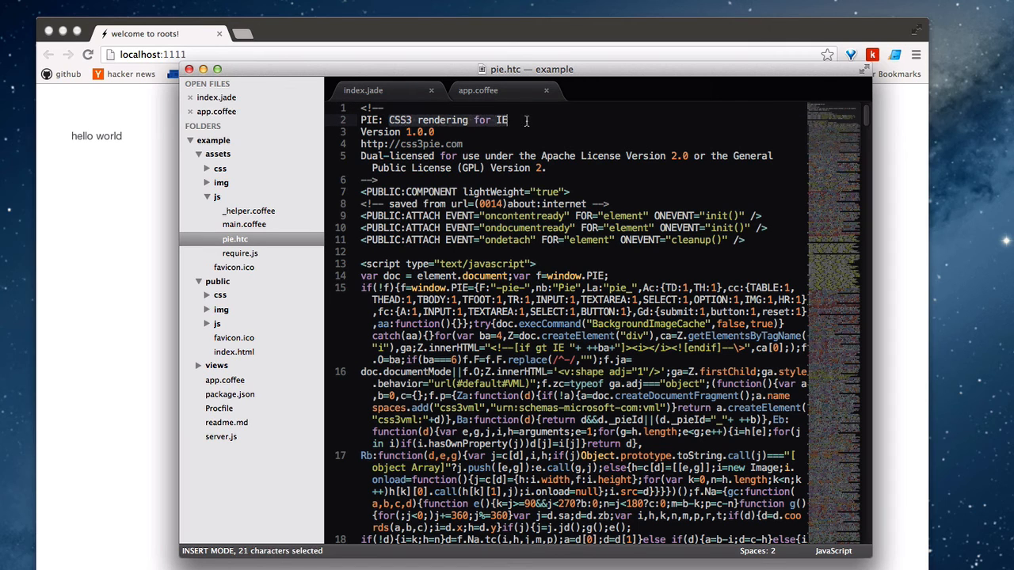
pyautogui.click(508, 119)
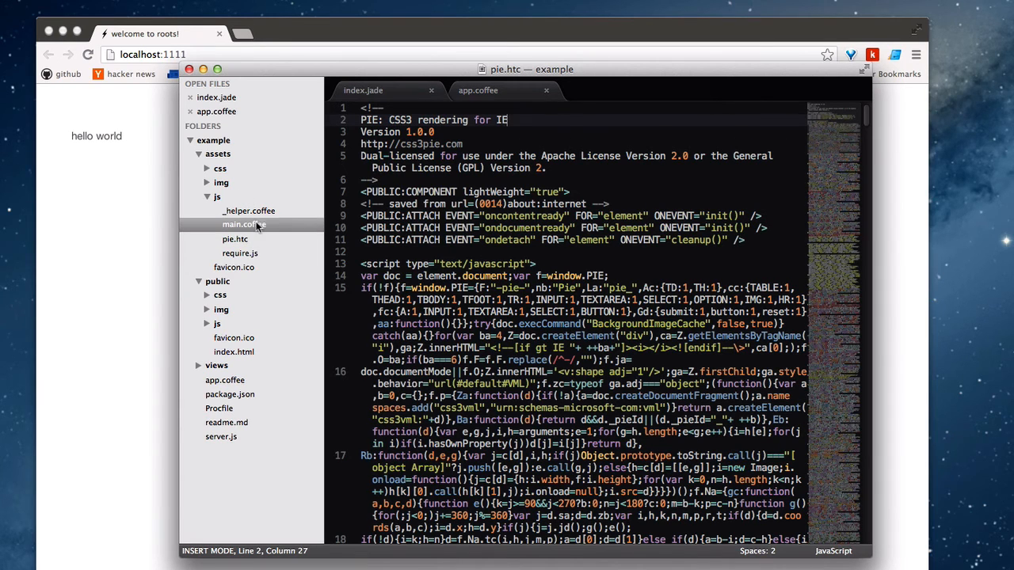
pyautogui.click(244, 224)
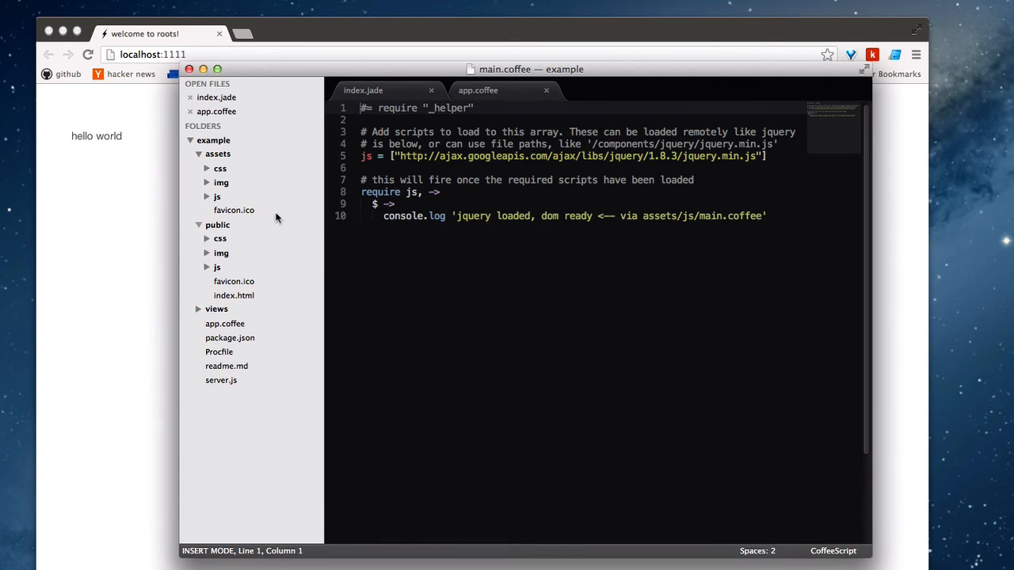
# Open master.styl to view its normalize and base imports
pyautogui.click(221, 182)
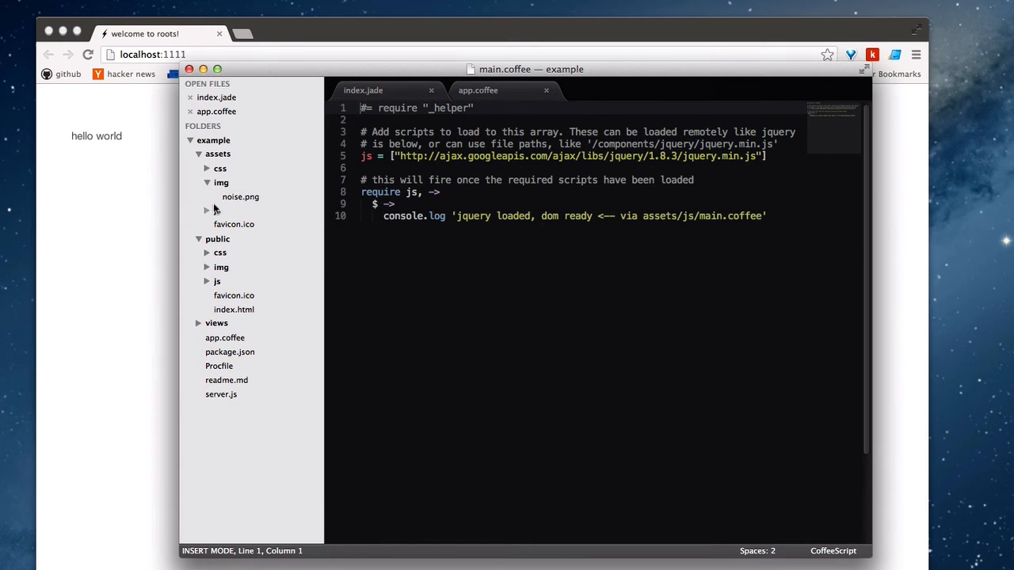
pyautogui.click(221, 182)
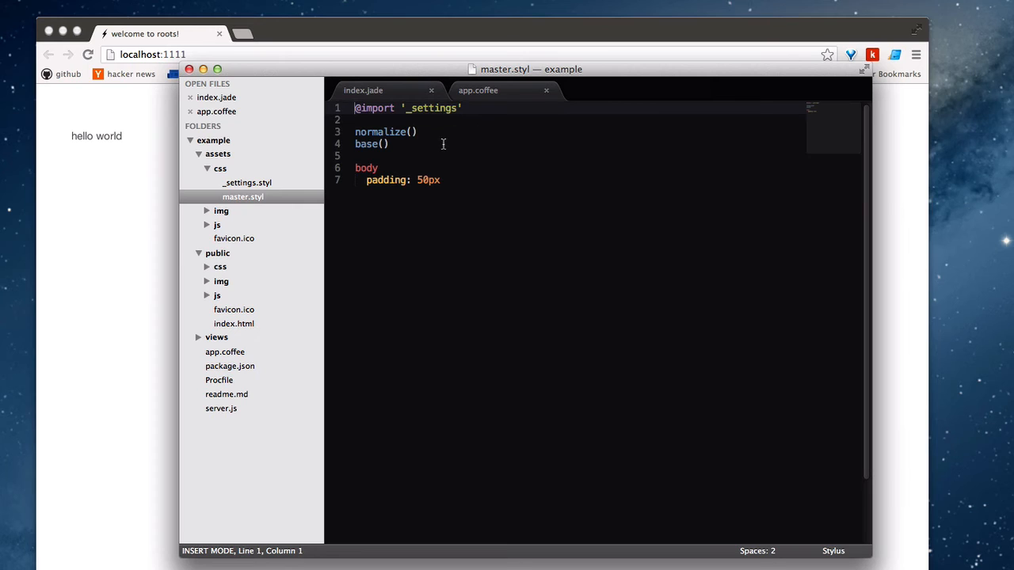
pyautogui.moveTo(440, 155)
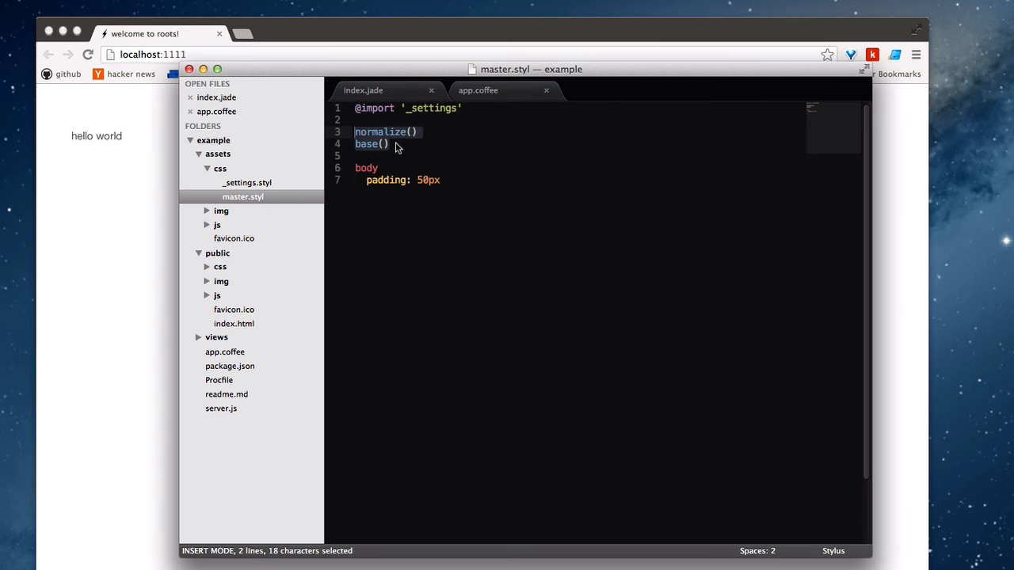
pyautogui.click(372, 120)
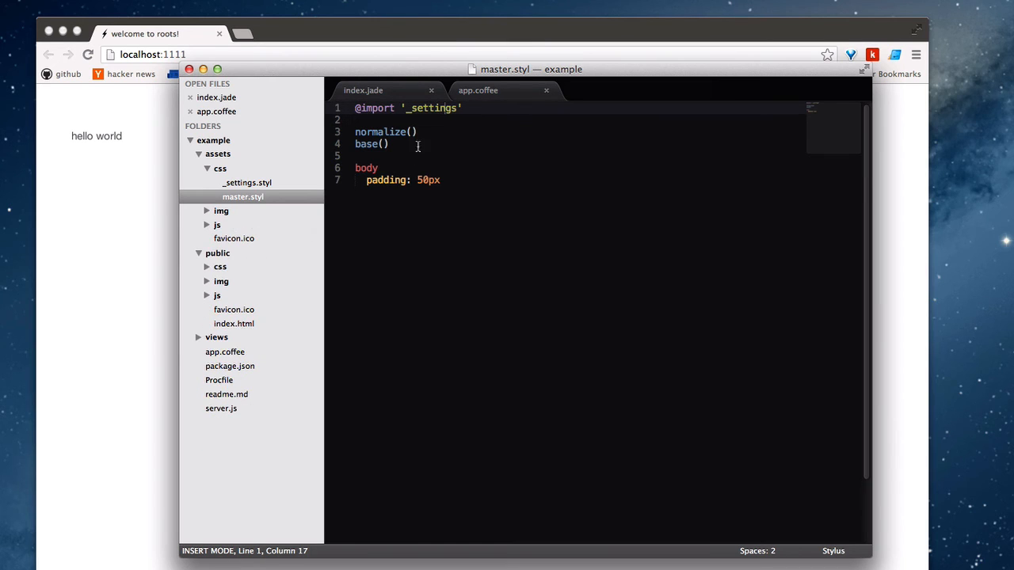
# Scroll through _settings.styl's variables, return to master.styl, and collapse assets
pyautogui.click(246, 182)
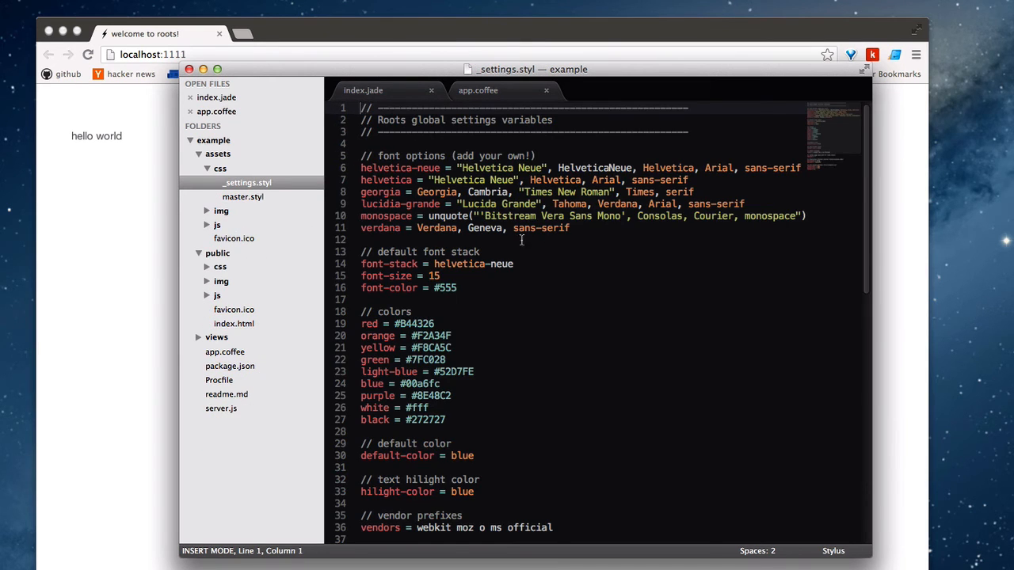
pyautogui.scroll(-3)
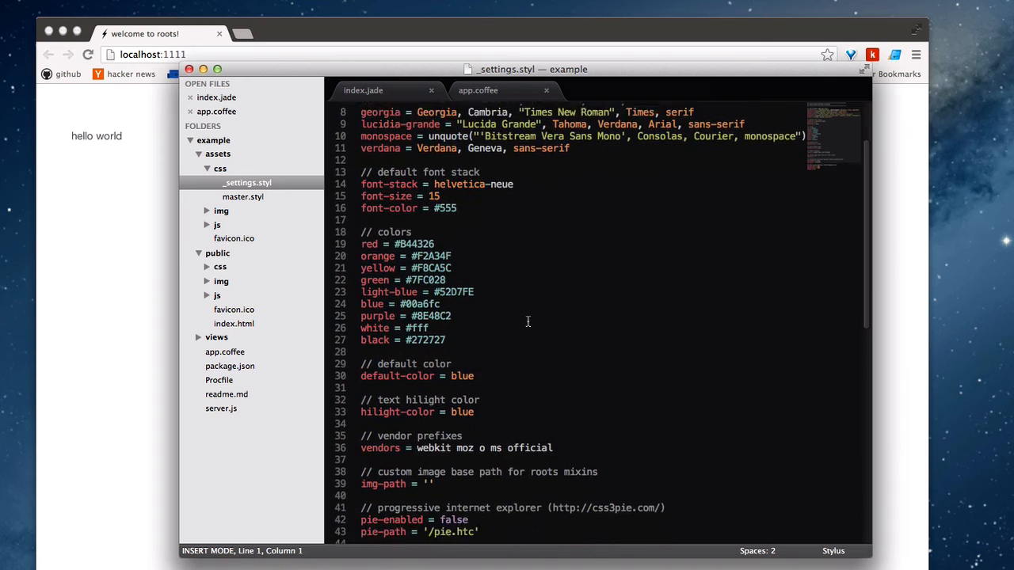
pyautogui.scroll(-3)
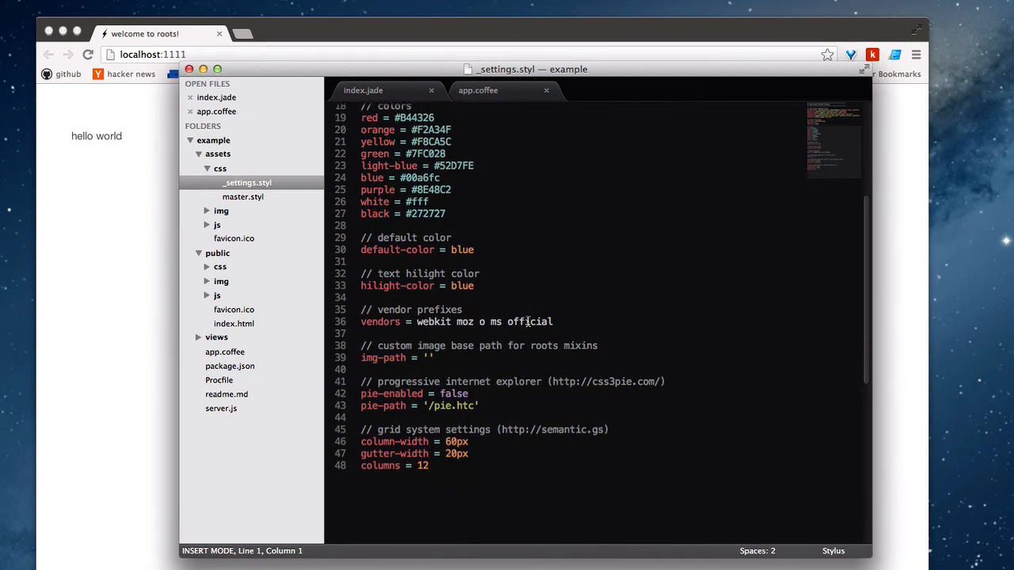
pyautogui.scroll(3)
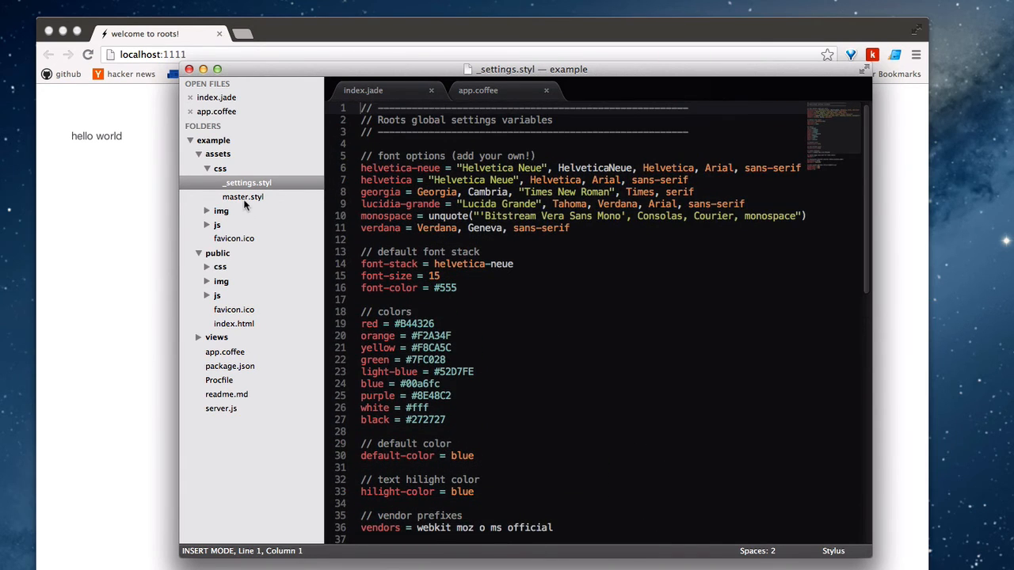
pyautogui.click(242, 196)
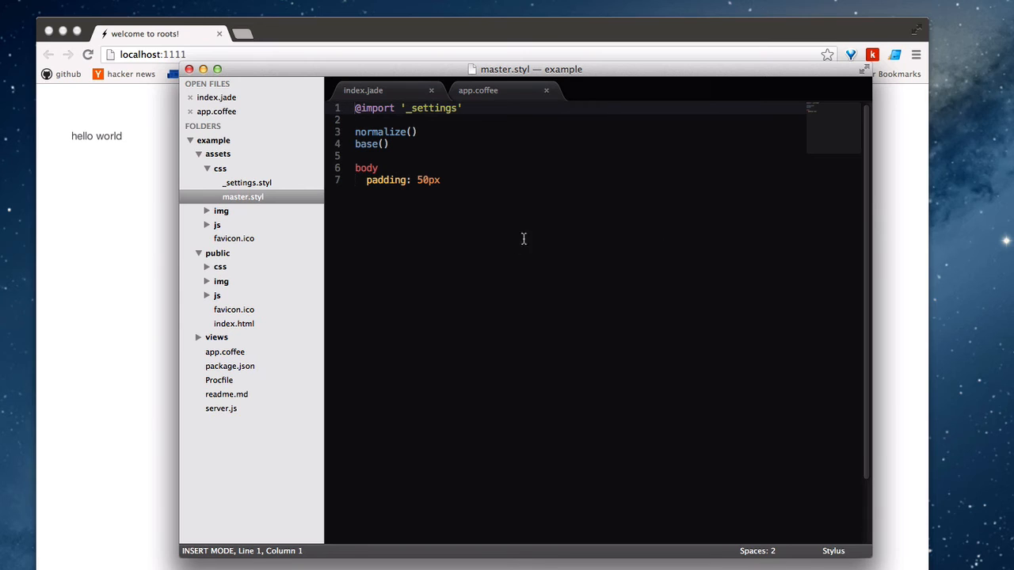
pyautogui.moveTo(497, 232)
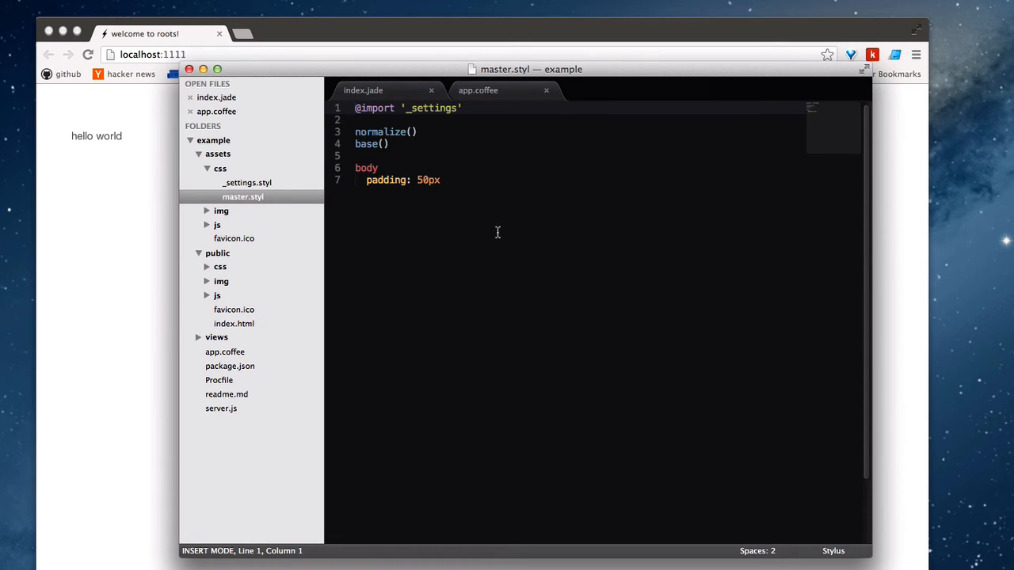
pyautogui.moveTo(473, 209)
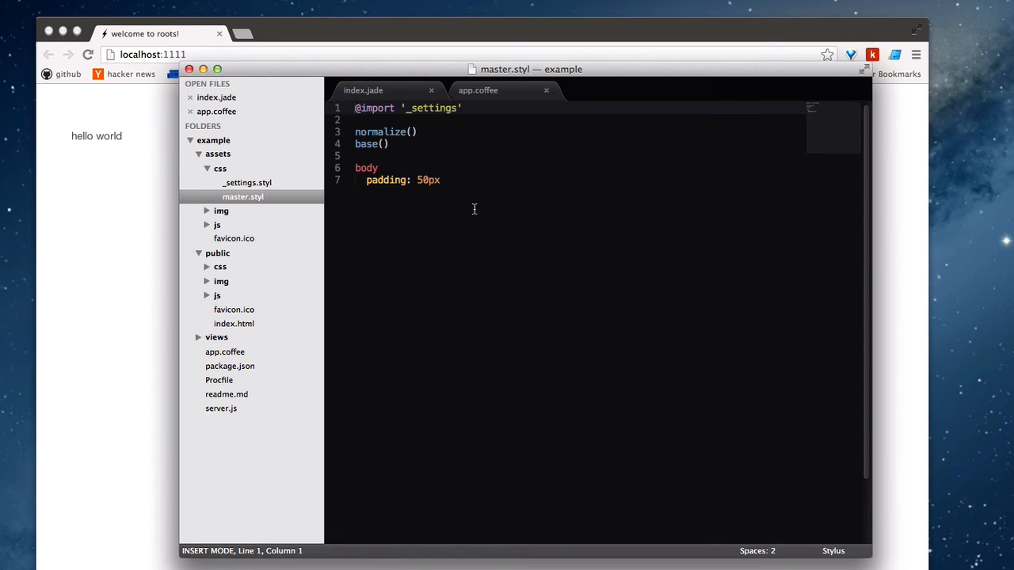
pyautogui.moveTo(336, 197)
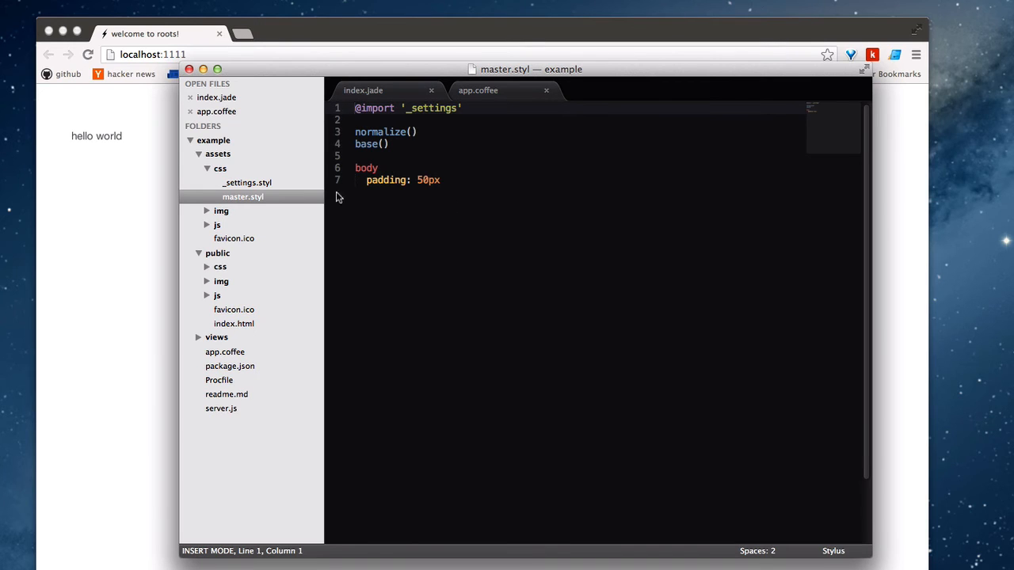
pyautogui.moveTo(495, 183)
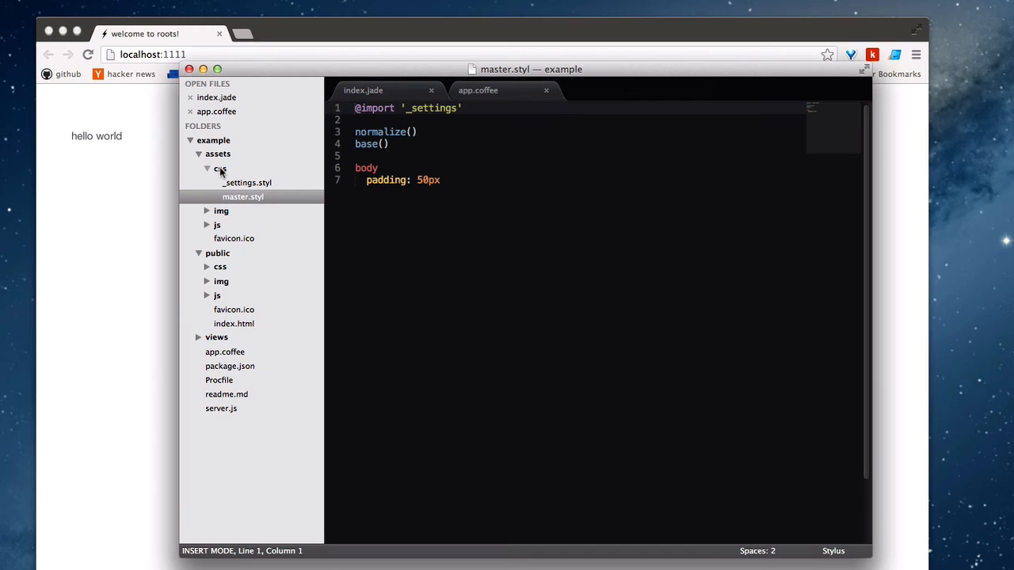
pyautogui.click(218, 154)
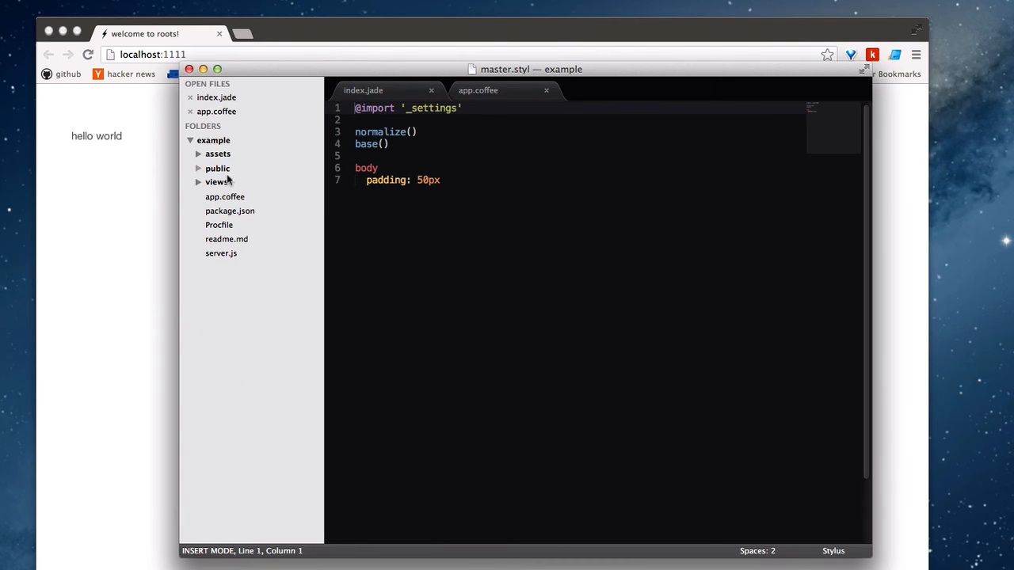
# Create a 'shenanigans' folder inside views
pyautogui.rightClick(216, 182)
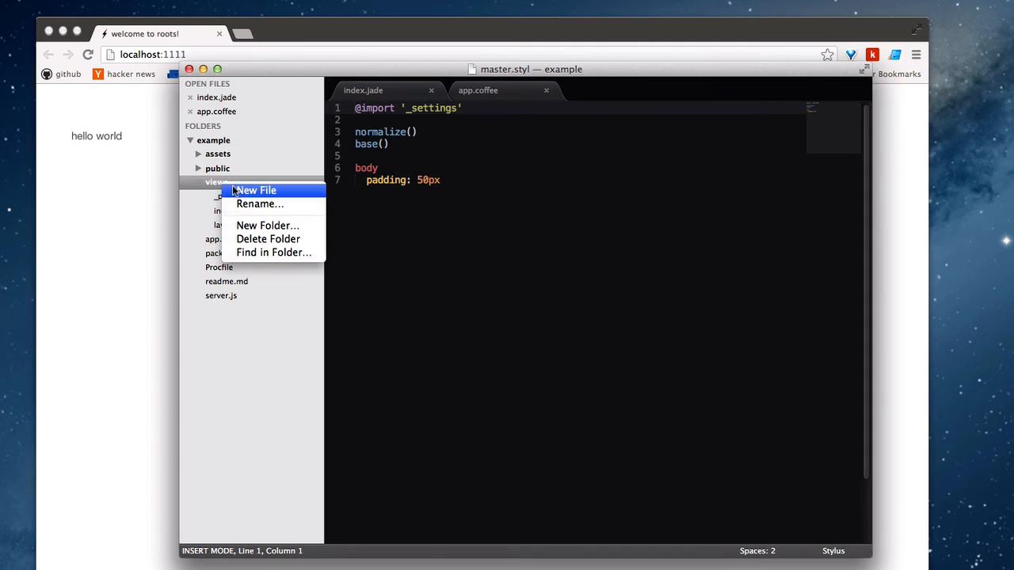
pyautogui.click(268, 225)
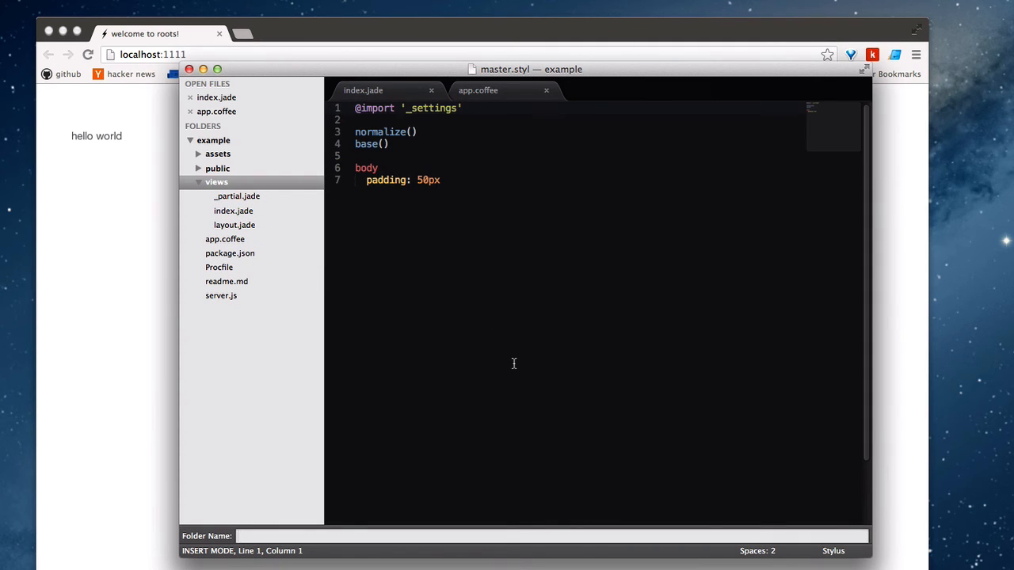
pyautogui.write('shenanigan')
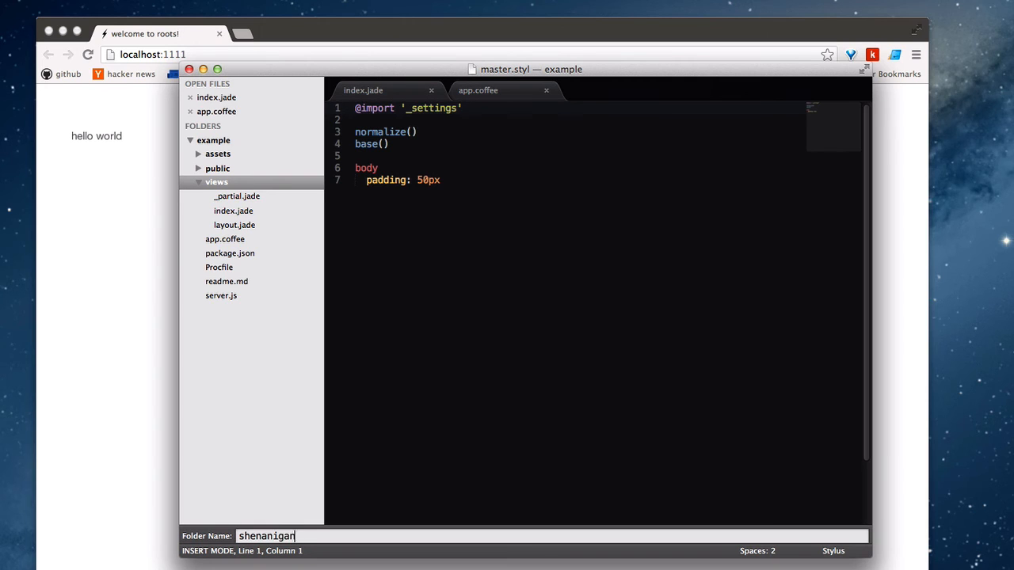
pyautogui.press('Return')
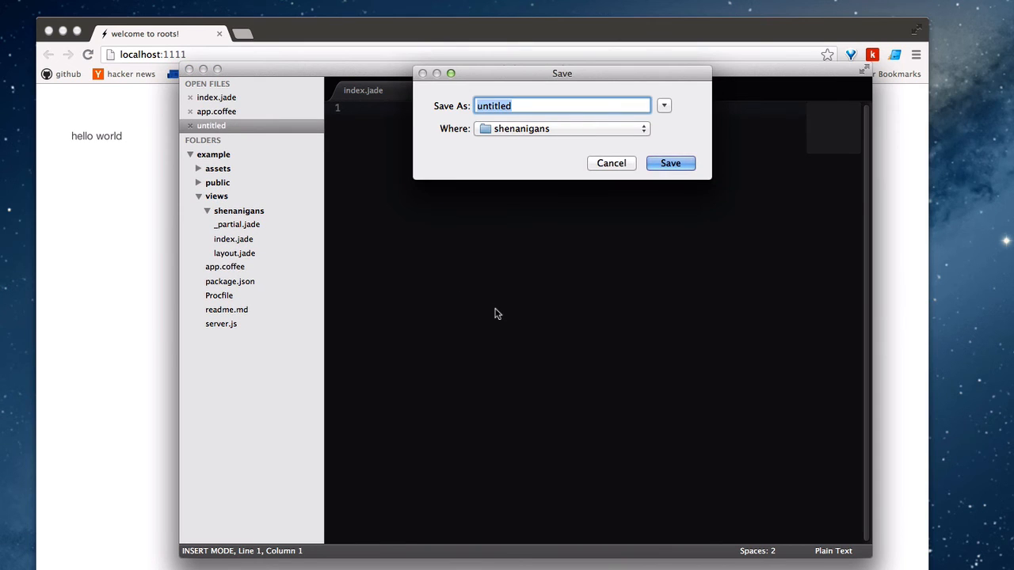
# Save a new empty file as index.jade in the shenanigans folder
pyautogui.write('example.ja')
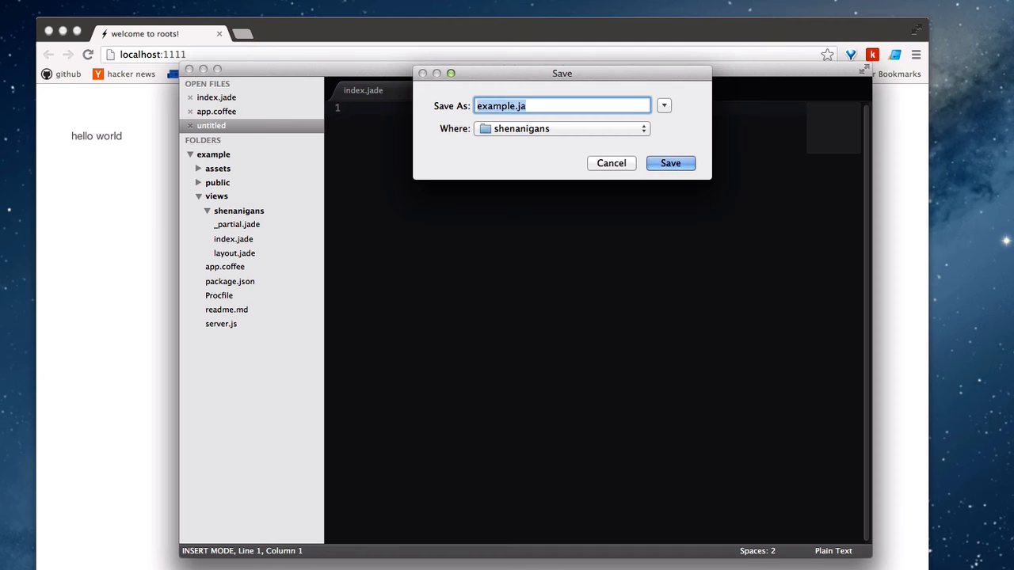
pyautogui.write('index.')
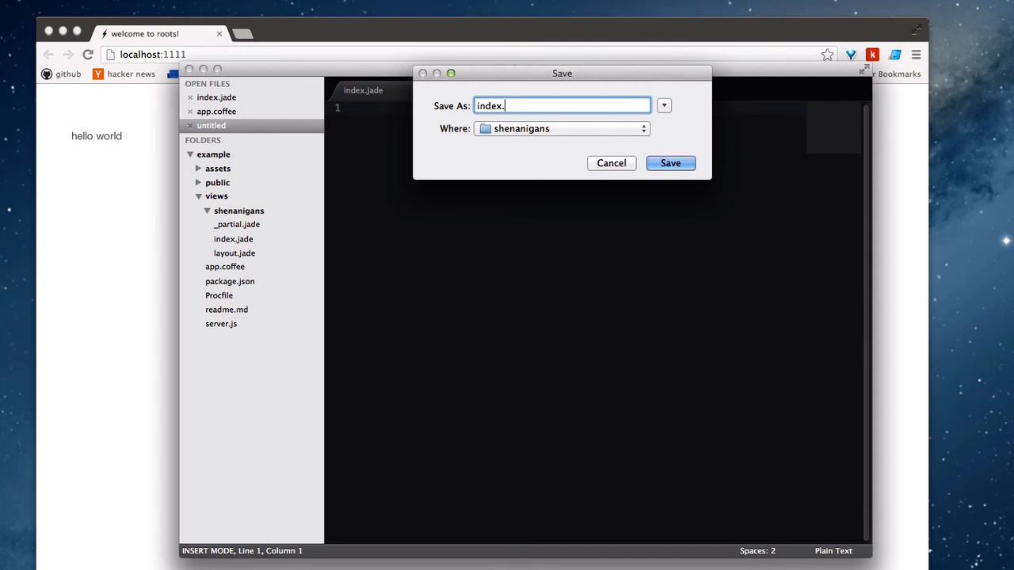
pyautogui.click(670, 162)
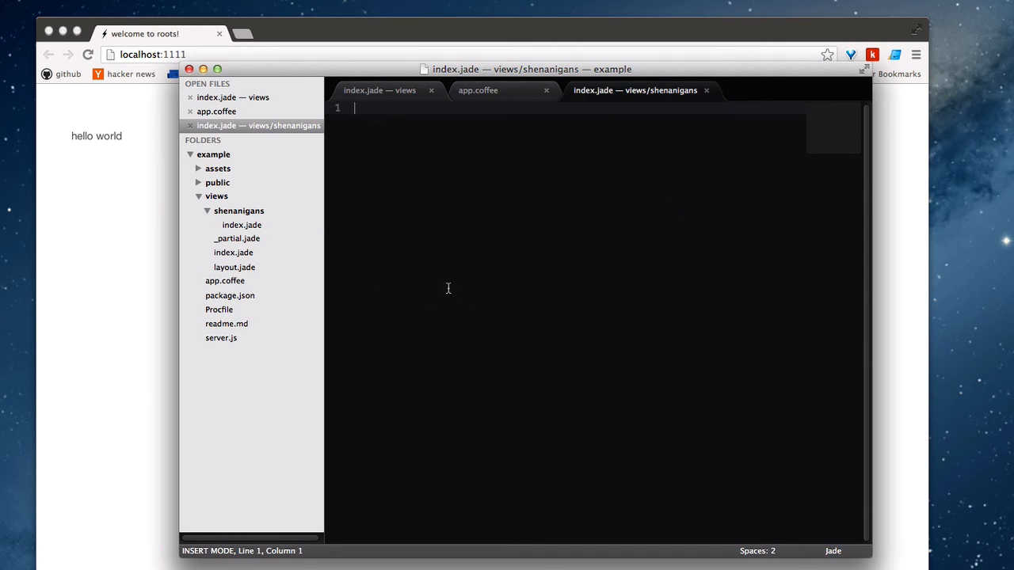
pyautogui.moveTo(542, 271)
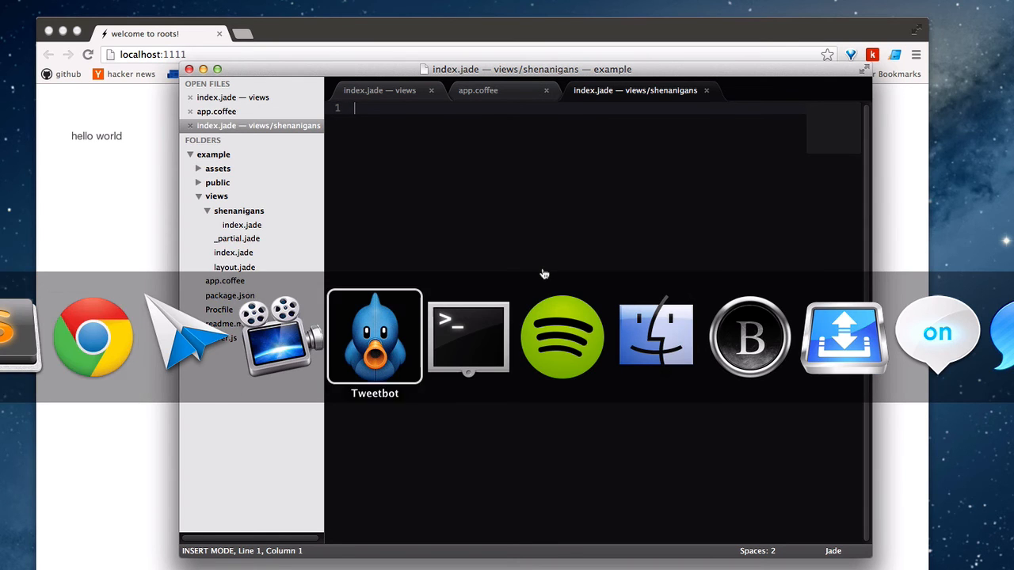
# Run 'roots watch', reveal compiled public/shenanigans/index.html, and bring the browser forward
pyautogui.click(468, 337)
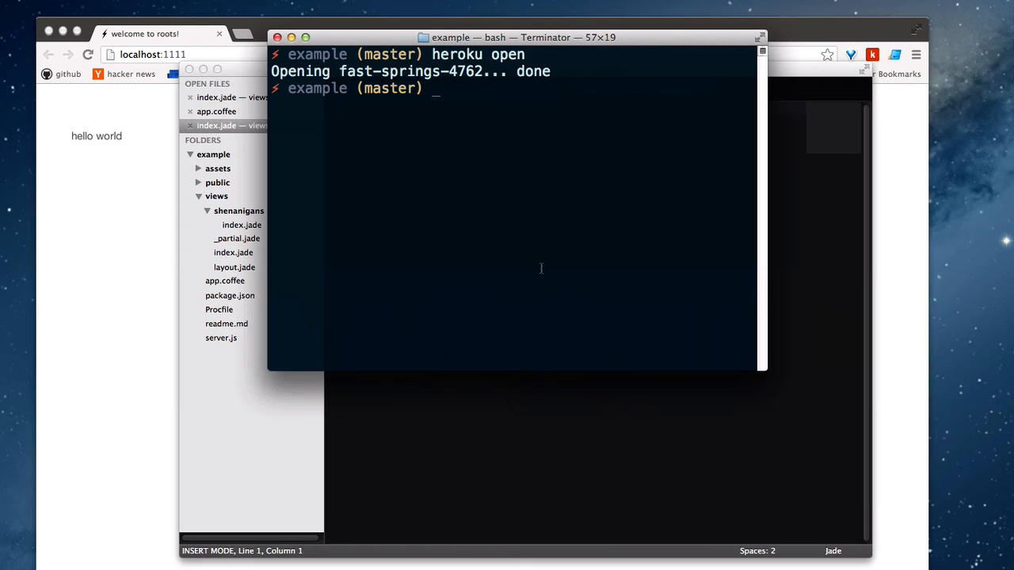
pyautogui.write('roots watch')
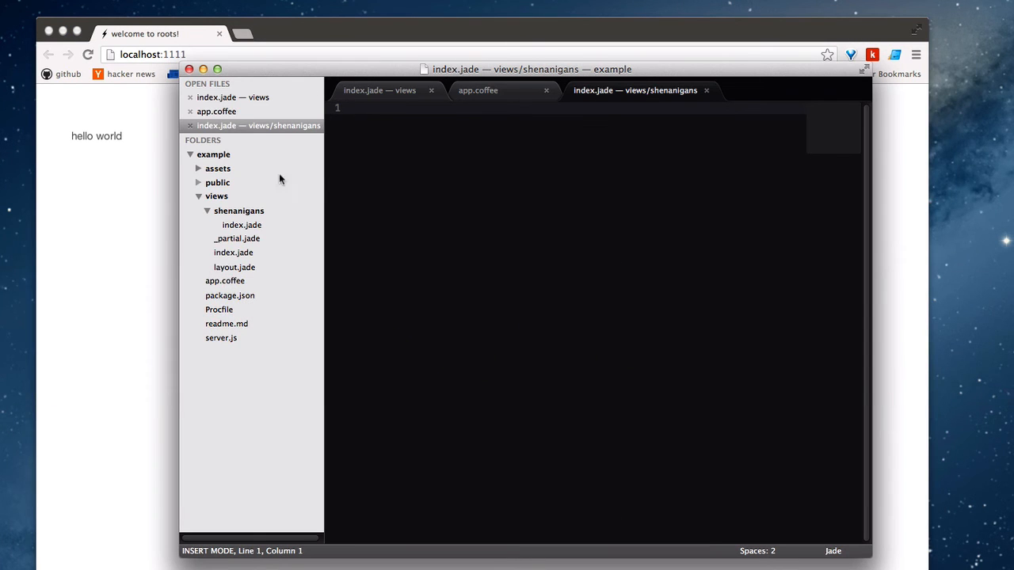
pyautogui.click(218, 182)
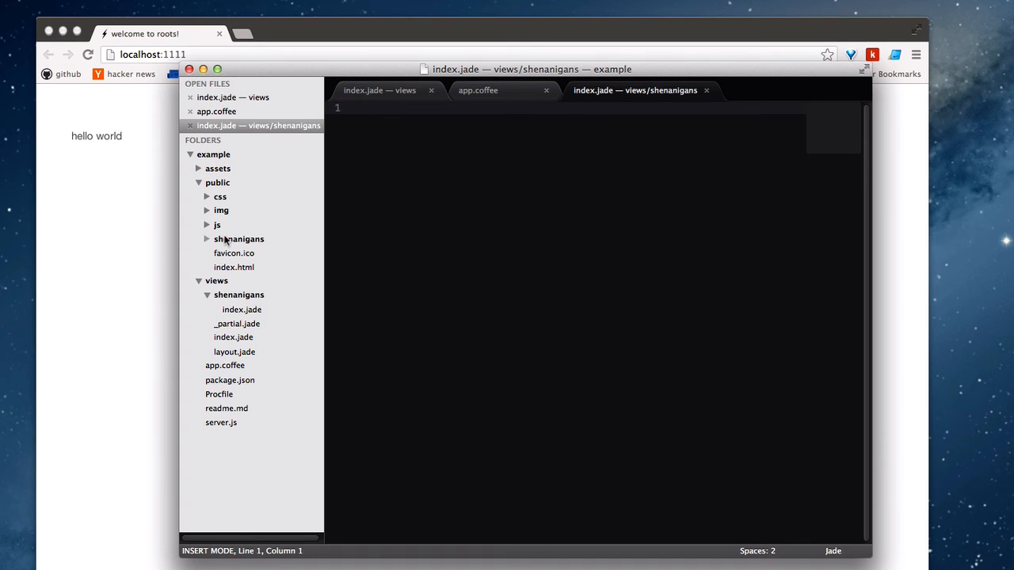
pyautogui.click(238, 239)
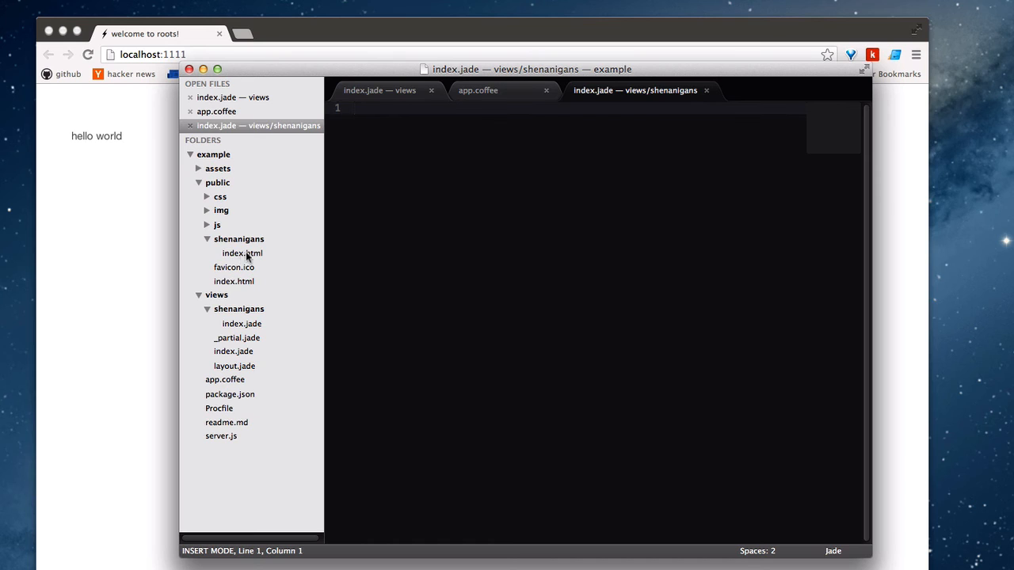
pyautogui.click(242, 253)
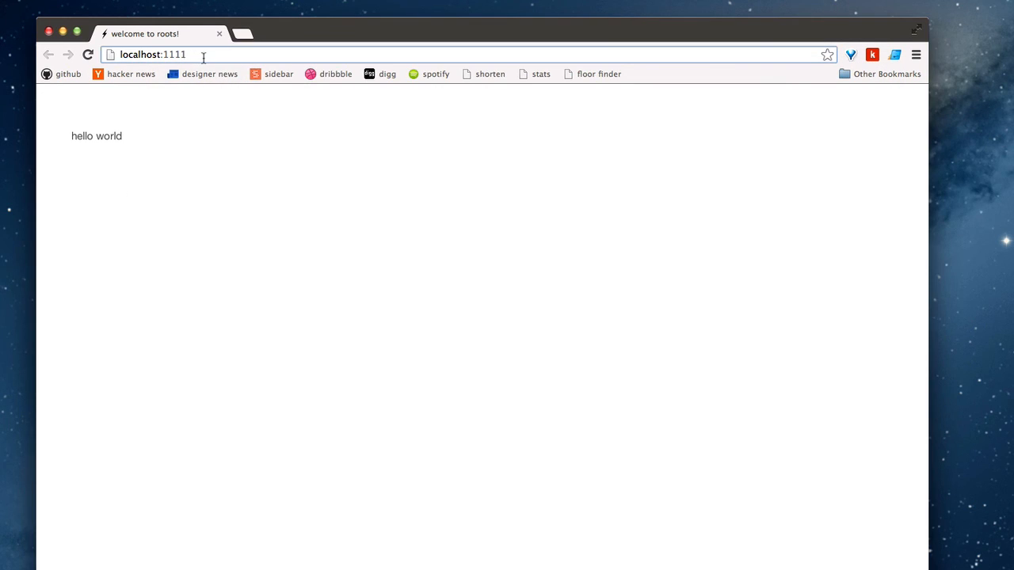
# Browse to /shenanigans/ and add 'p look at all these shenanigans!' to index.jade
pyautogui.write('/shenanigans/')
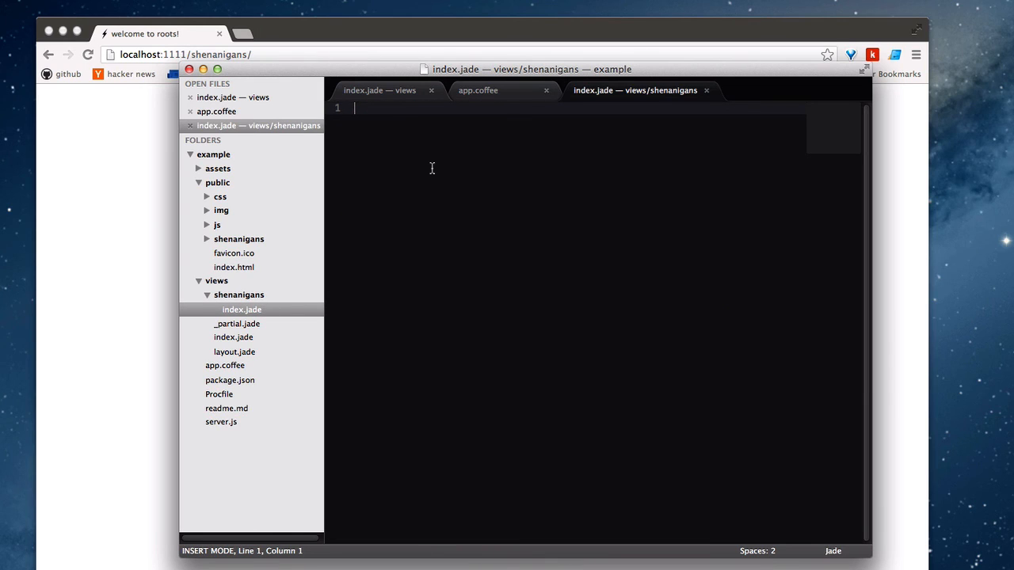
pyautogui.write('p look')
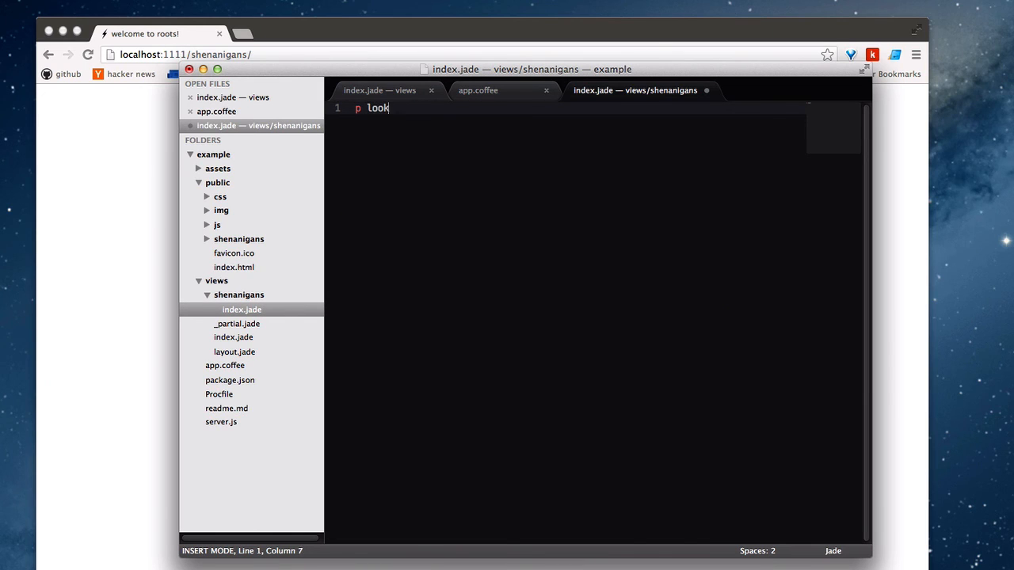
pyautogui.write('at all these shen')
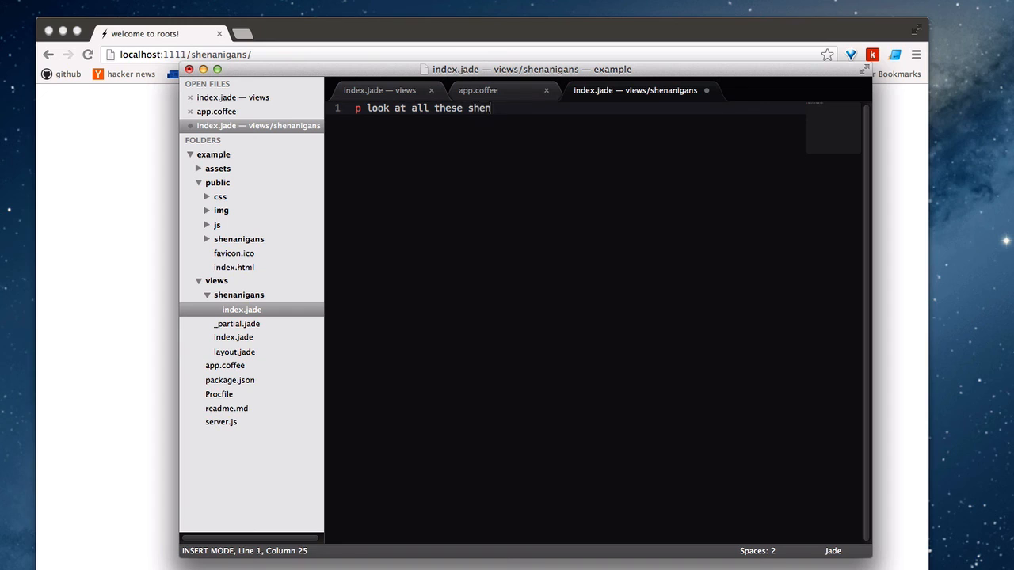
pyautogui.write('anigans!')
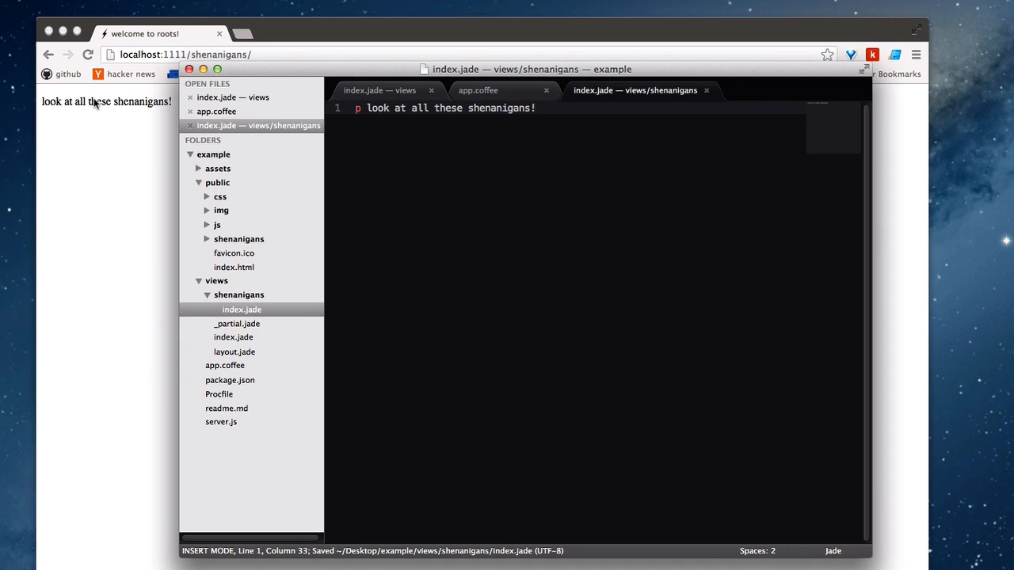
pyautogui.moveTo(75, 130)
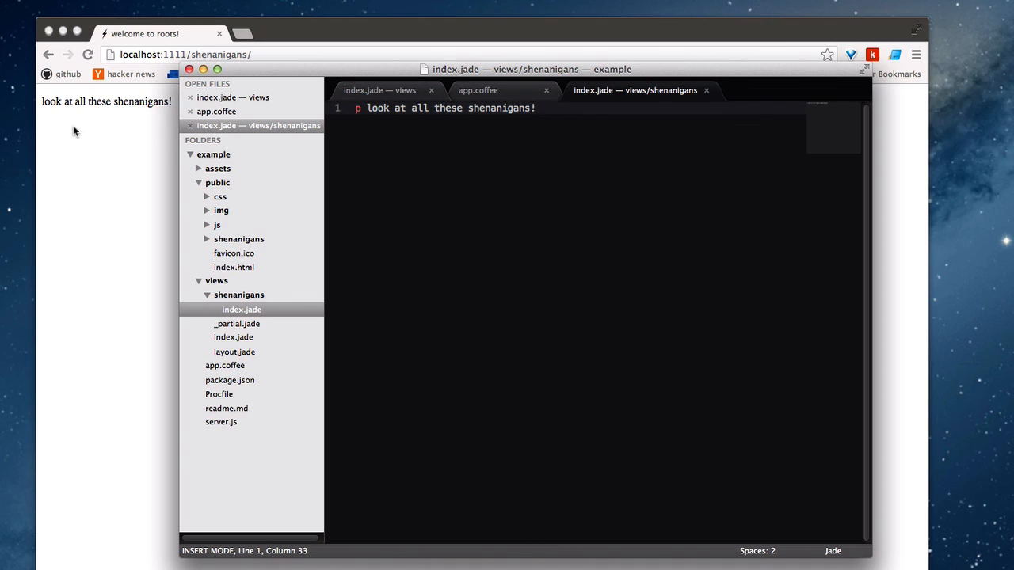
pyautogui.moveTo(430, 269)
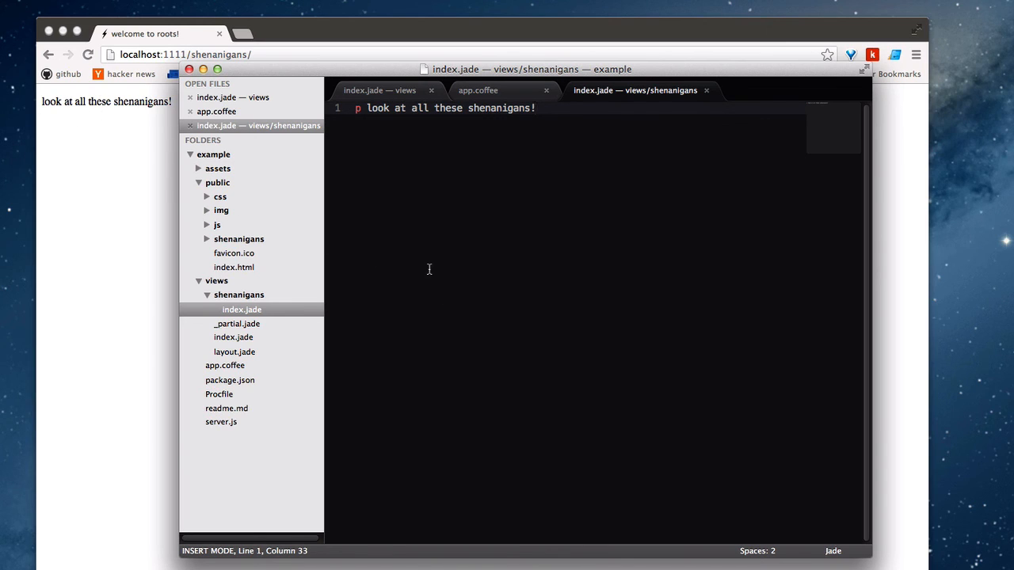
pyautogui.moveTo(243, 318)
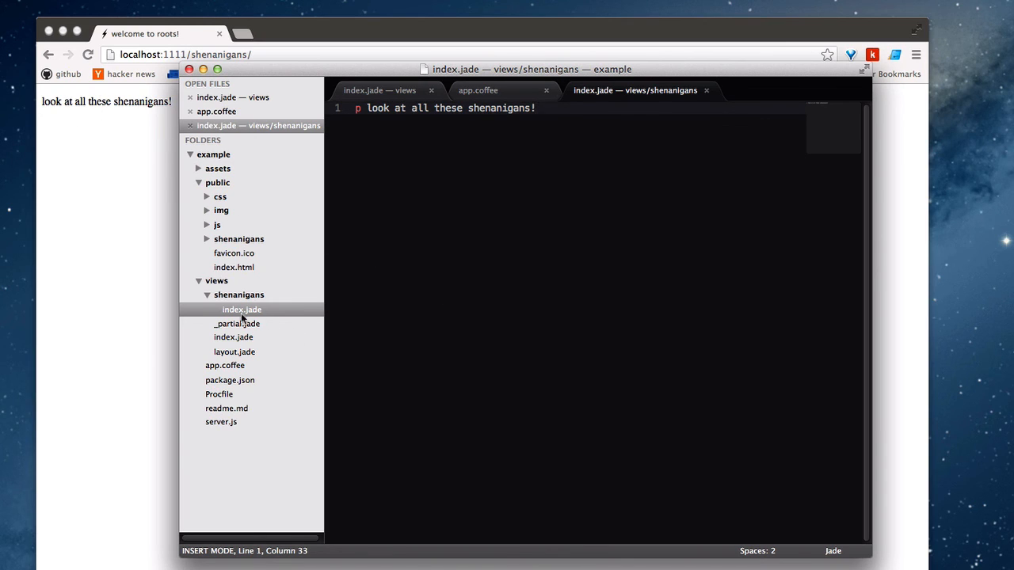
# Collapse views and public, then create a 'whatever' folder at the project root
pyautogui.click(198, 280)
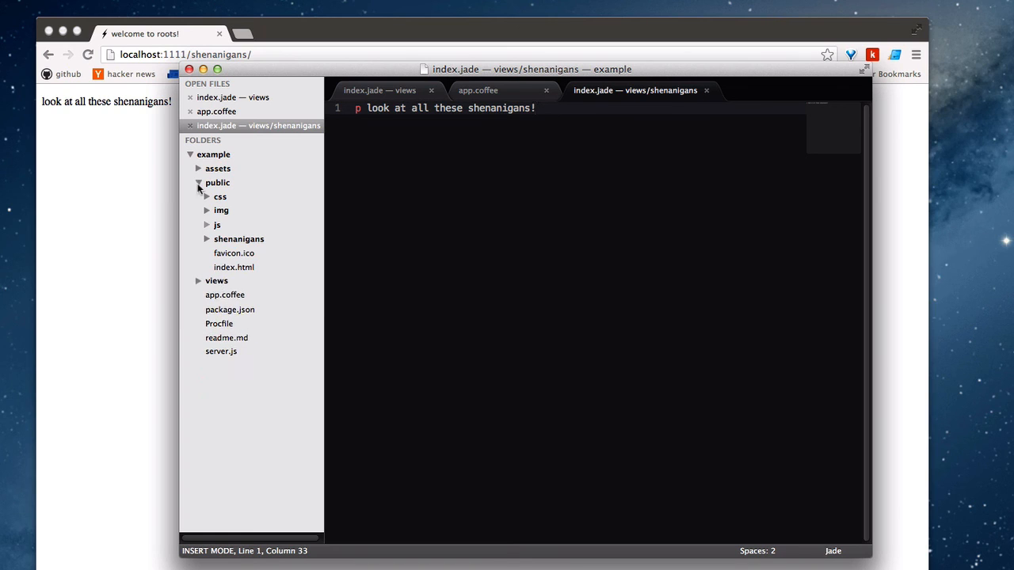
pyautogui.click(198, 183)
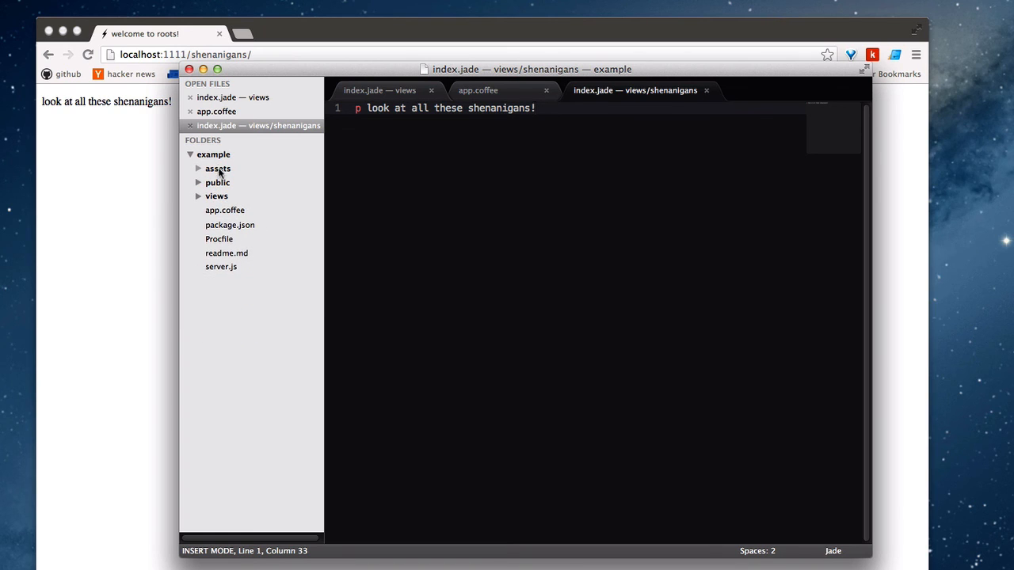
pyautogui.moveTo(213, 154)
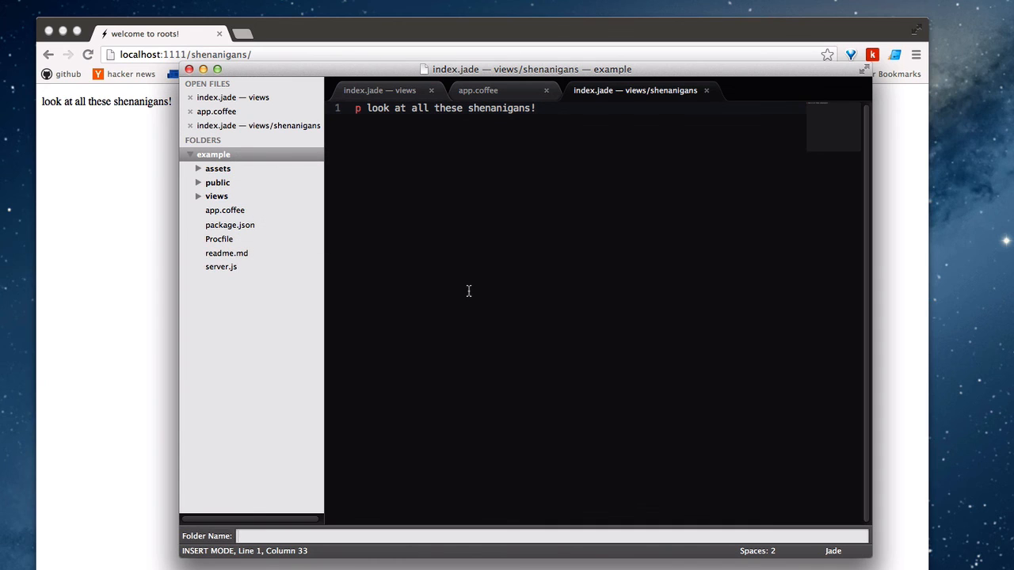
pyautogui.write('whatever')
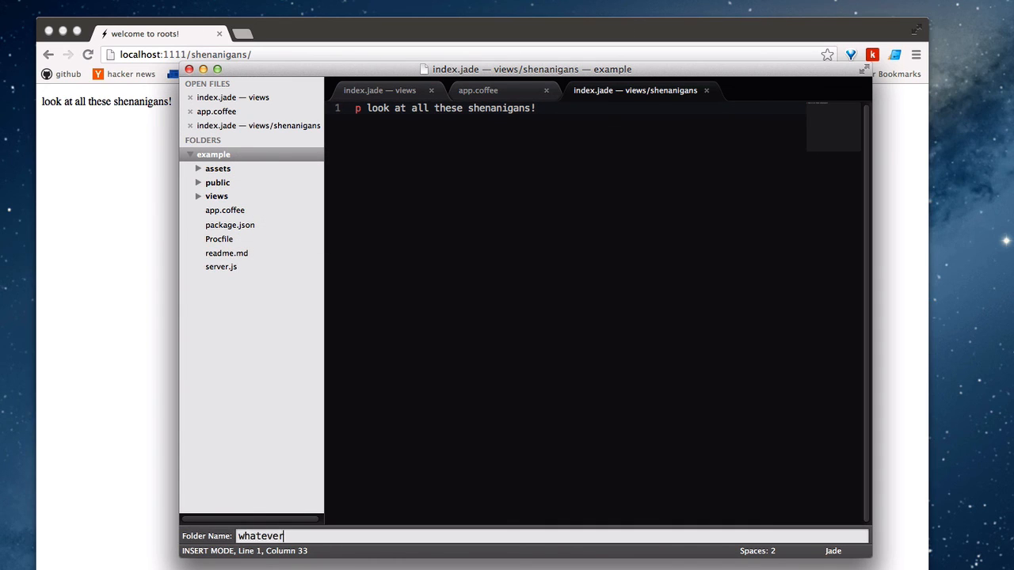
pyautogui.press('Return')
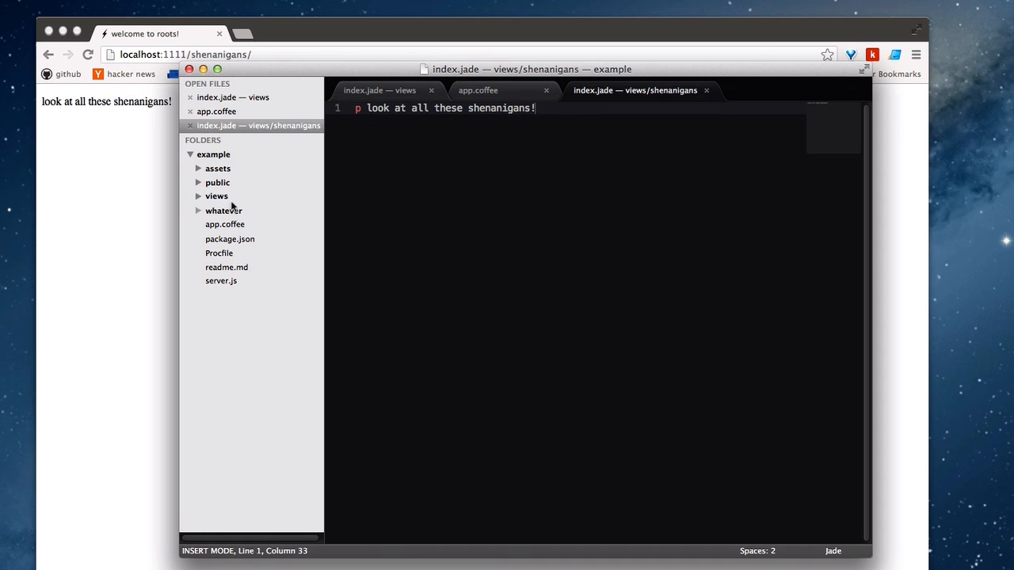
pyautogui.moveTo(525, 252)
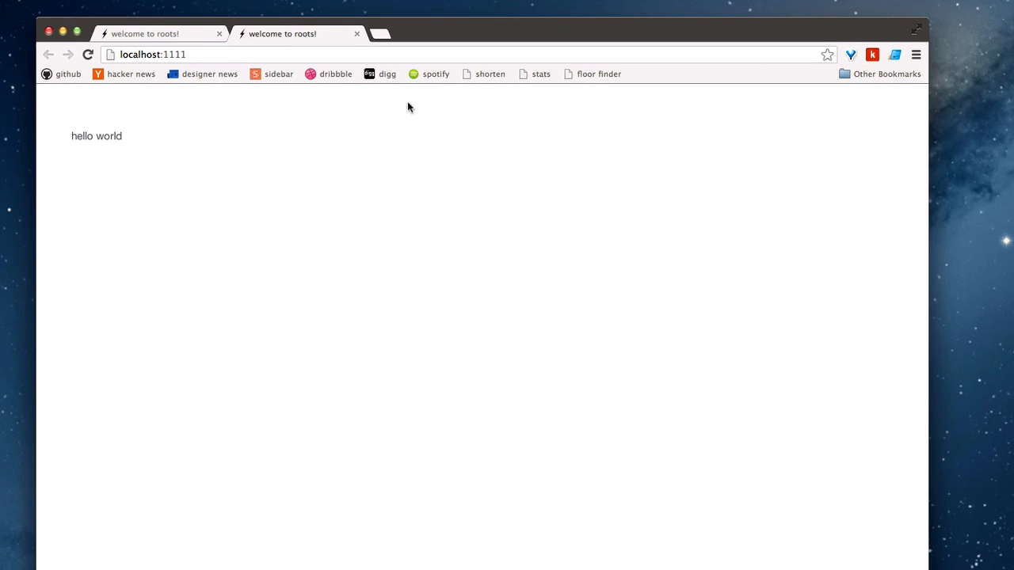
# Expand and collapse public and views to confirm the compiled 'whatever' folder
pyautogui.click(93, 337)
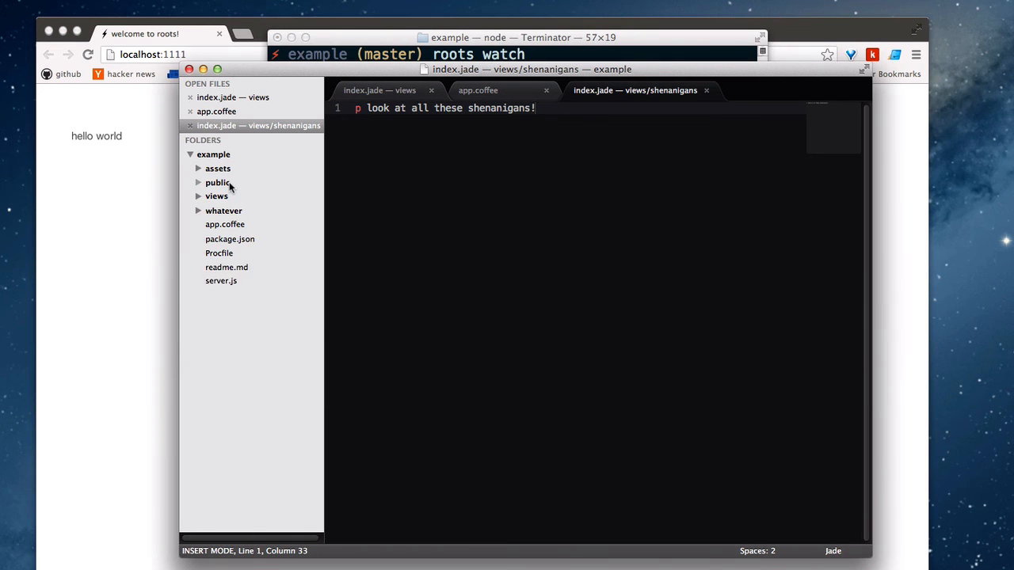
pyautogui.click(218, 183)
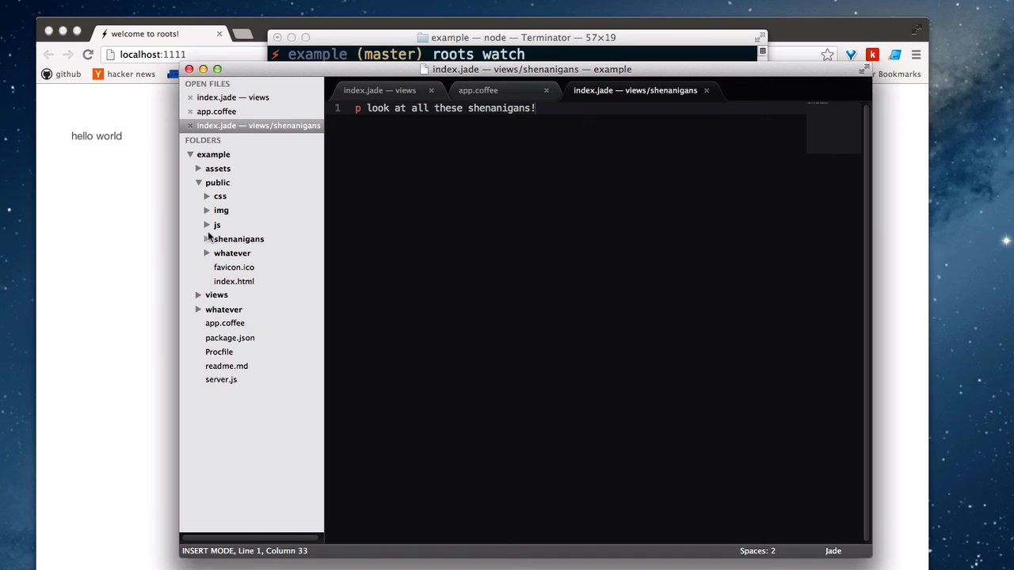
pyautogui.click(217, 182)
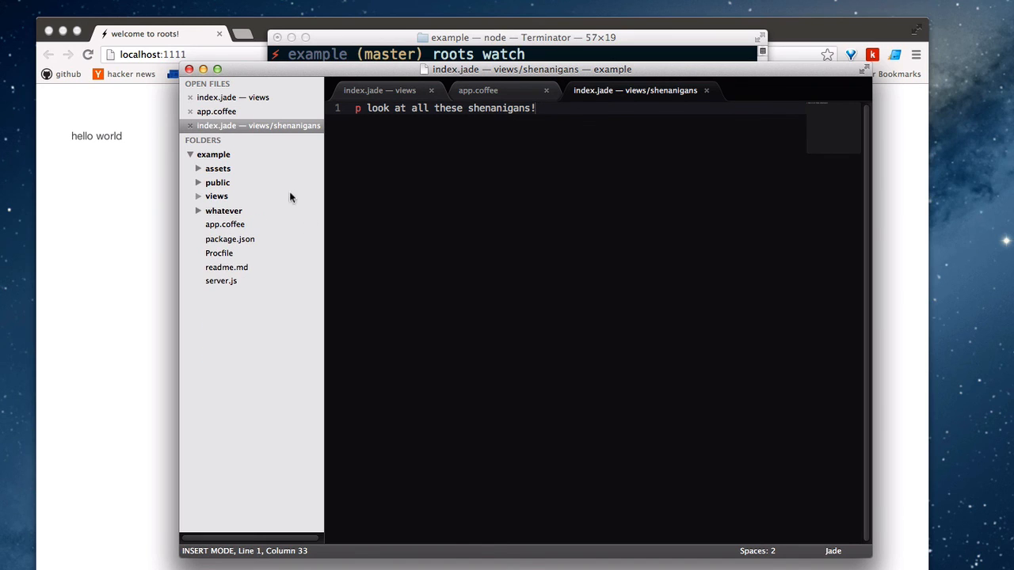
pyautogui.moveTo(176, 163)
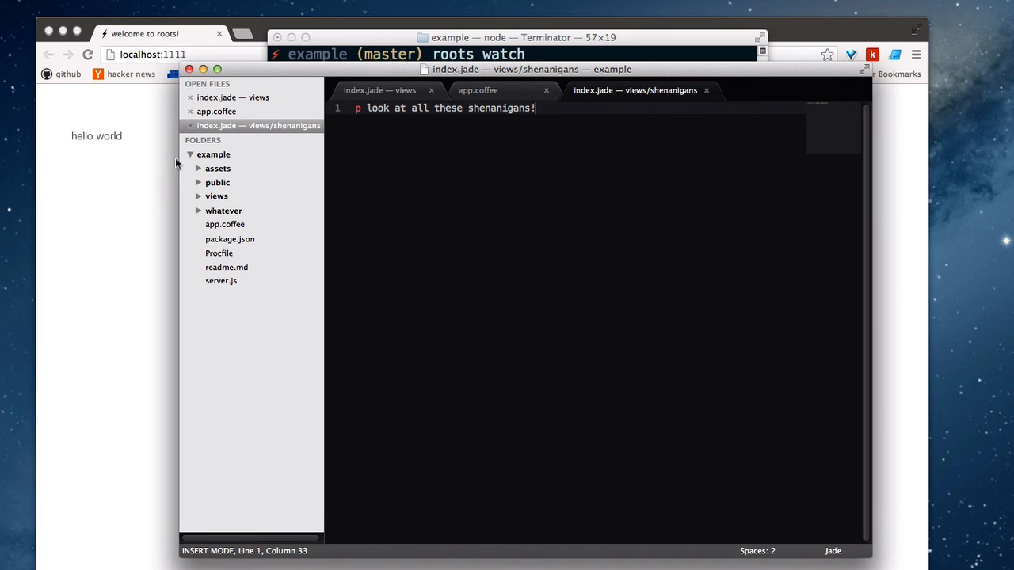
pyautogui.moveTo(222, 195)
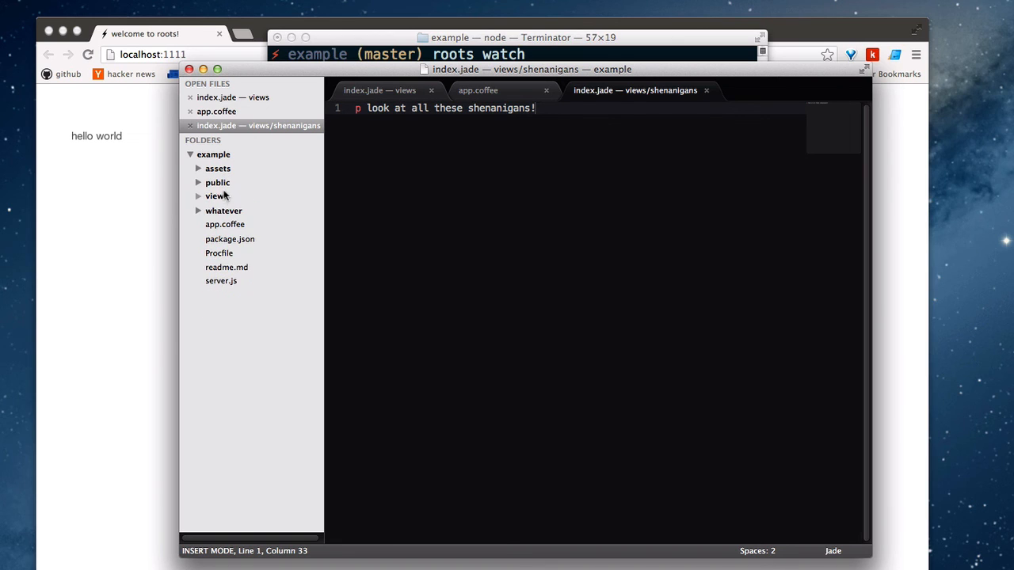
pyautogui.click(217, 195)
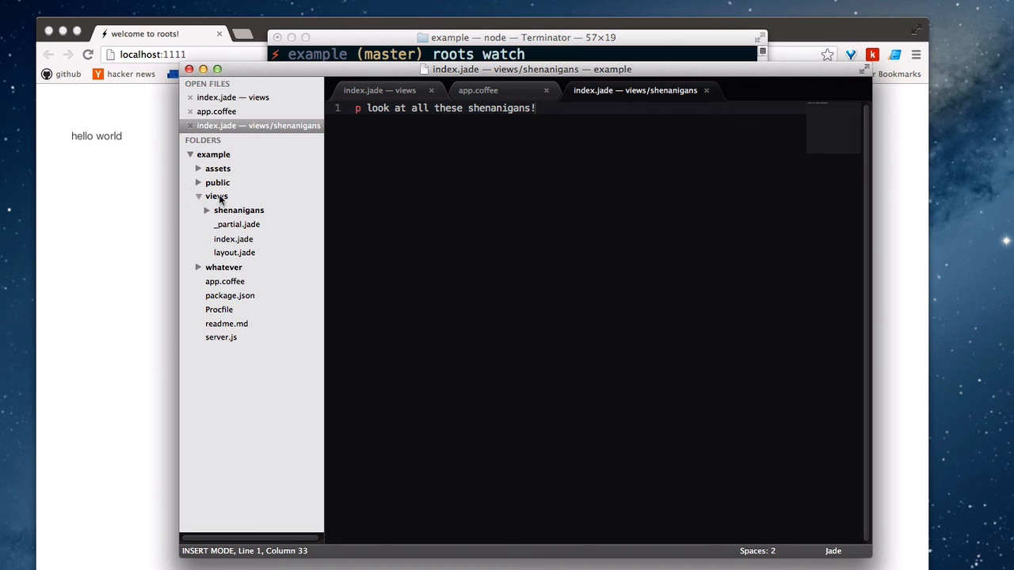
pyautogui.moveTo(246, 202)
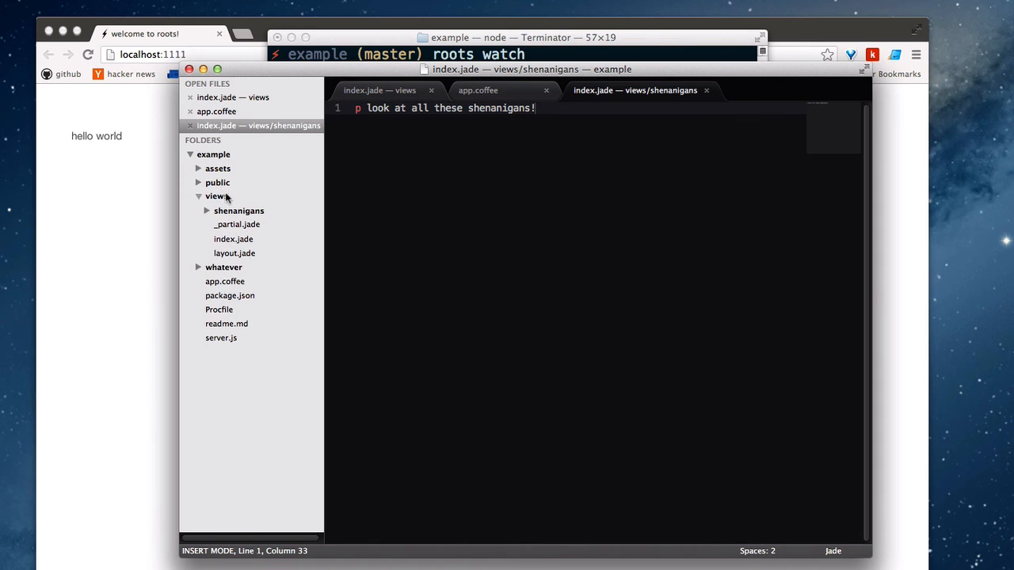
pyautogui.click(216, 196)
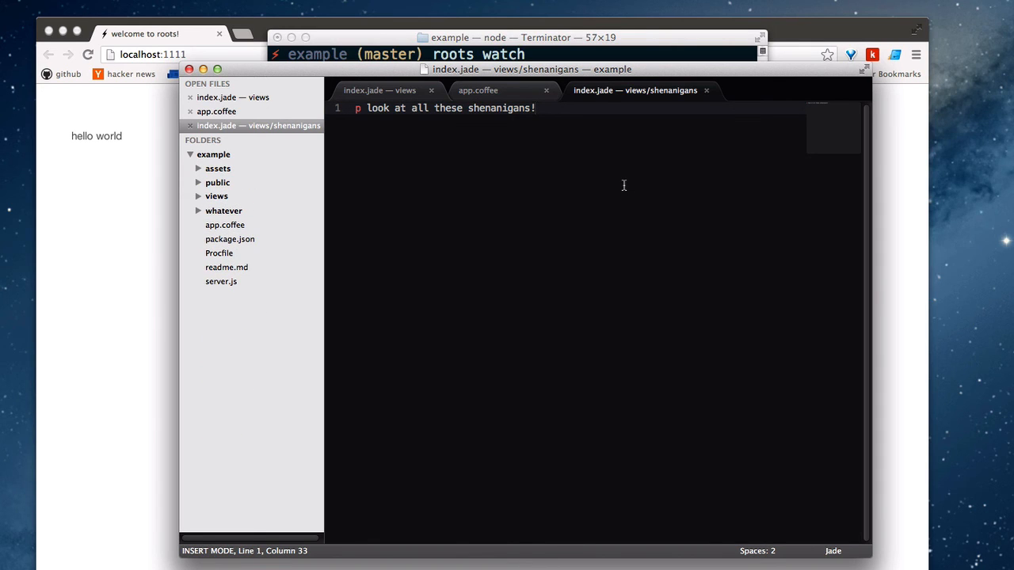
pyautogui.moveTo(538, 250)
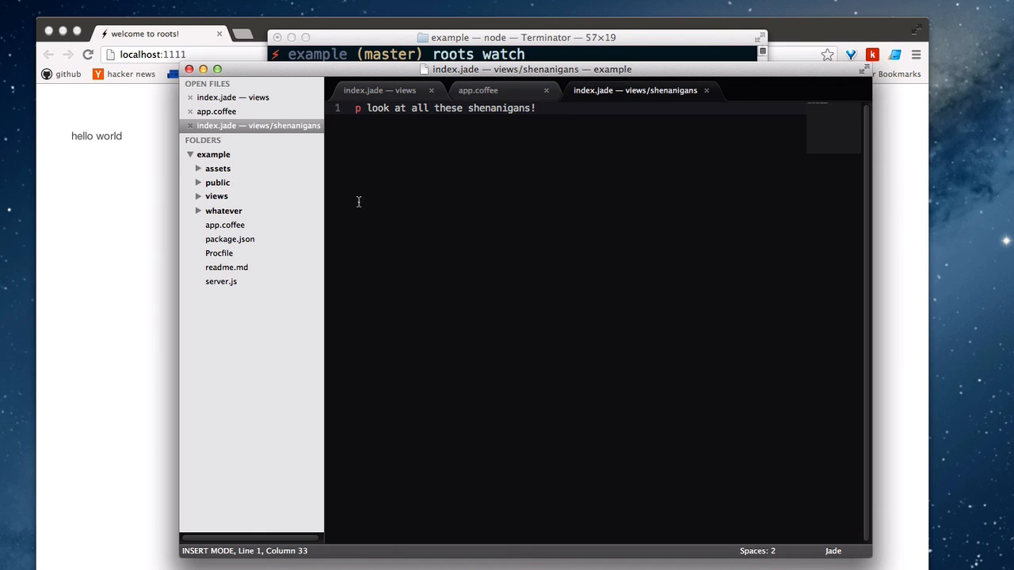
pyautogui.moveTo(836, 167)
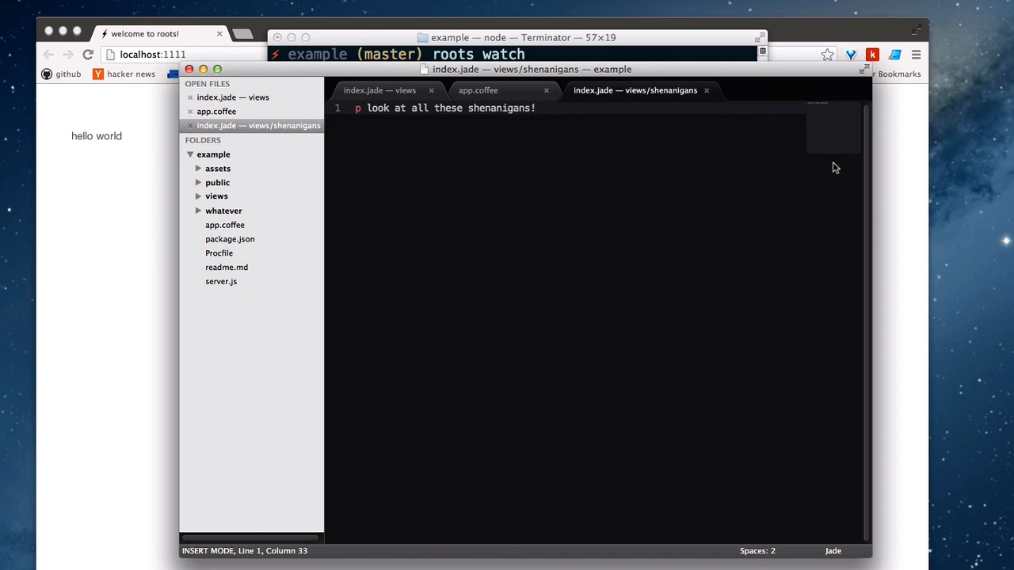